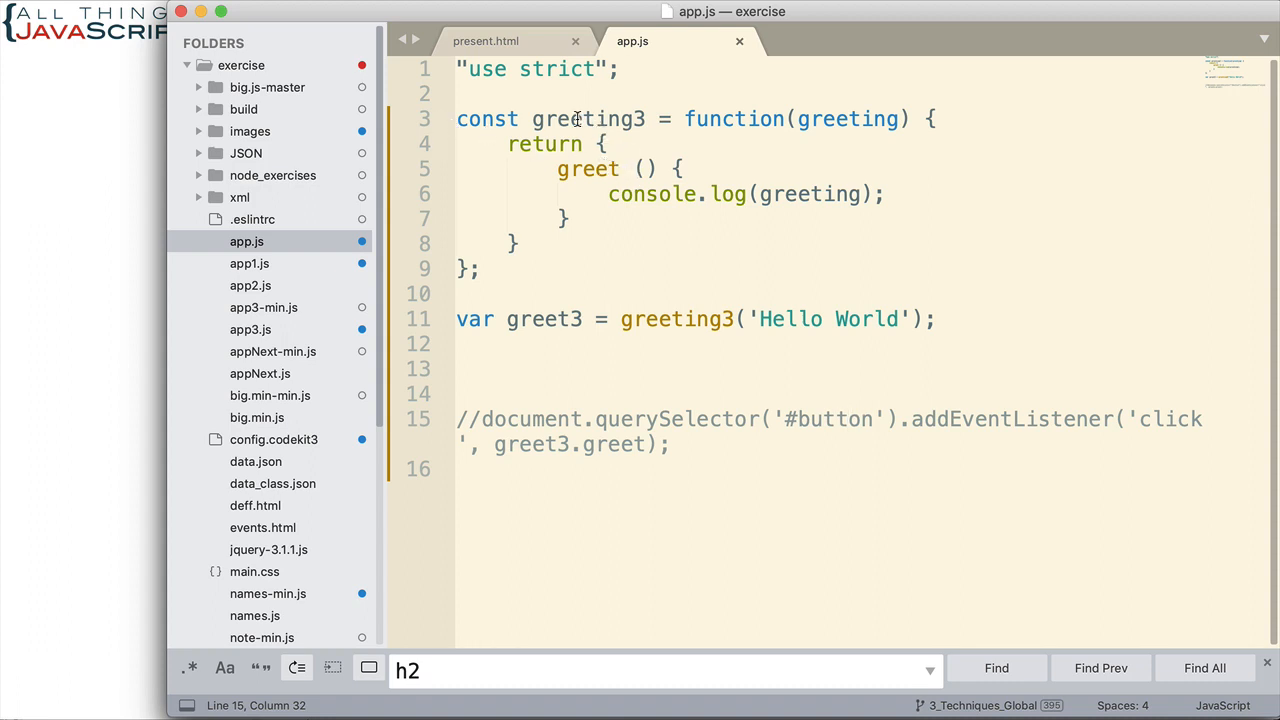
mouse_move(628, 118)
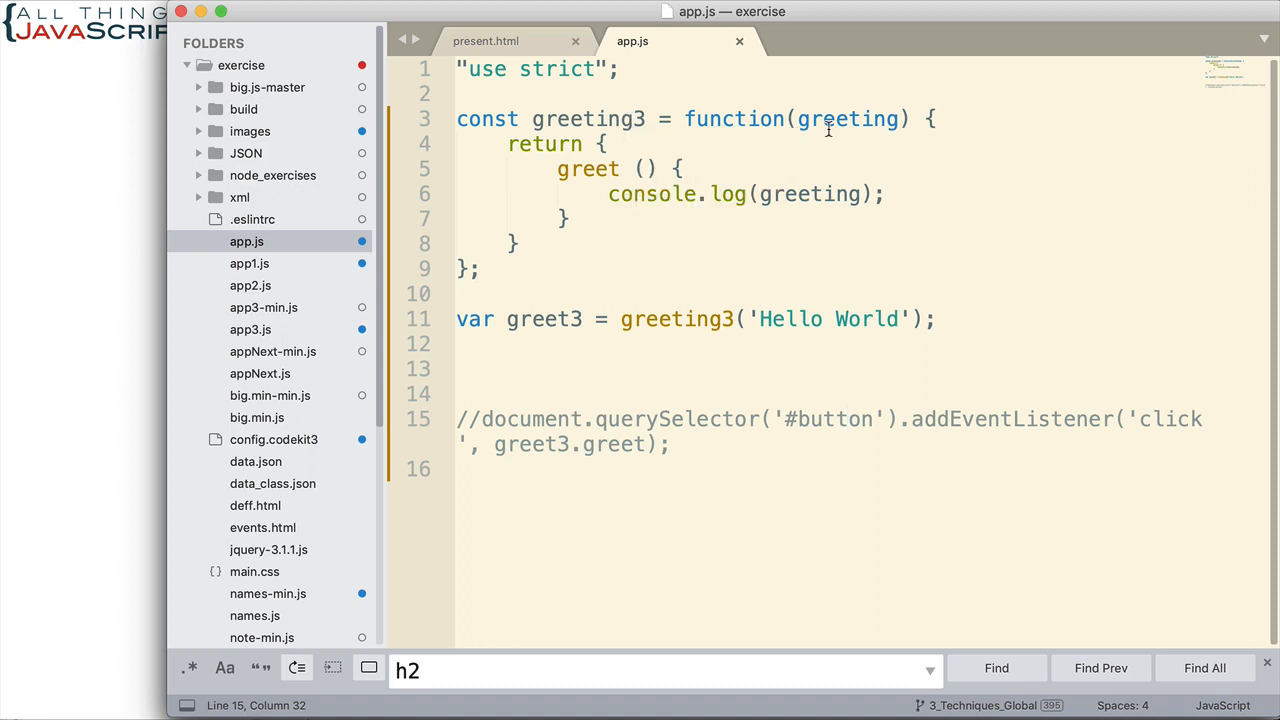
Step: Write var objProto = { greet () { console.log(greeting); } } above greeting3
double_click(848, 119)
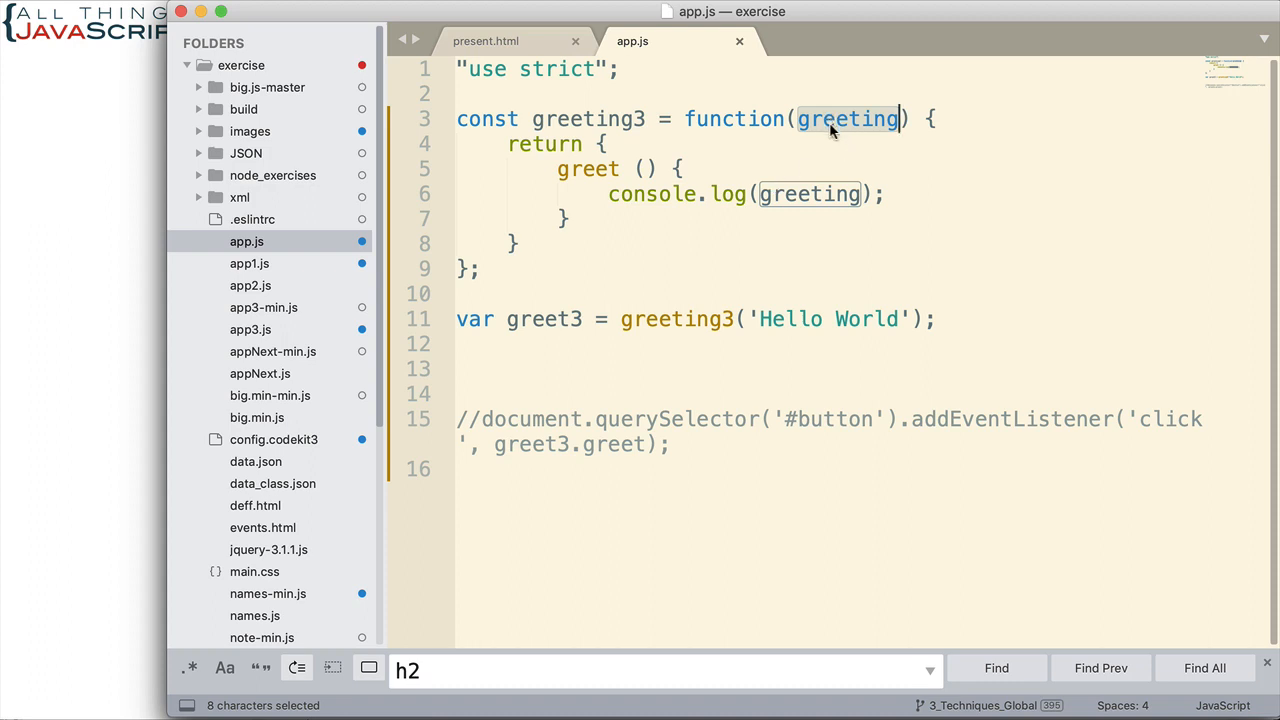
mouse_move(748, 302)
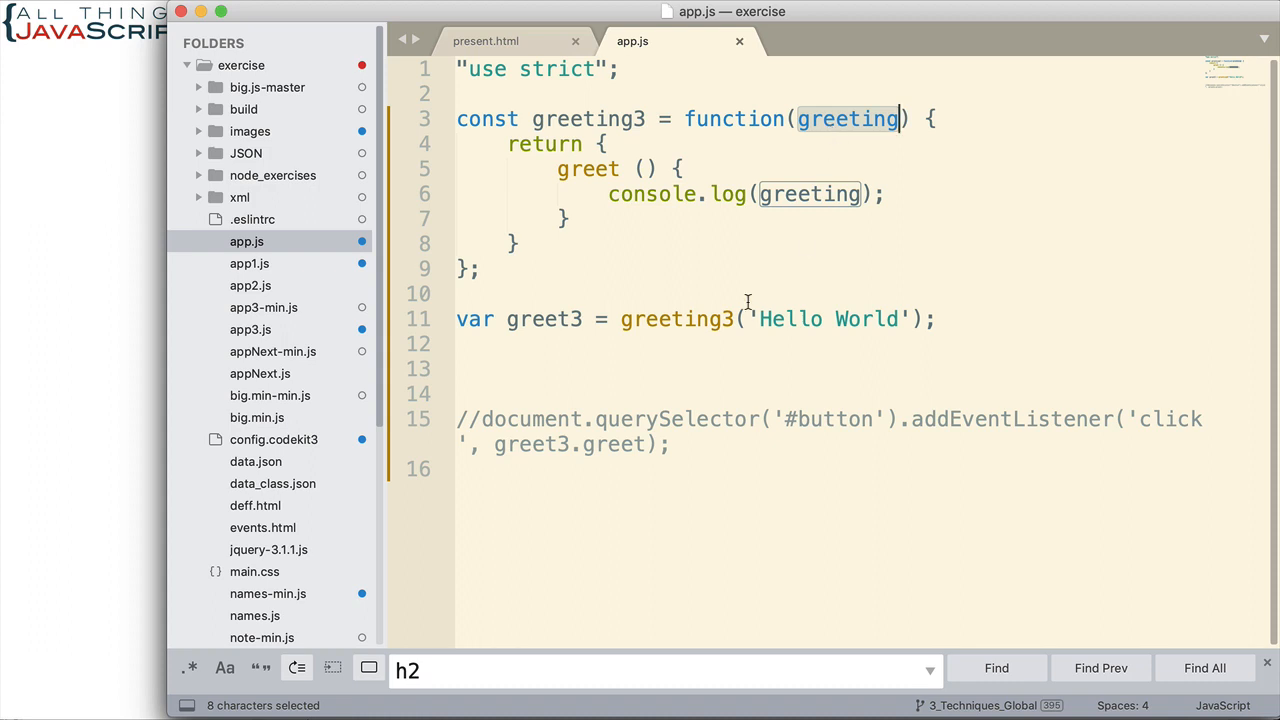
mouse_move(912, 190)
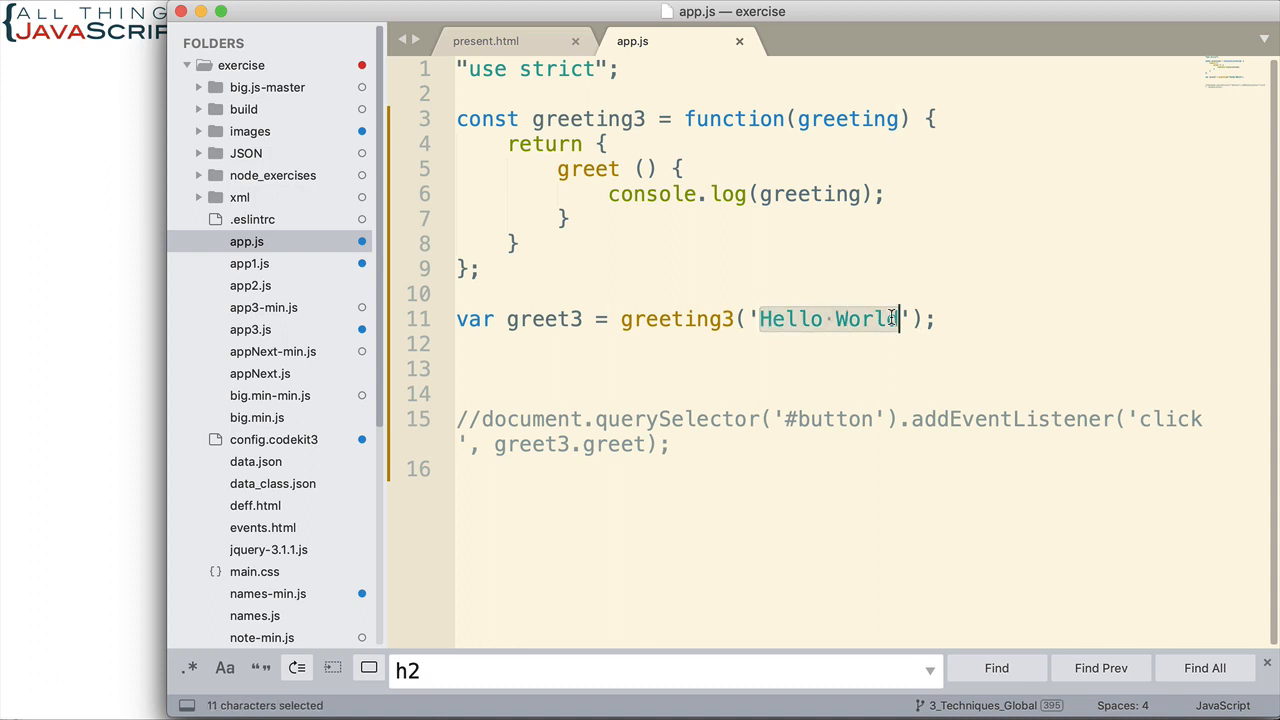
mouse_move(830, 320)
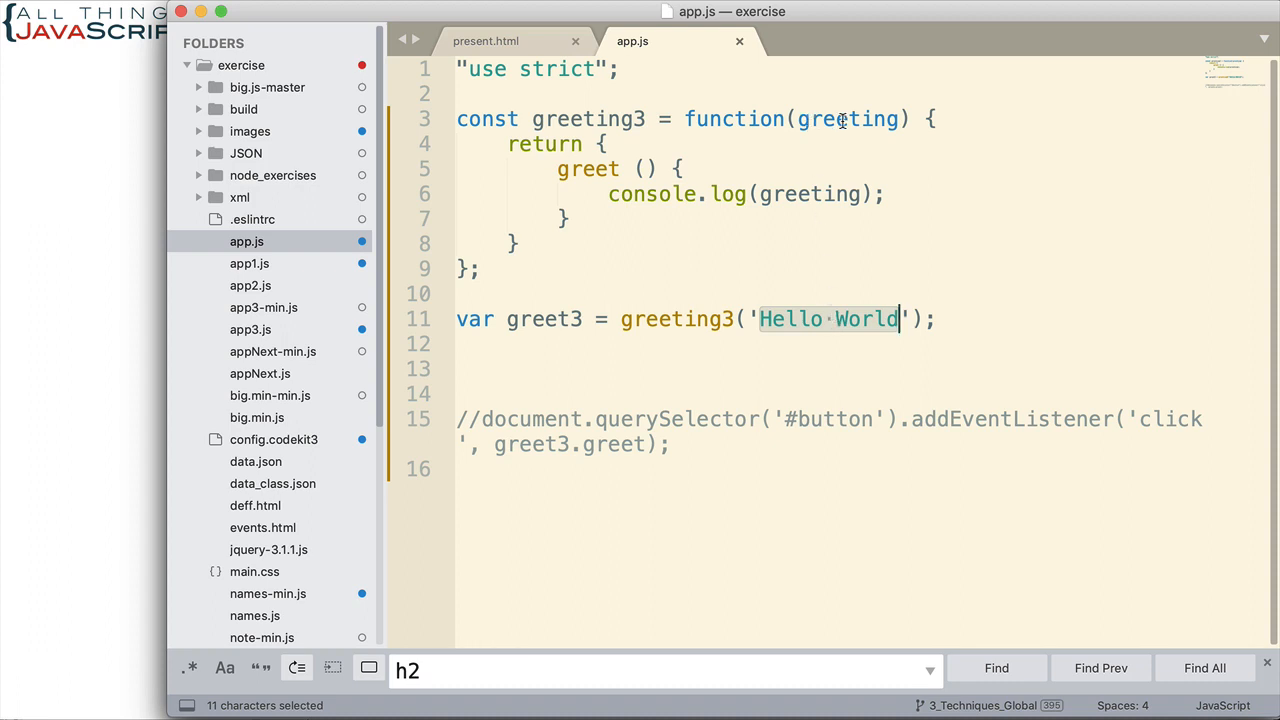
mouse_move(838, 119)
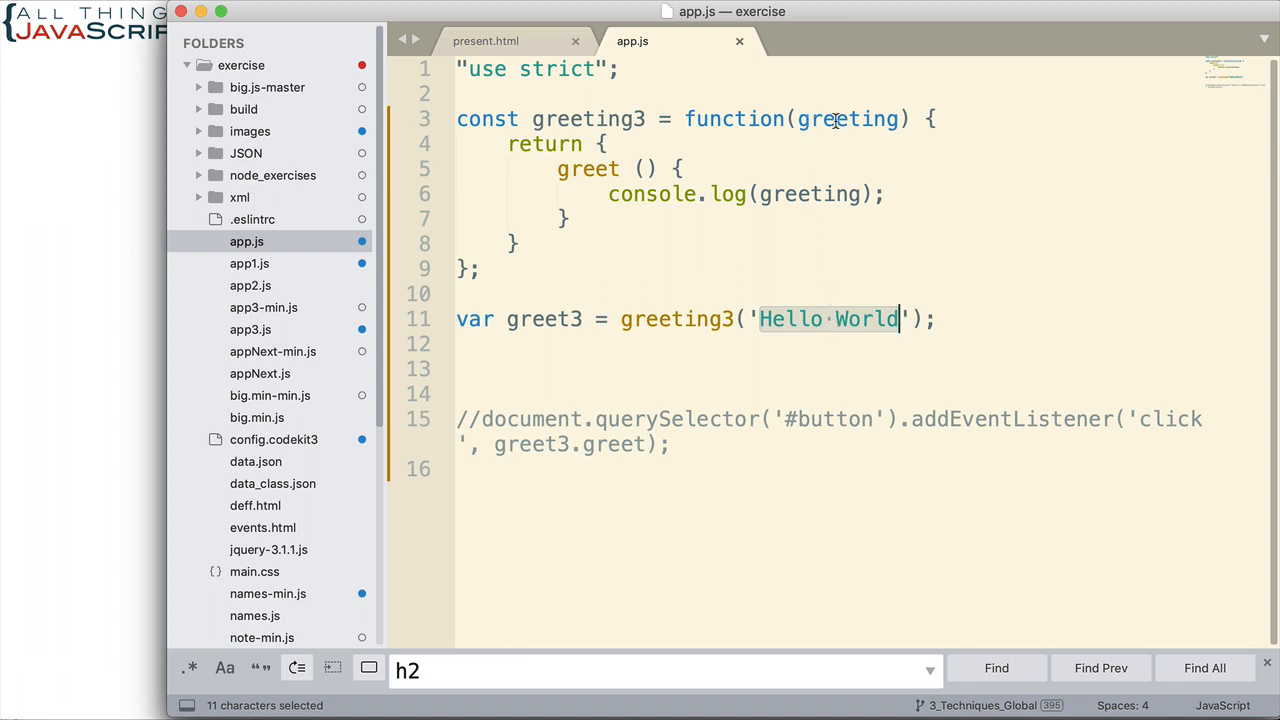
mouse_move(1013, 248)
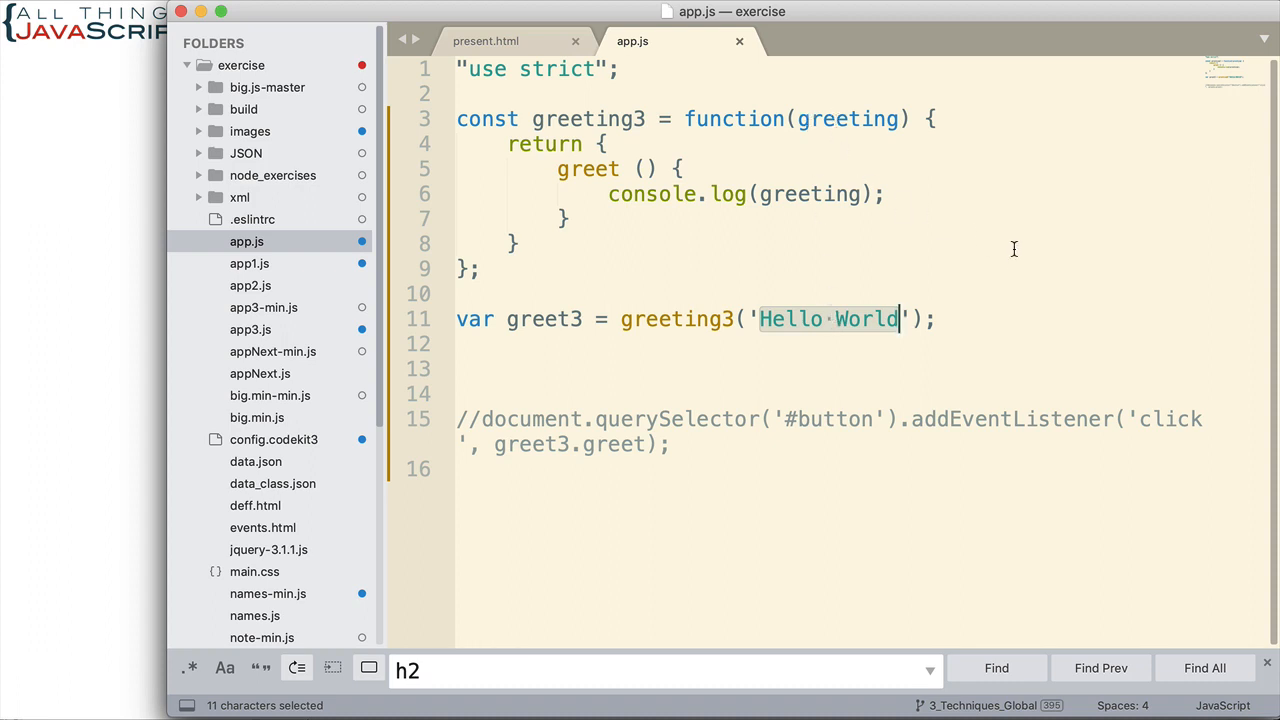
mouse_move(816, 130)
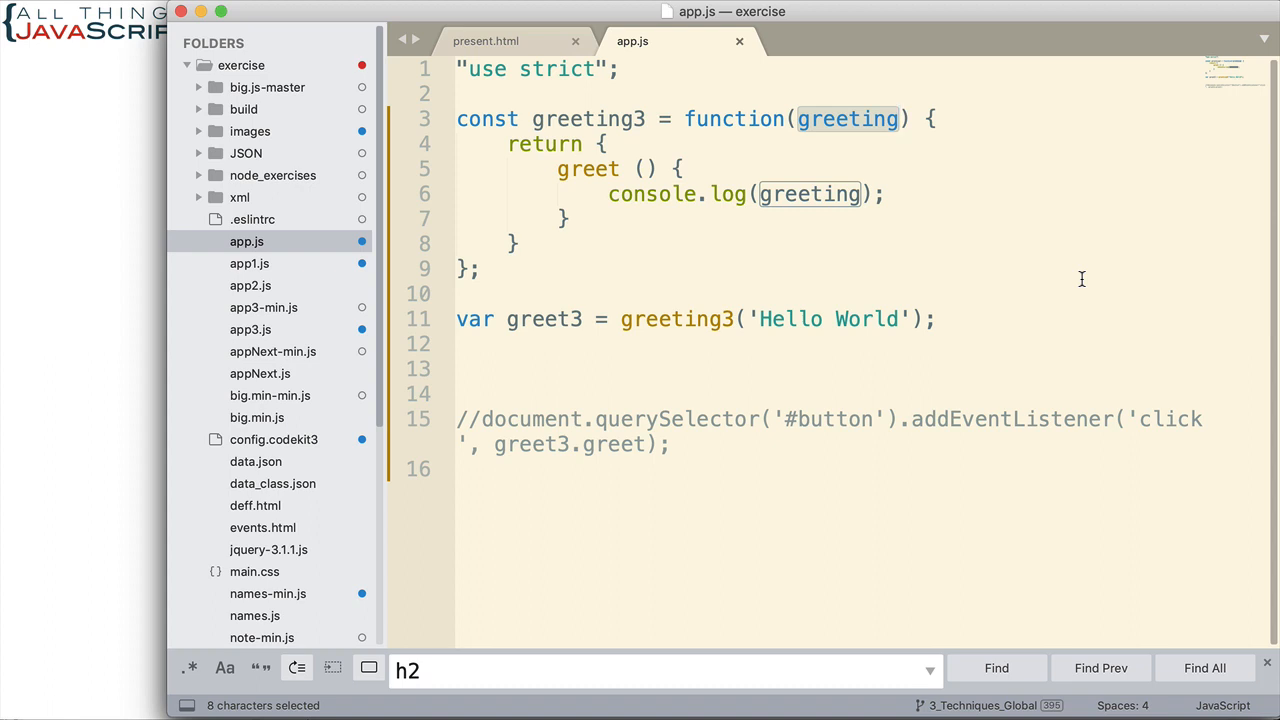
mouse_move(1067, 278)
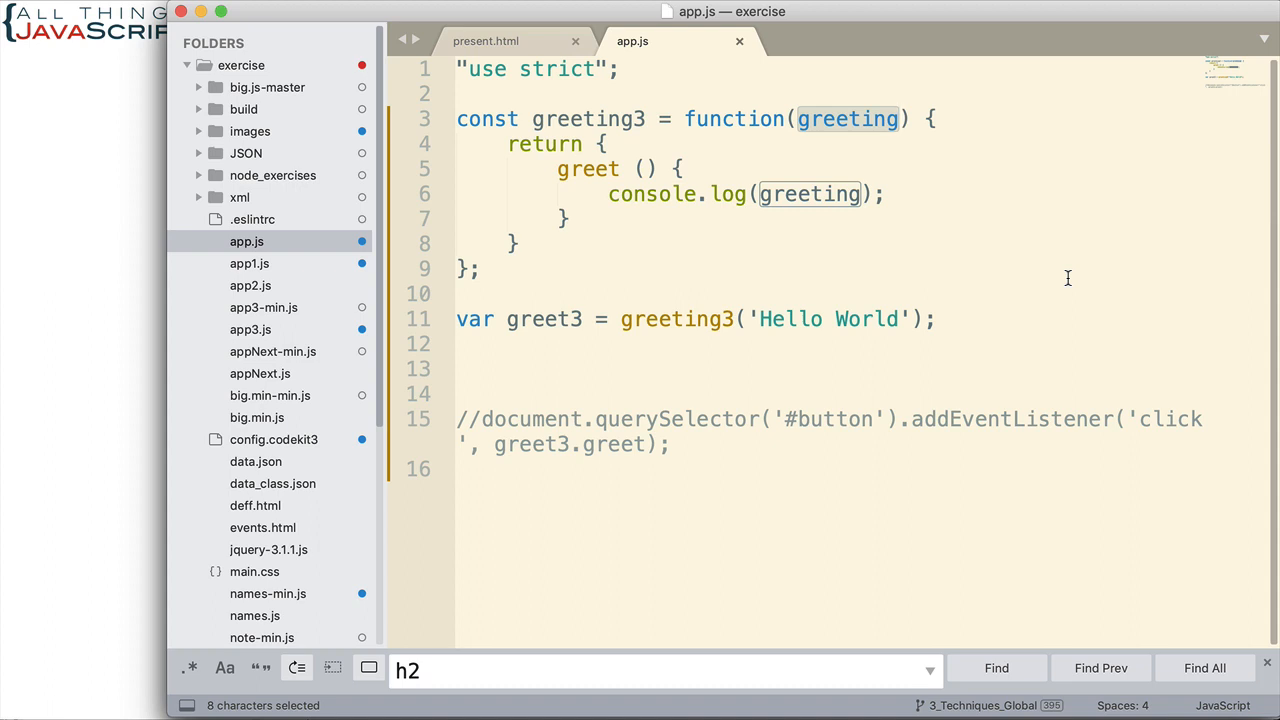
mouse_move(830, 395)
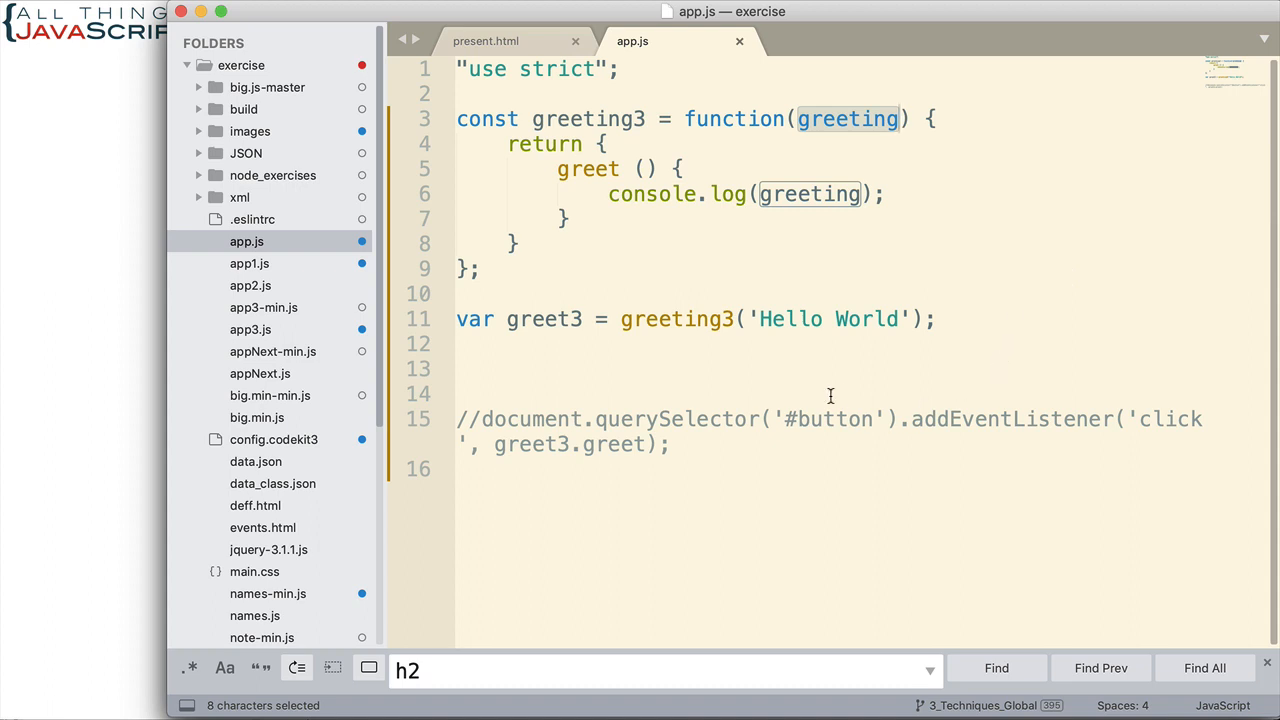
mouse_move(560, 114)
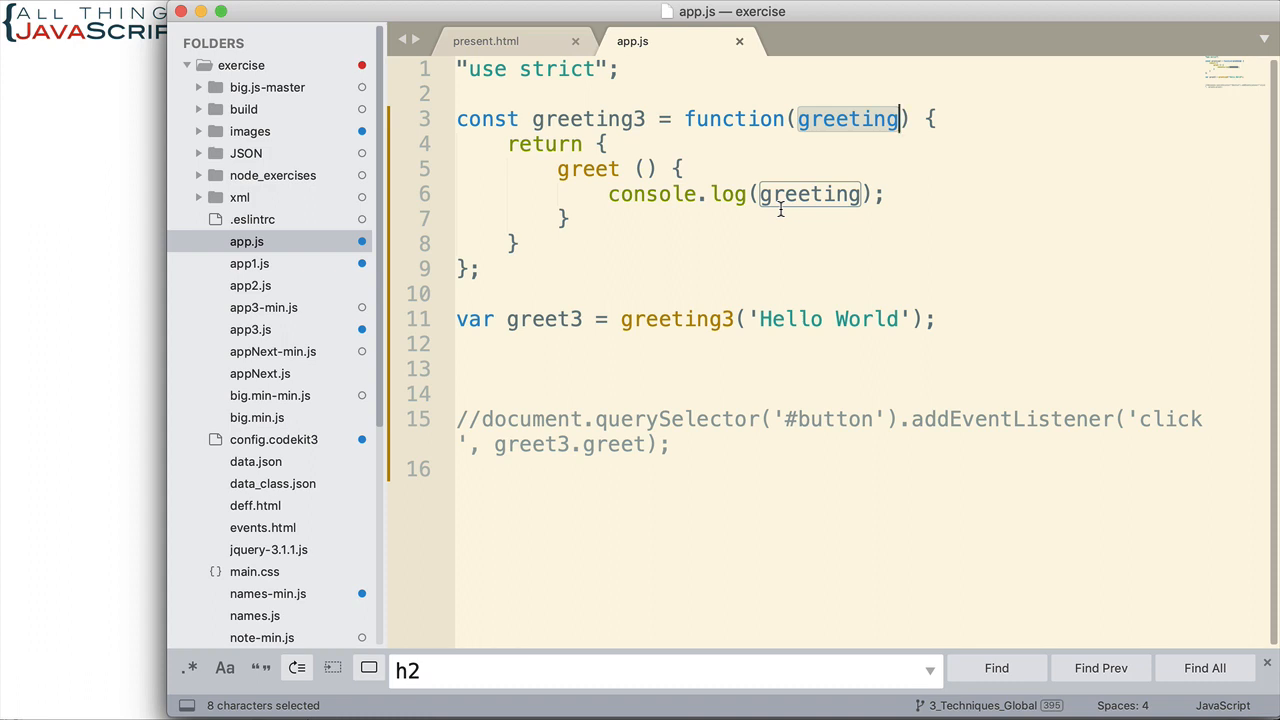
mouse_move(713, 62)
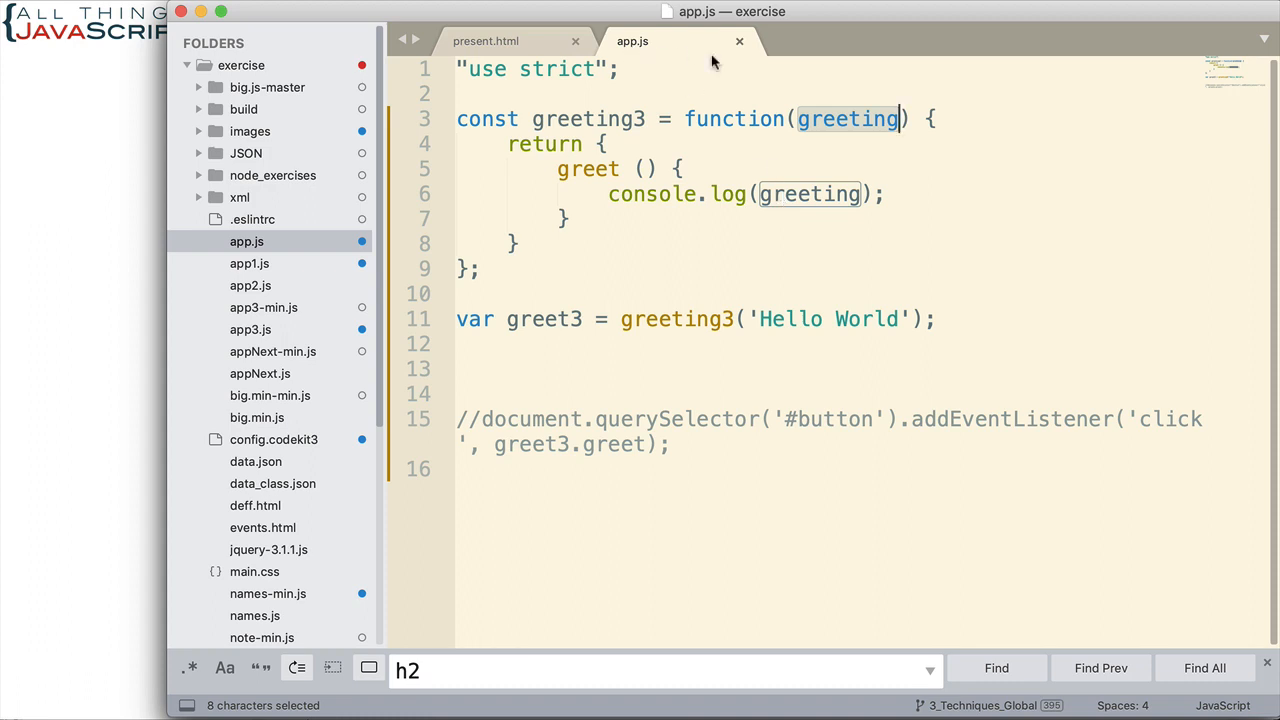
mouse_move(703, 268)
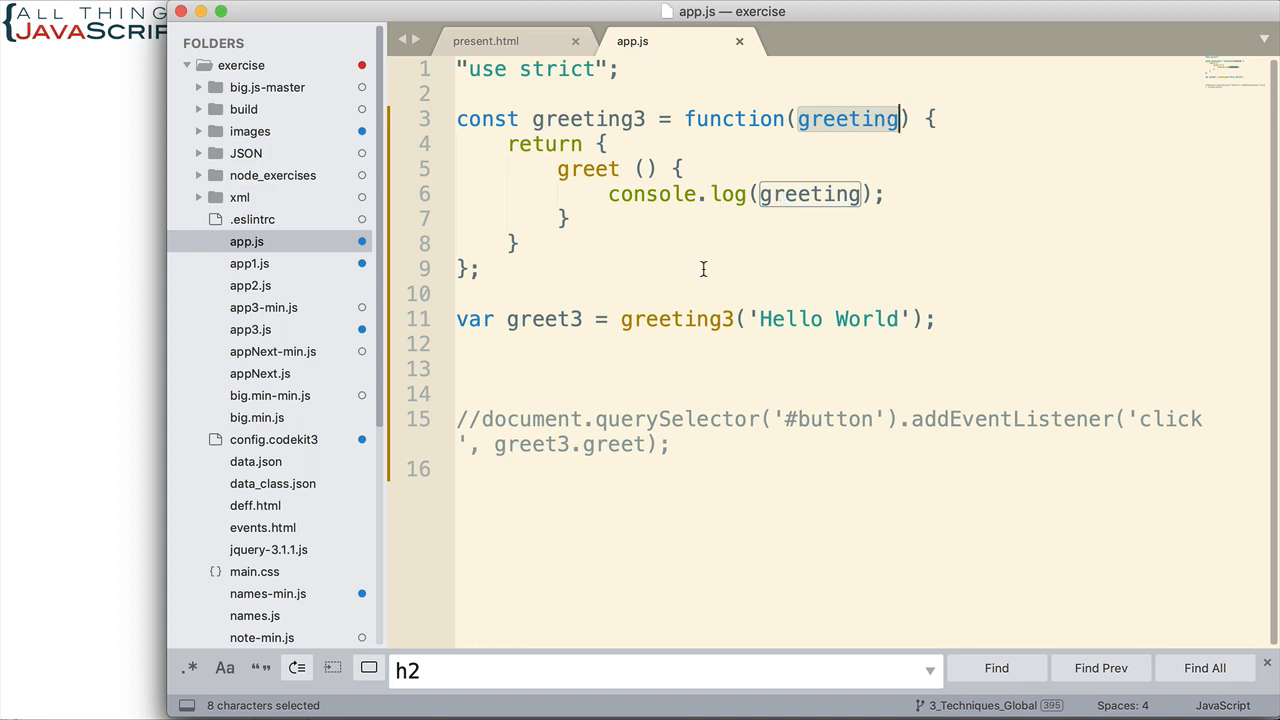
mouse_move(913, 254)
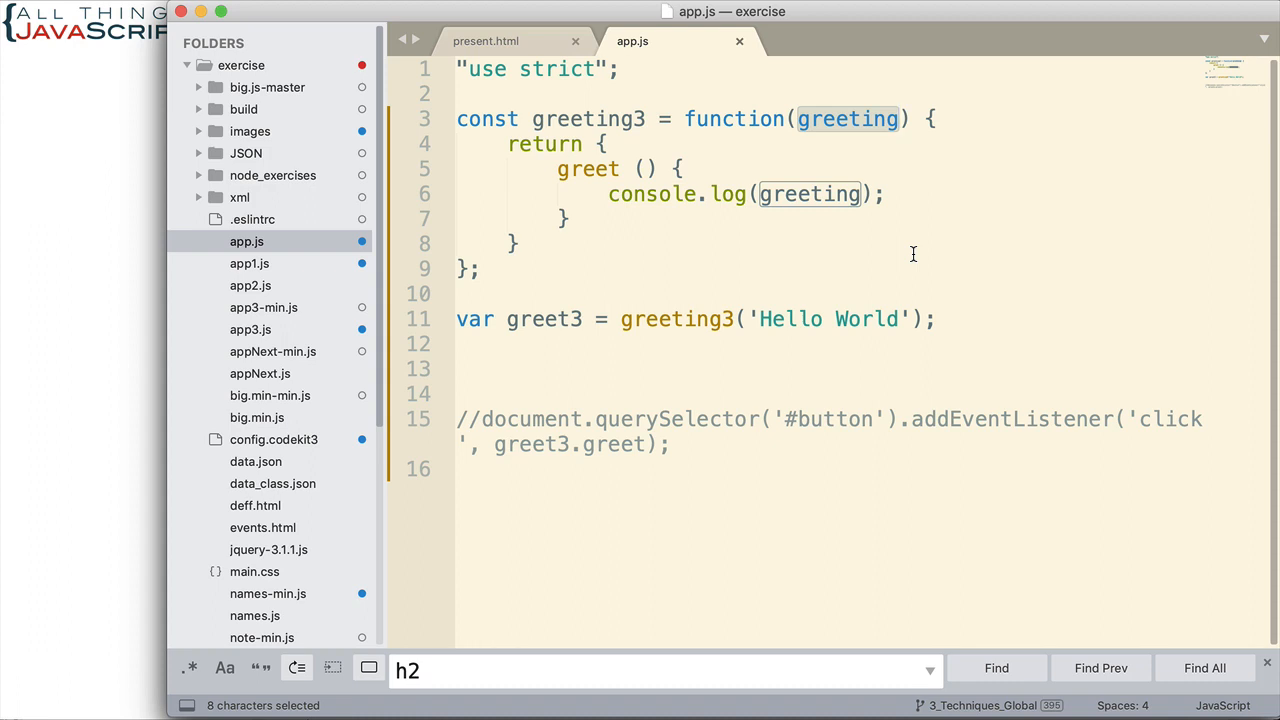
mouse_move(628, 69)
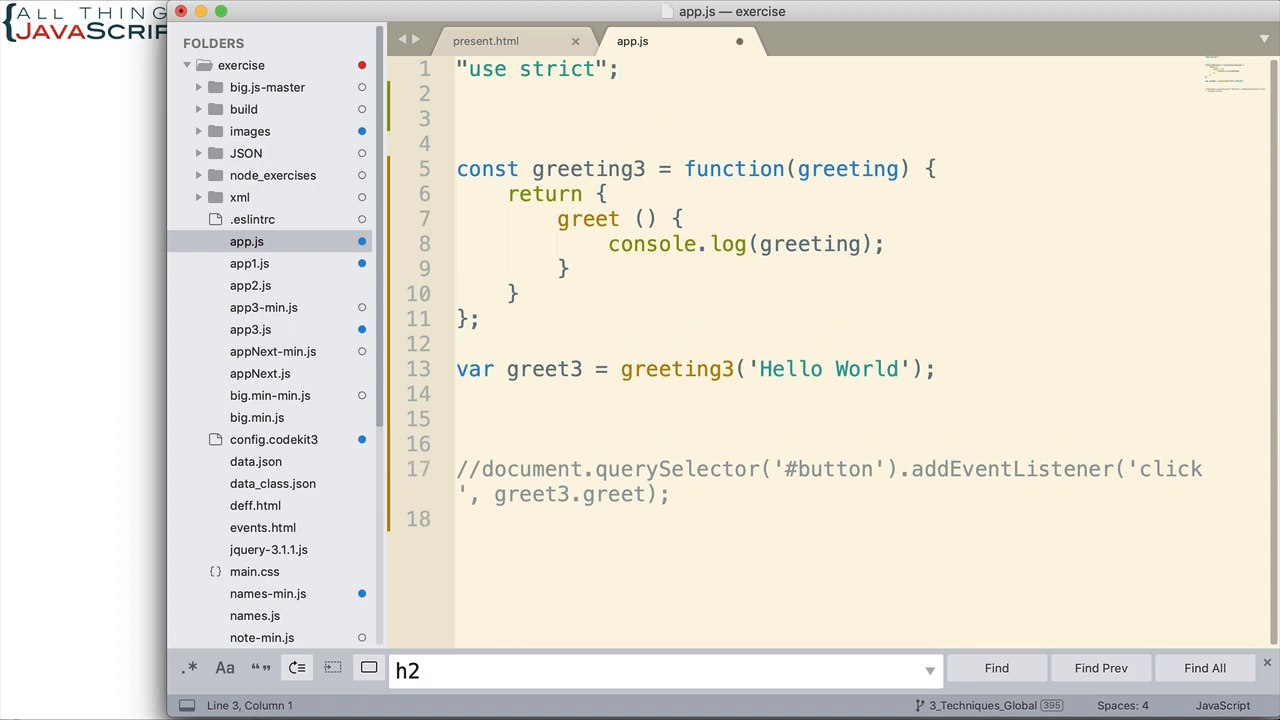
type("var obj")
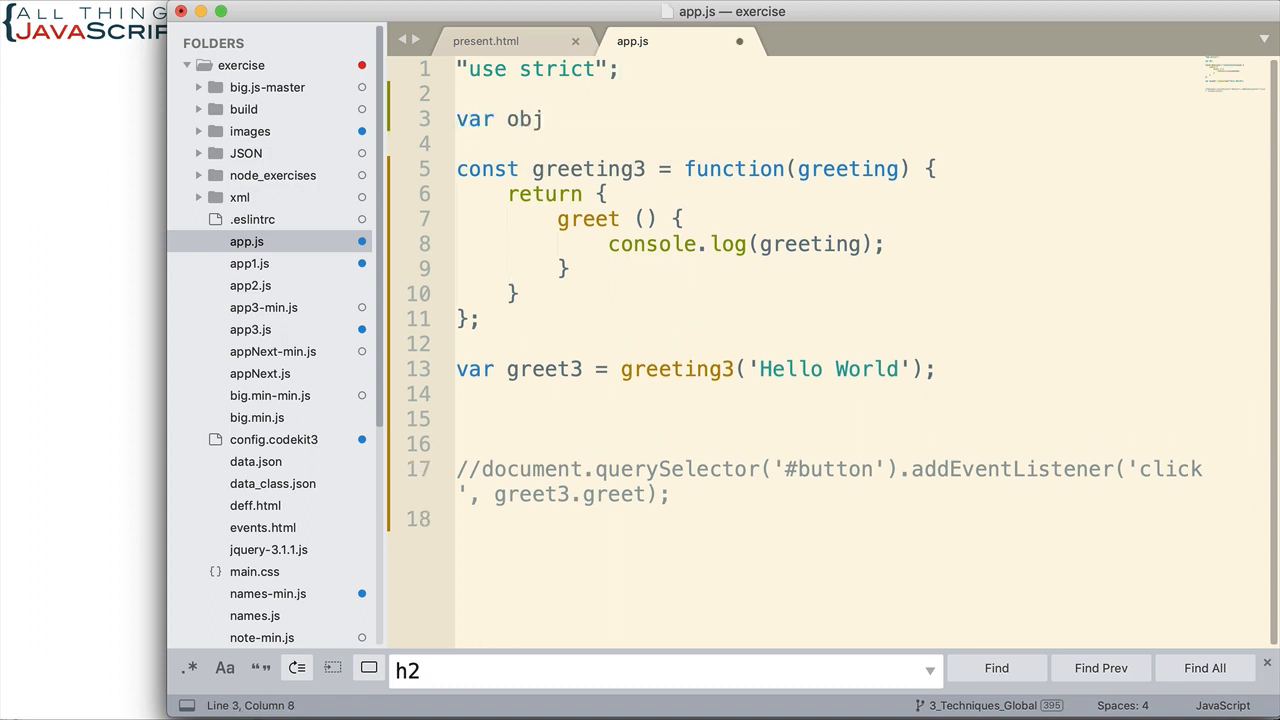
type("Proto")
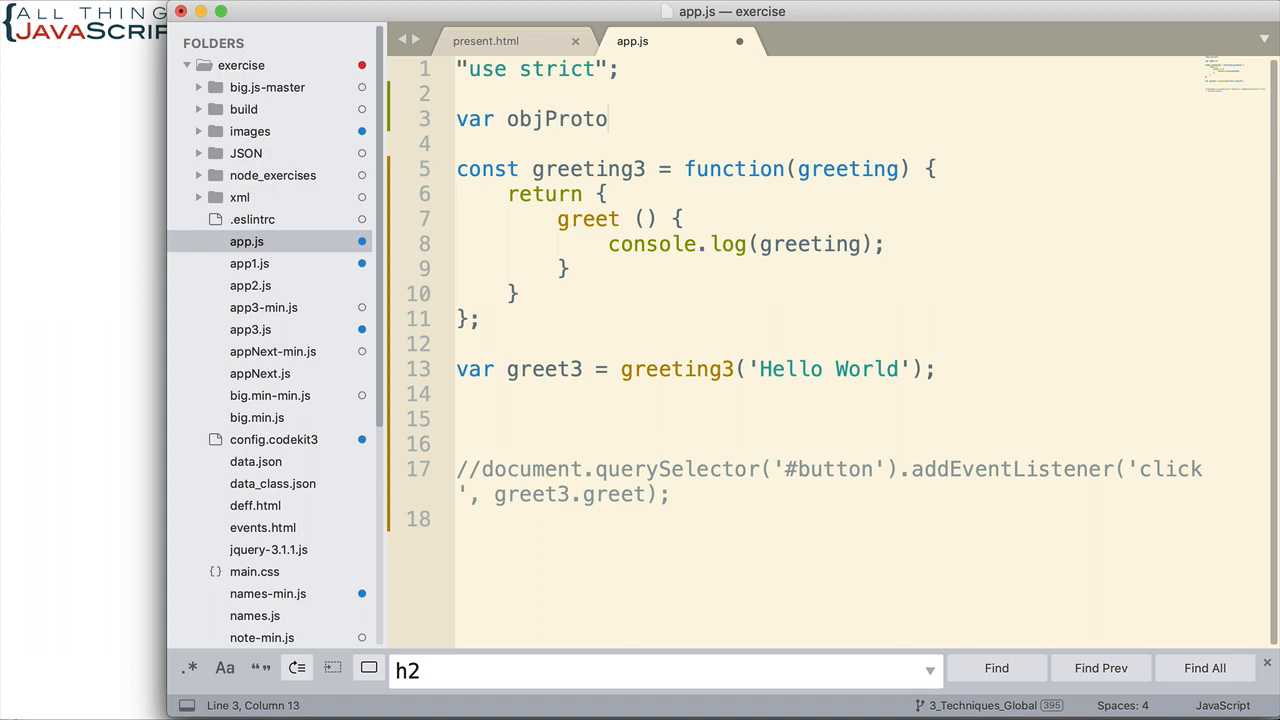
type("= {")
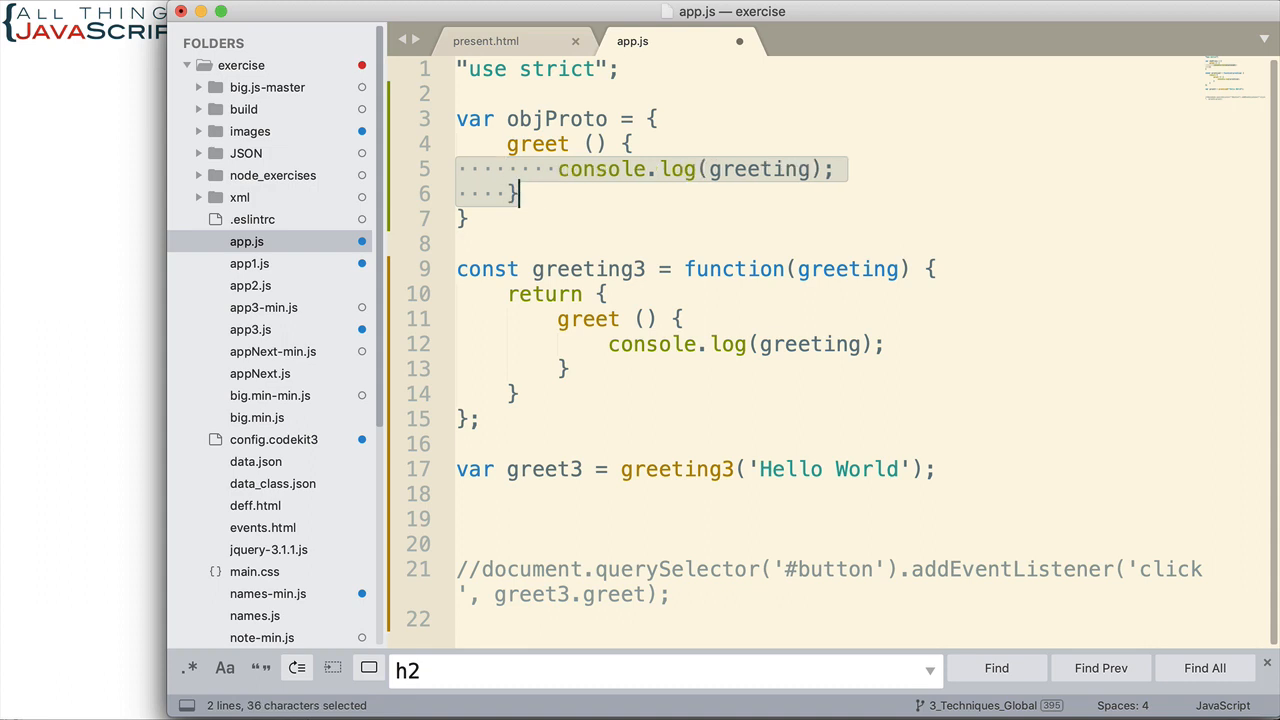
mouse_move(543, 195)
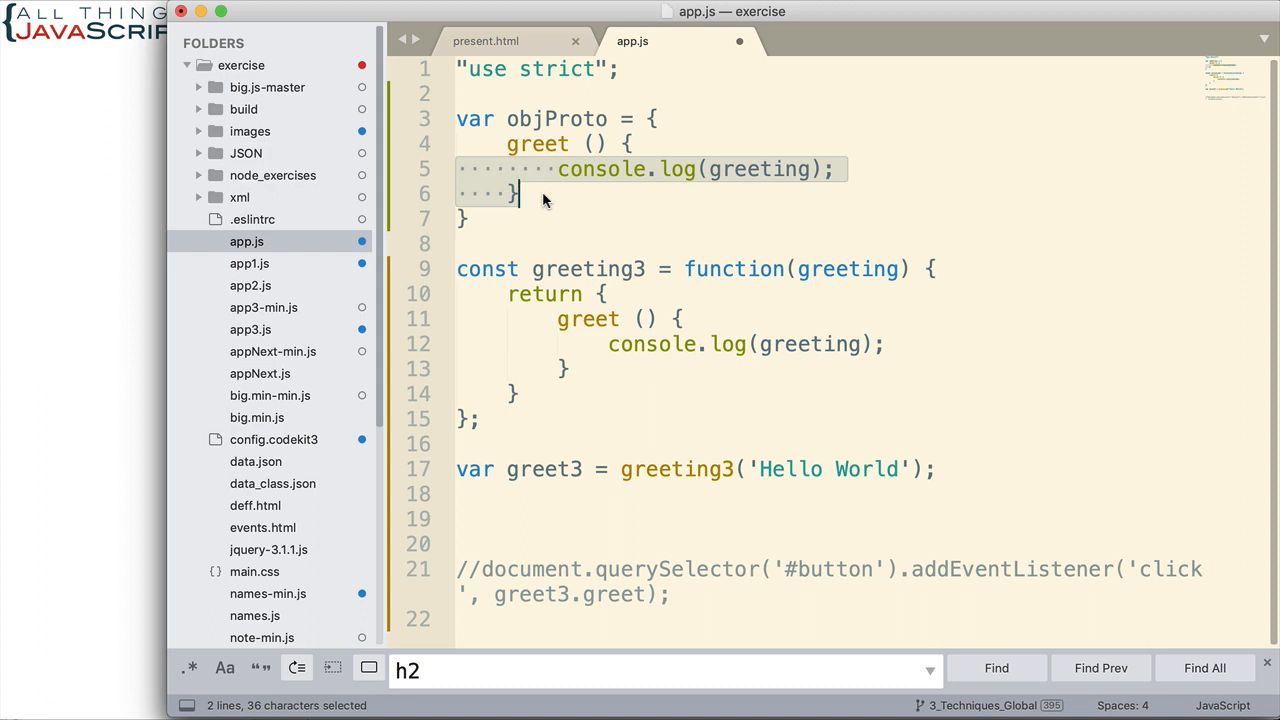
Step: Select the whole returned object literal in greeting3 for replacement
left_click(515, 193)
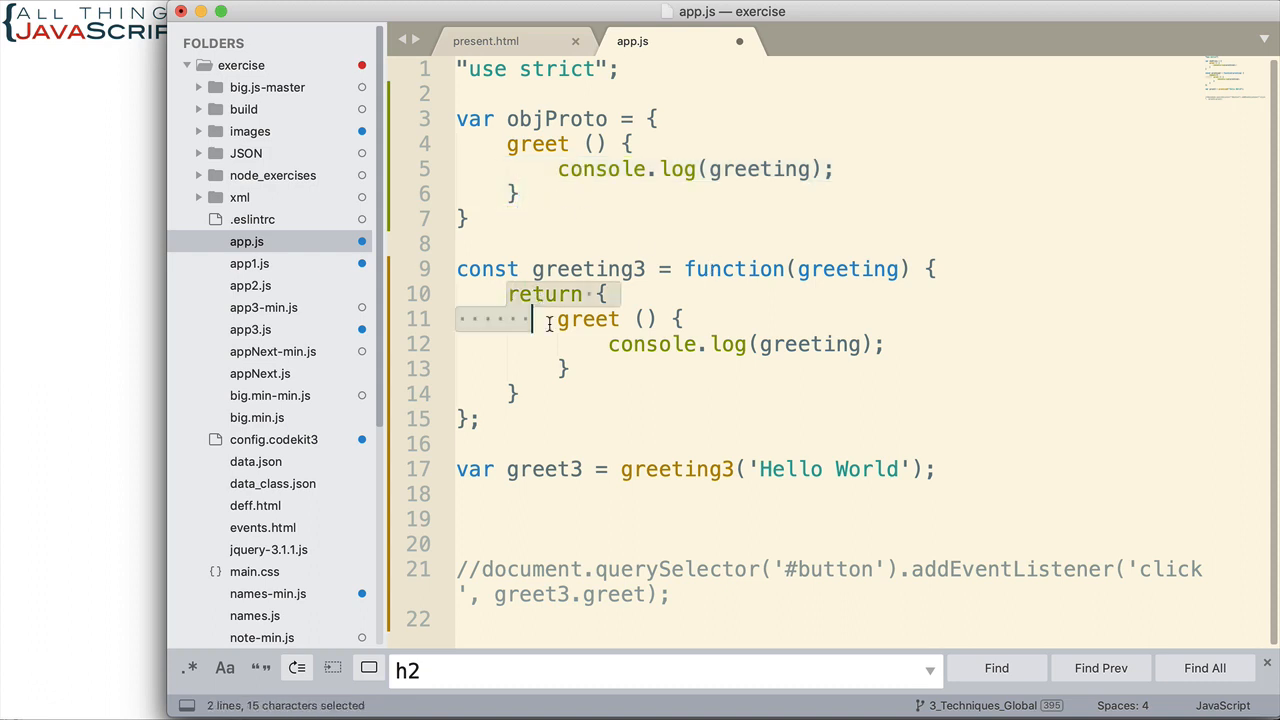
left_click_drag(534, 318, 515, 393)
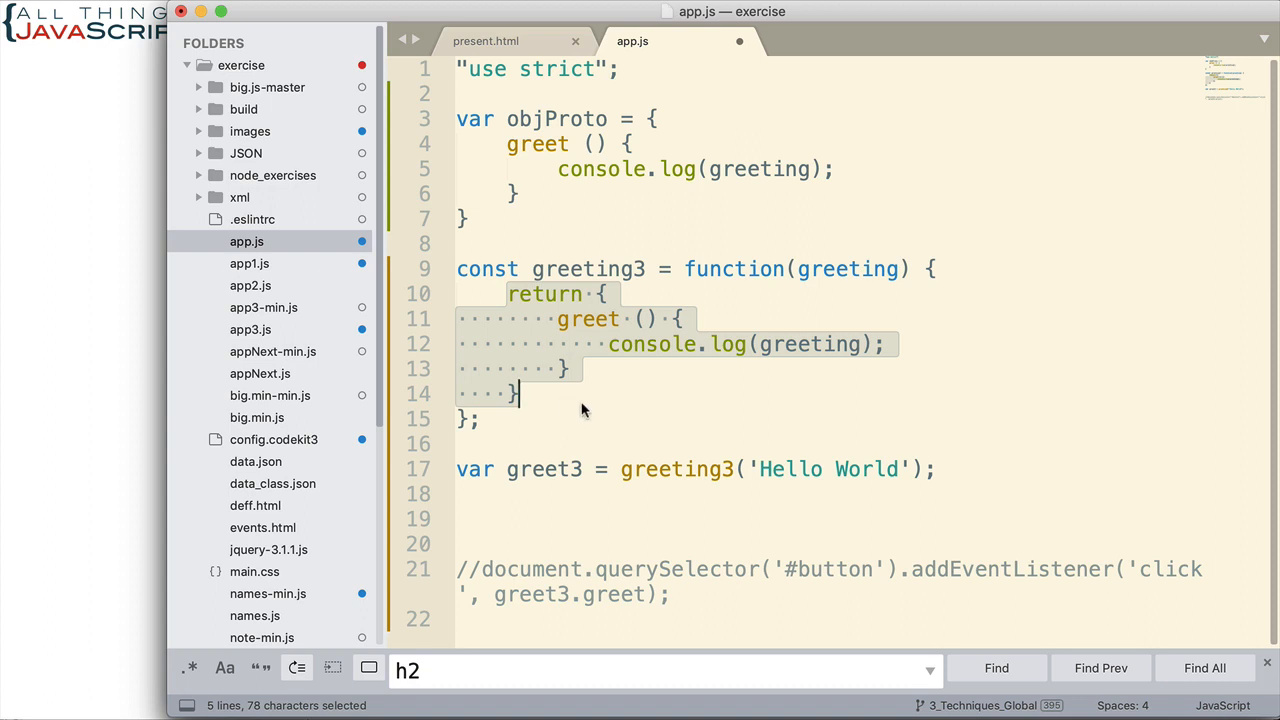
mouse_move(593, 409)
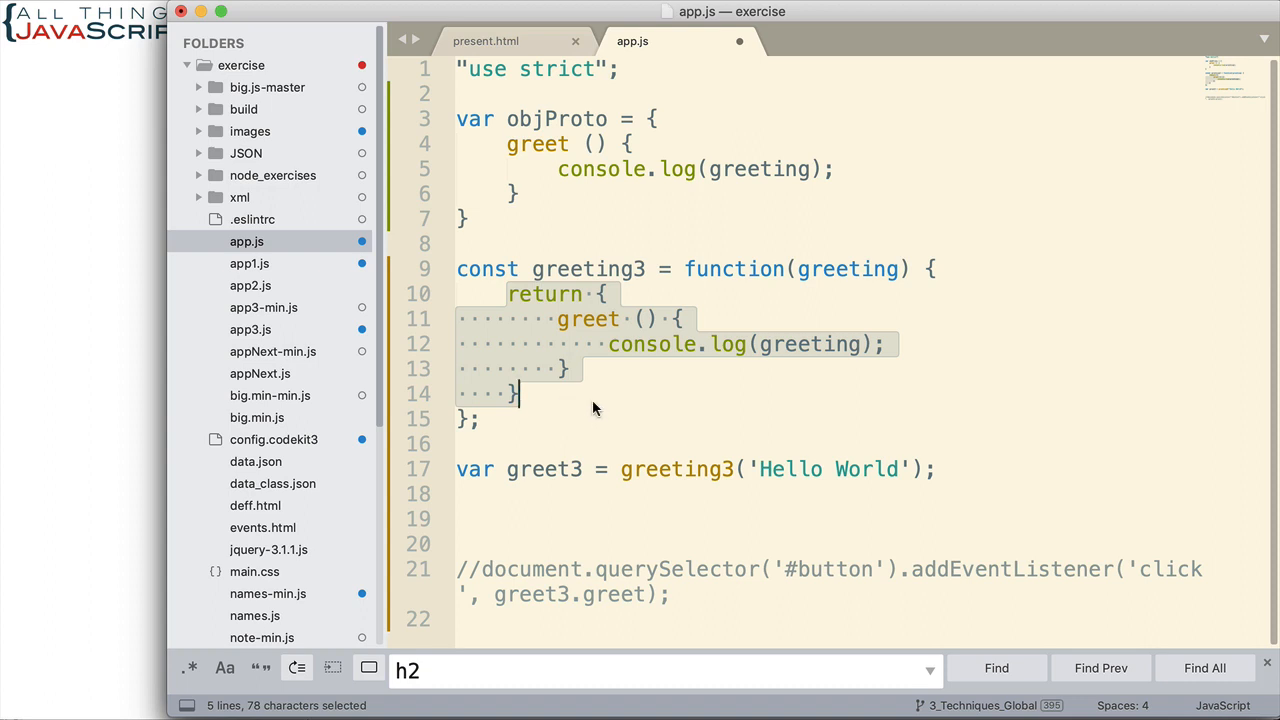
Step: Replace the object literal with return Object.create(objProto); and save app.js
key("Delete")
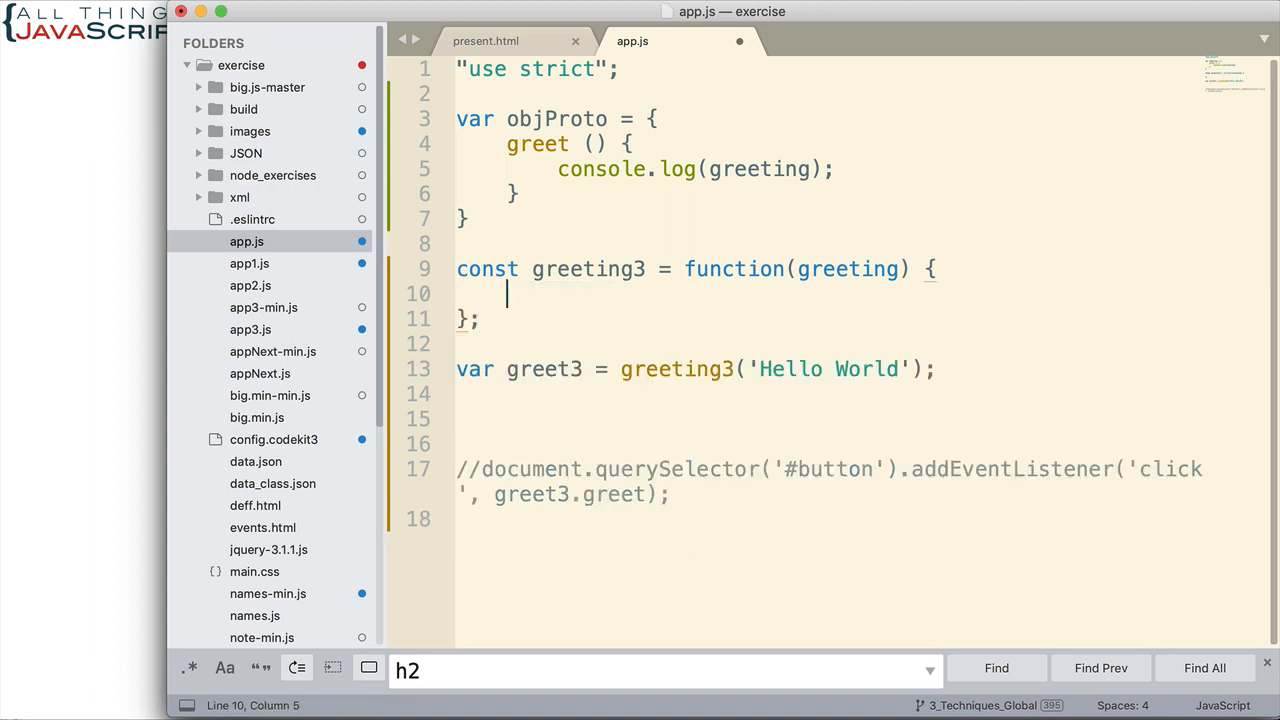
type("return")
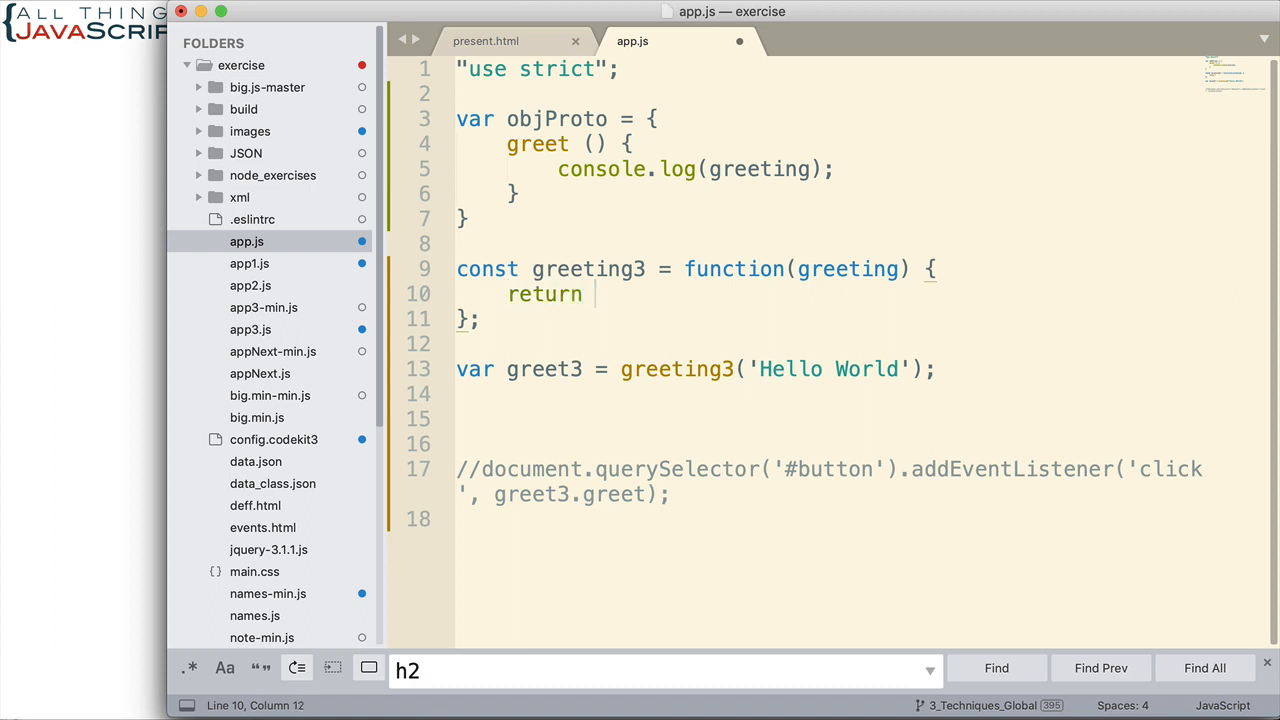
type("Object")
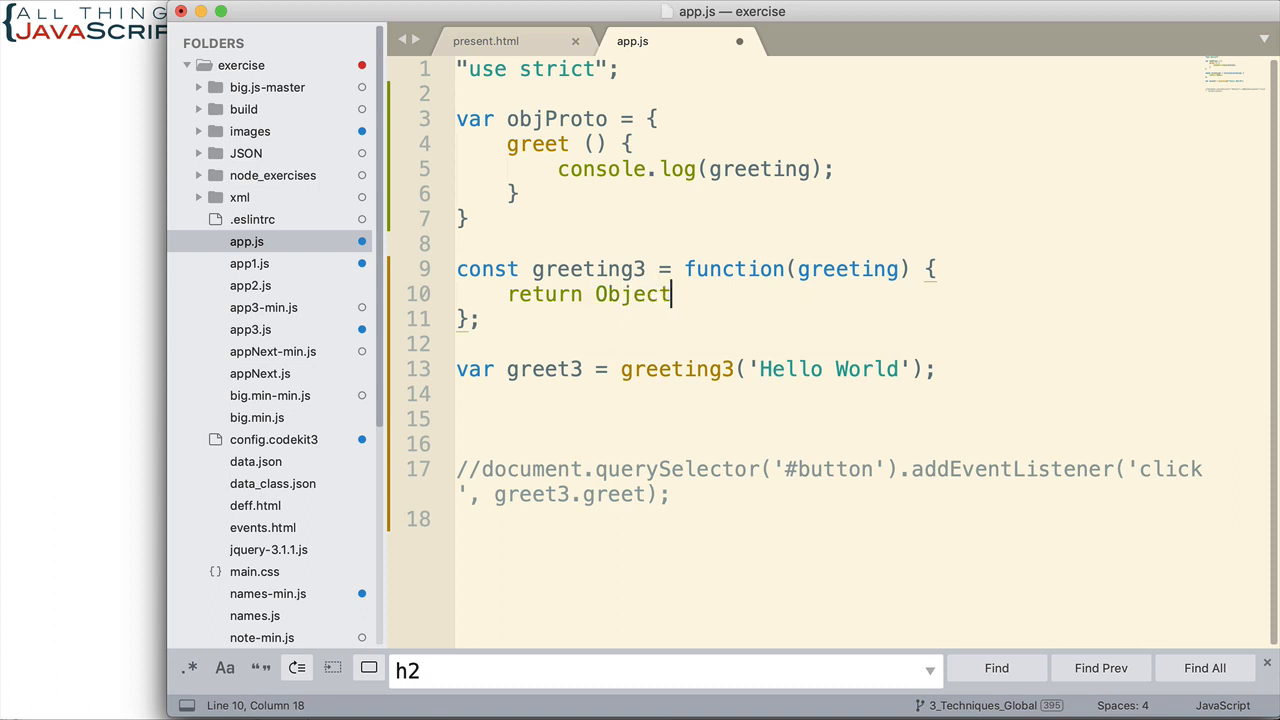
type(".create")
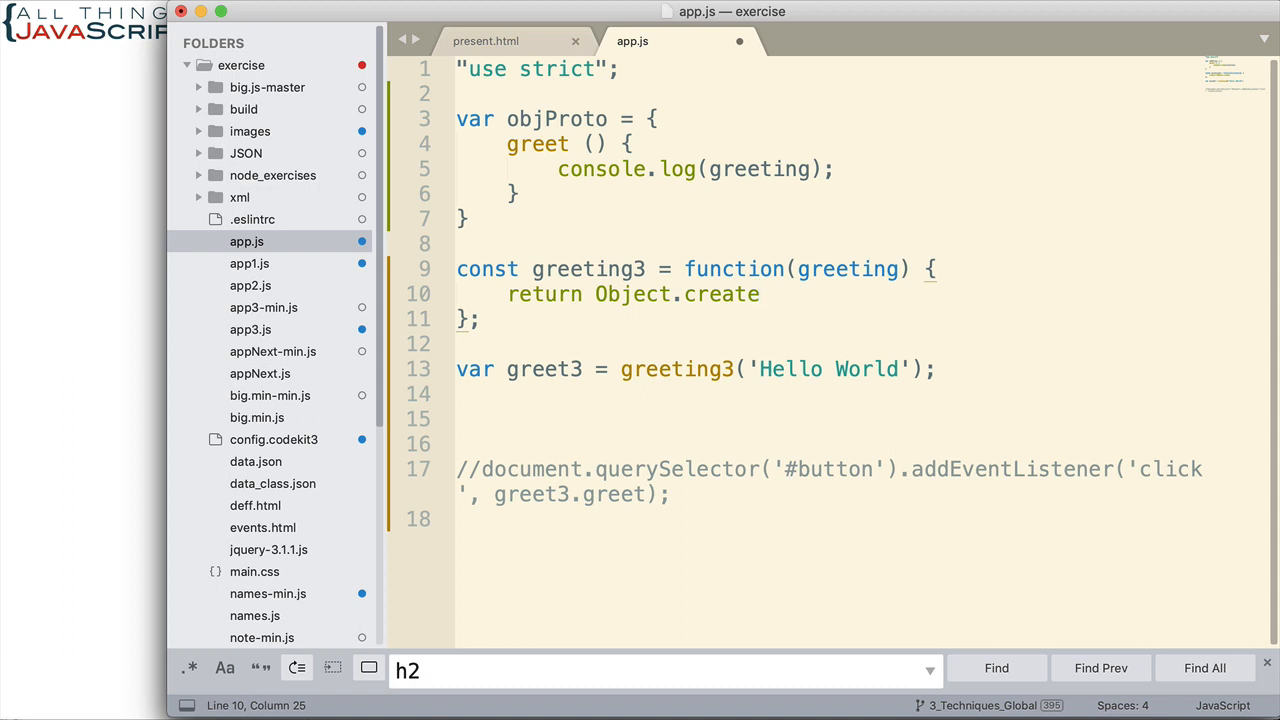
type("()")
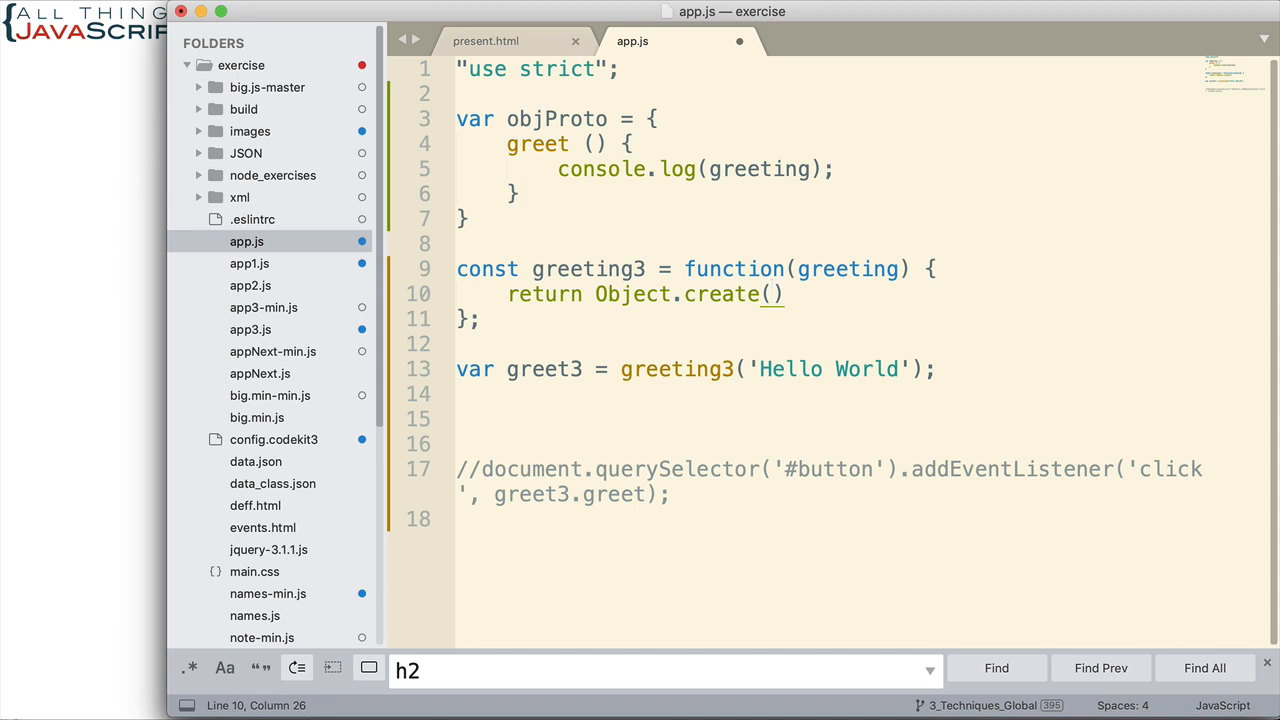
type("objProto")
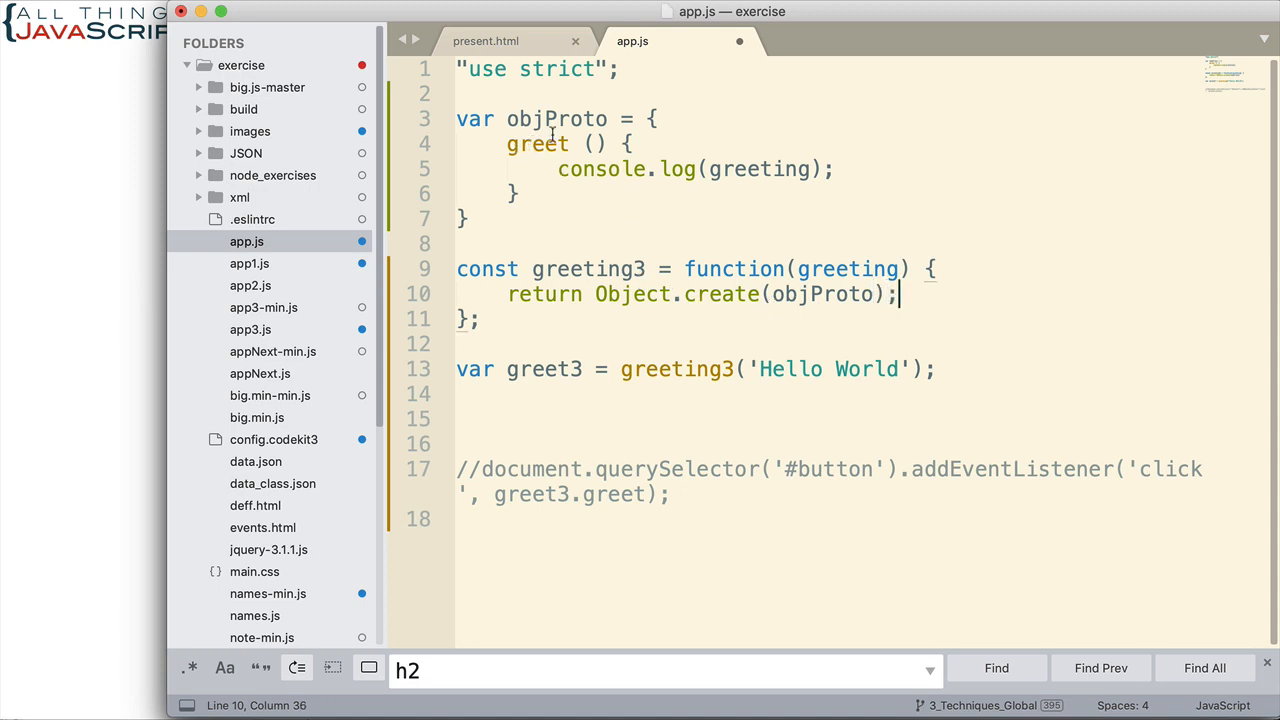
left_click_drag(508, 119, 530, 169)
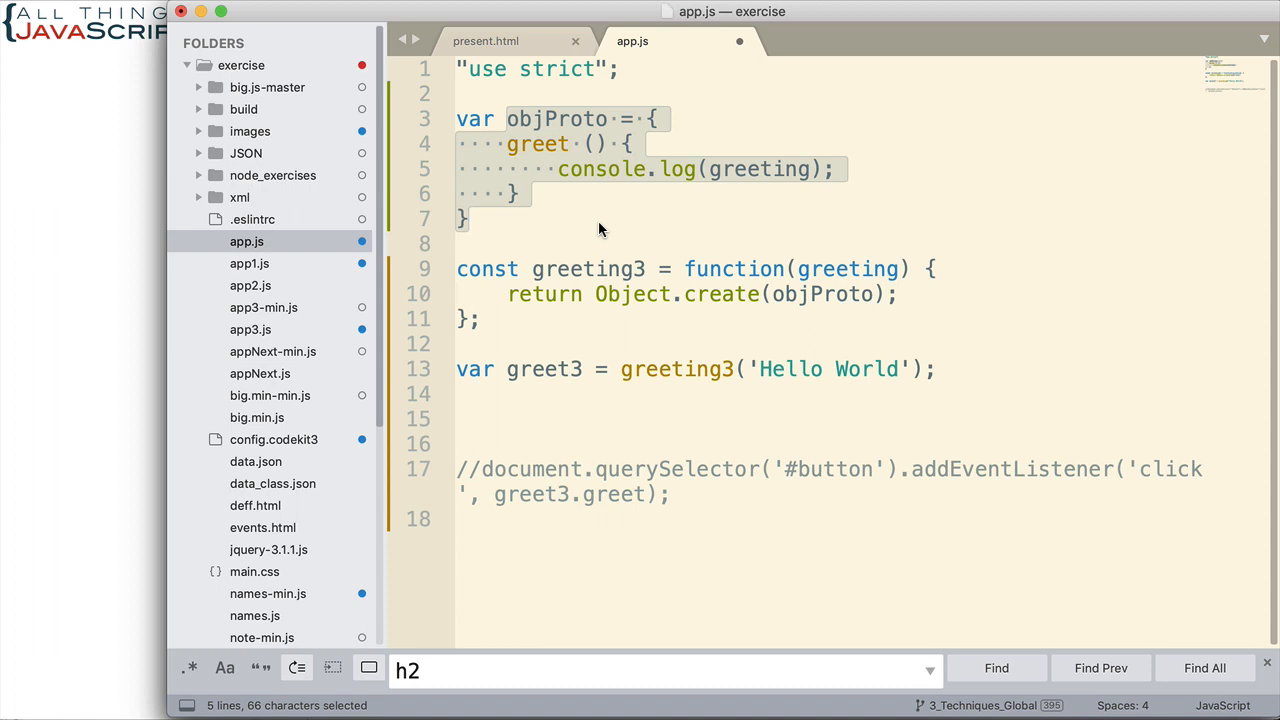
mouse_move(745, 222)
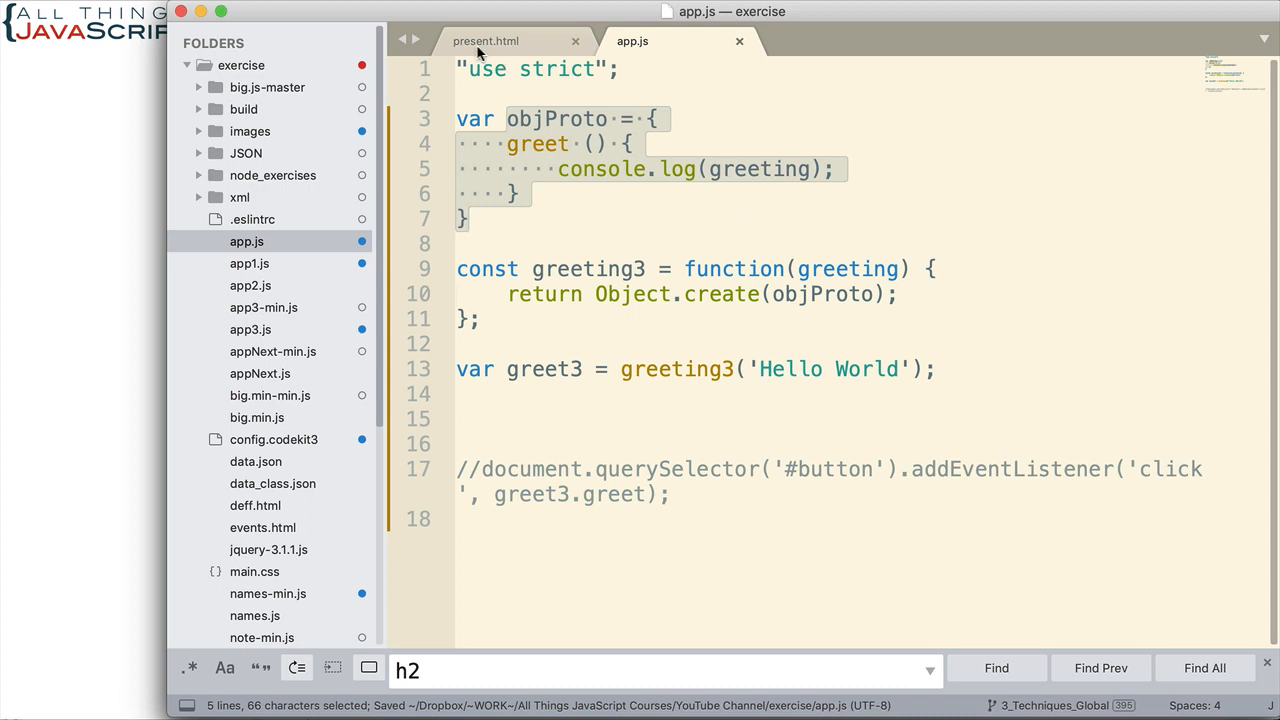
mouse_move(73, 224)
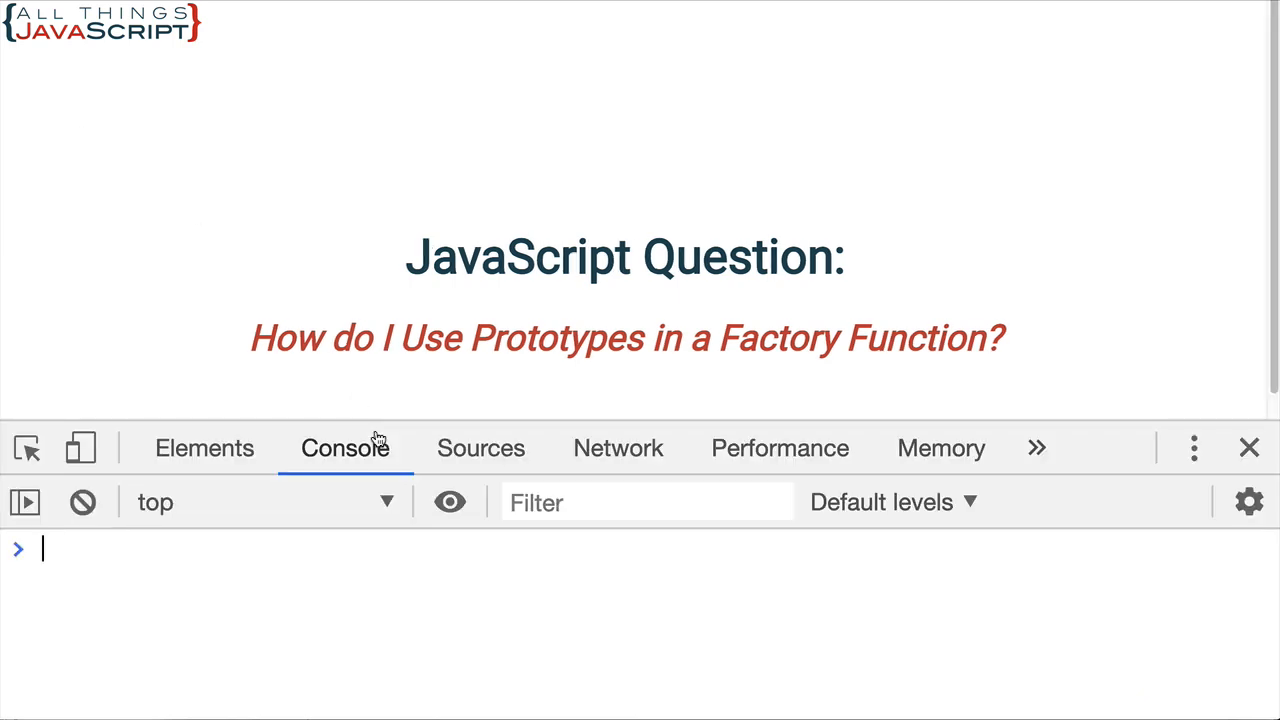
Step: Run greet3.greet() in the console, which throws an uncaught error
type("gret")
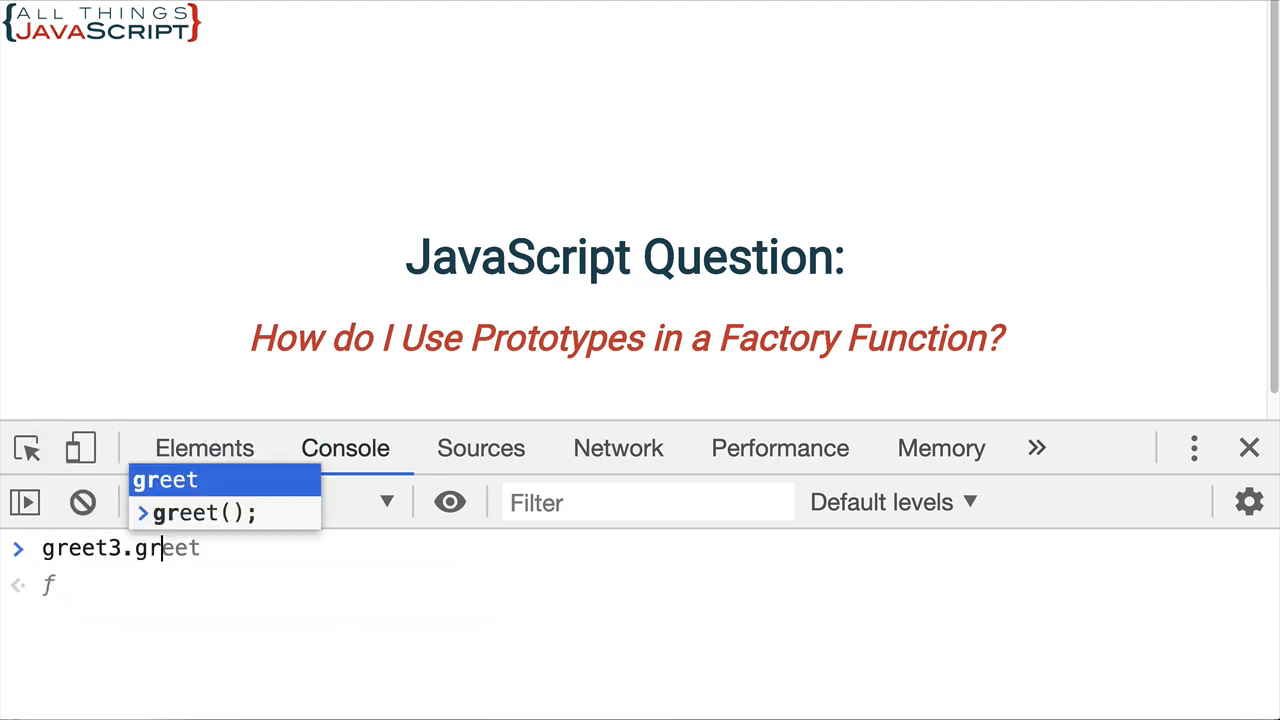
key("Return")
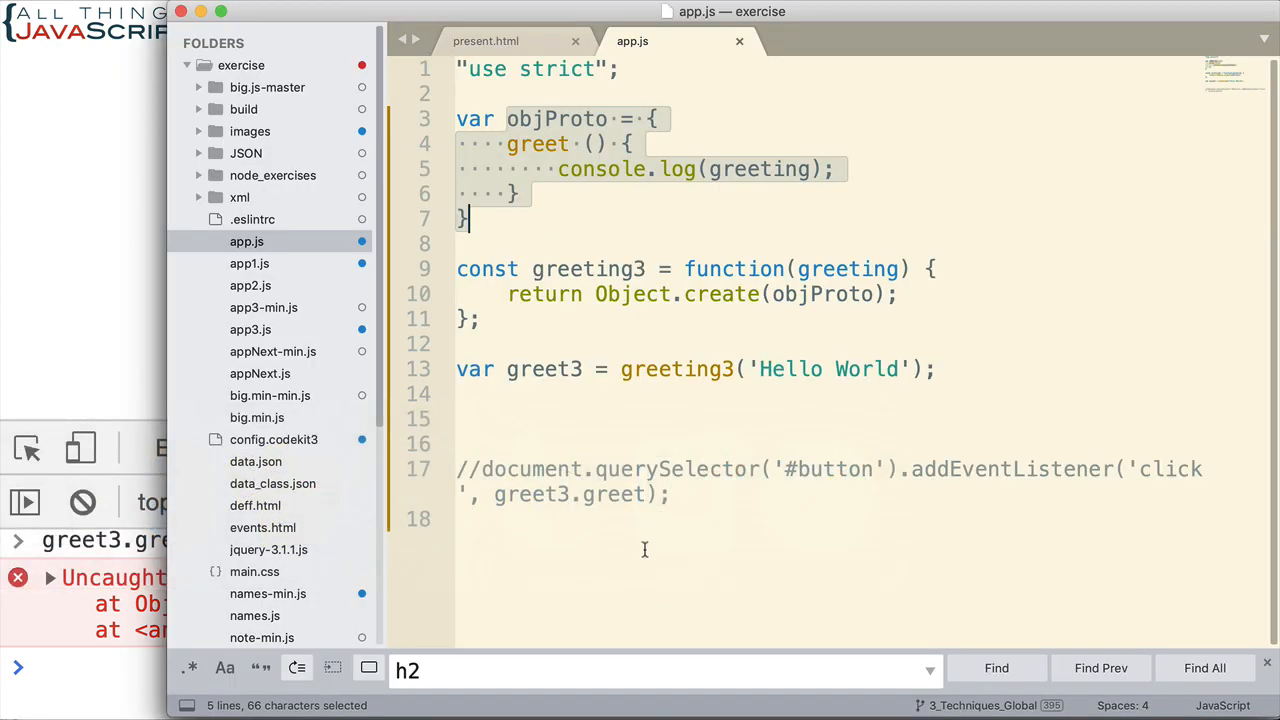
mouse_move(520, 163)
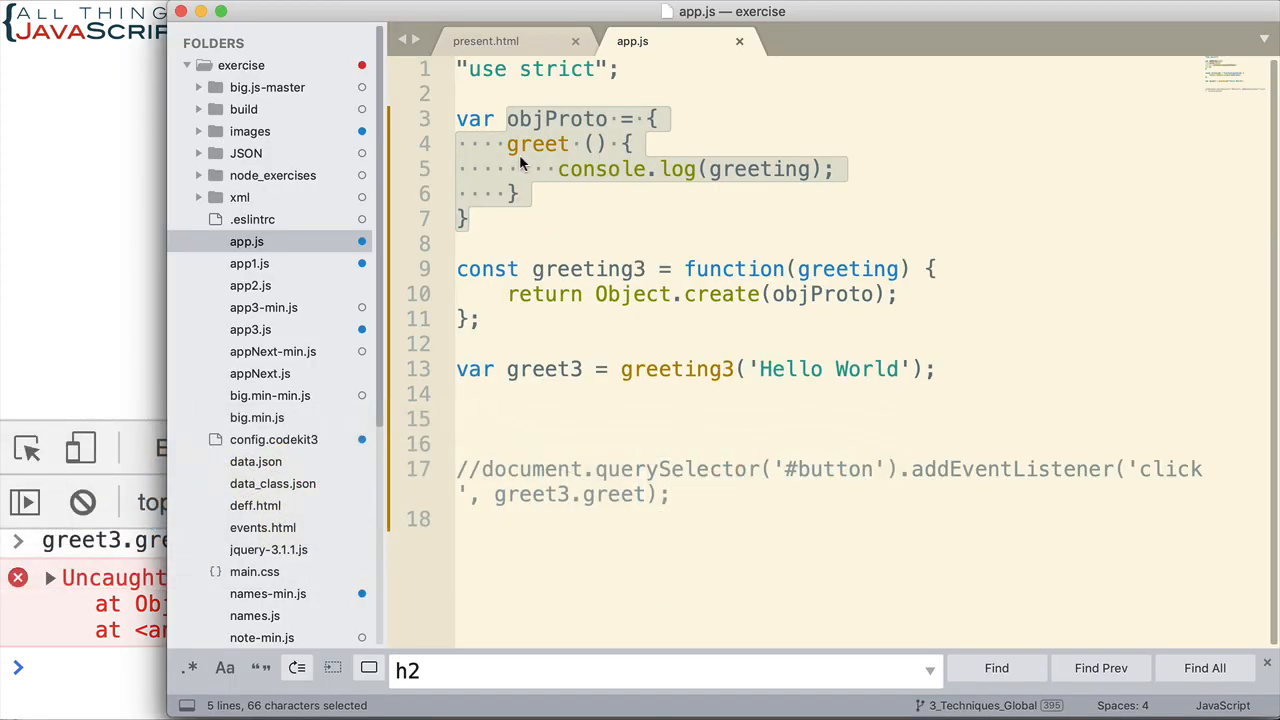
left_click(503, 144)
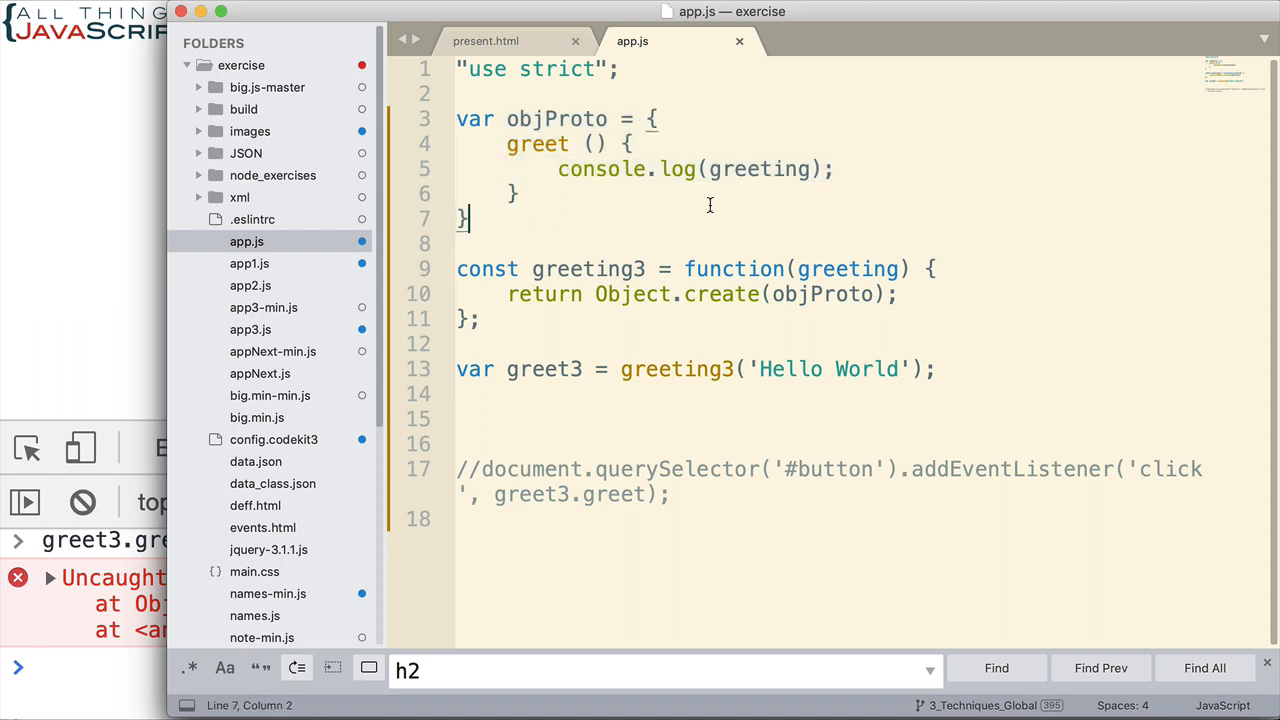
double_click(760, 168)
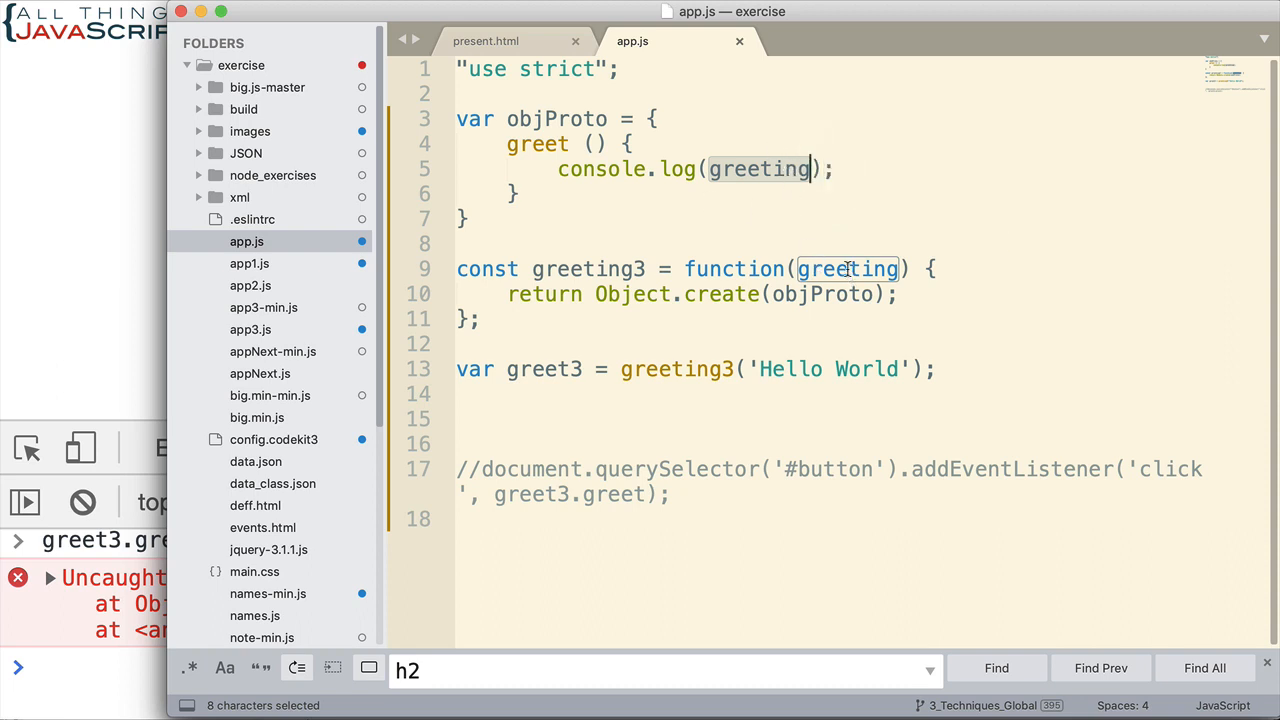
mouse_move(1040, 331)
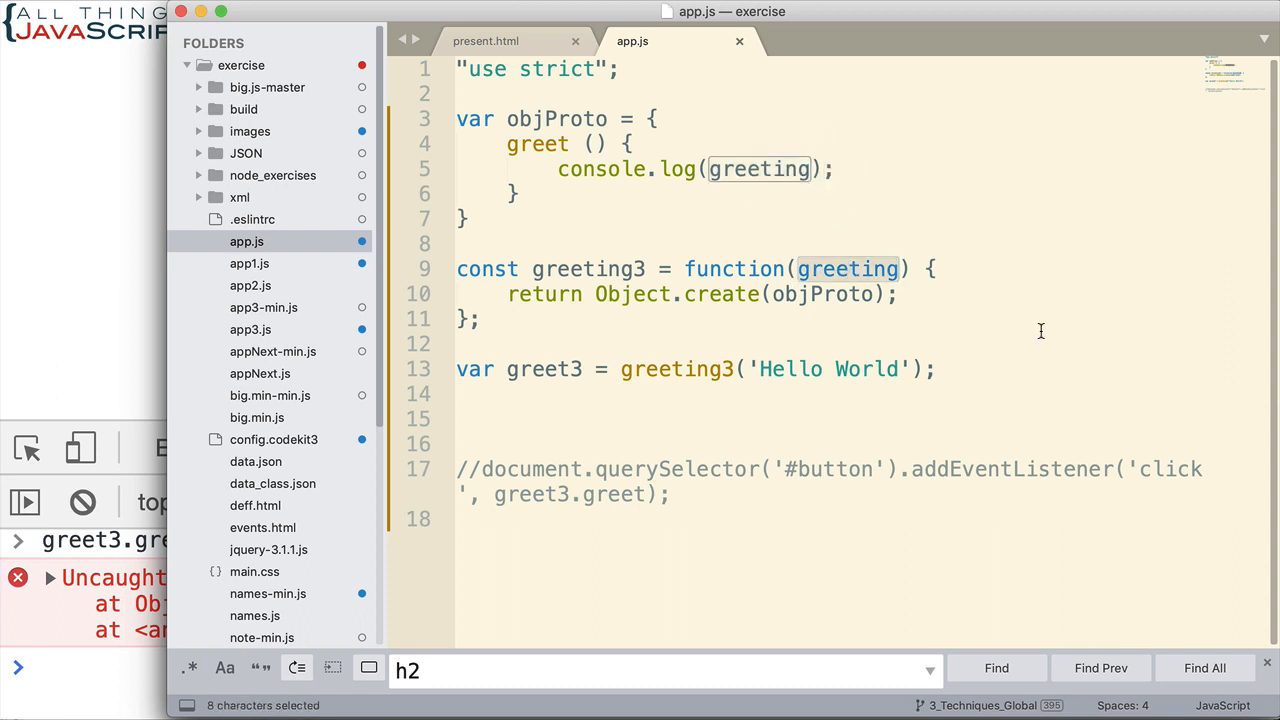
mouse_move(1010, 327)
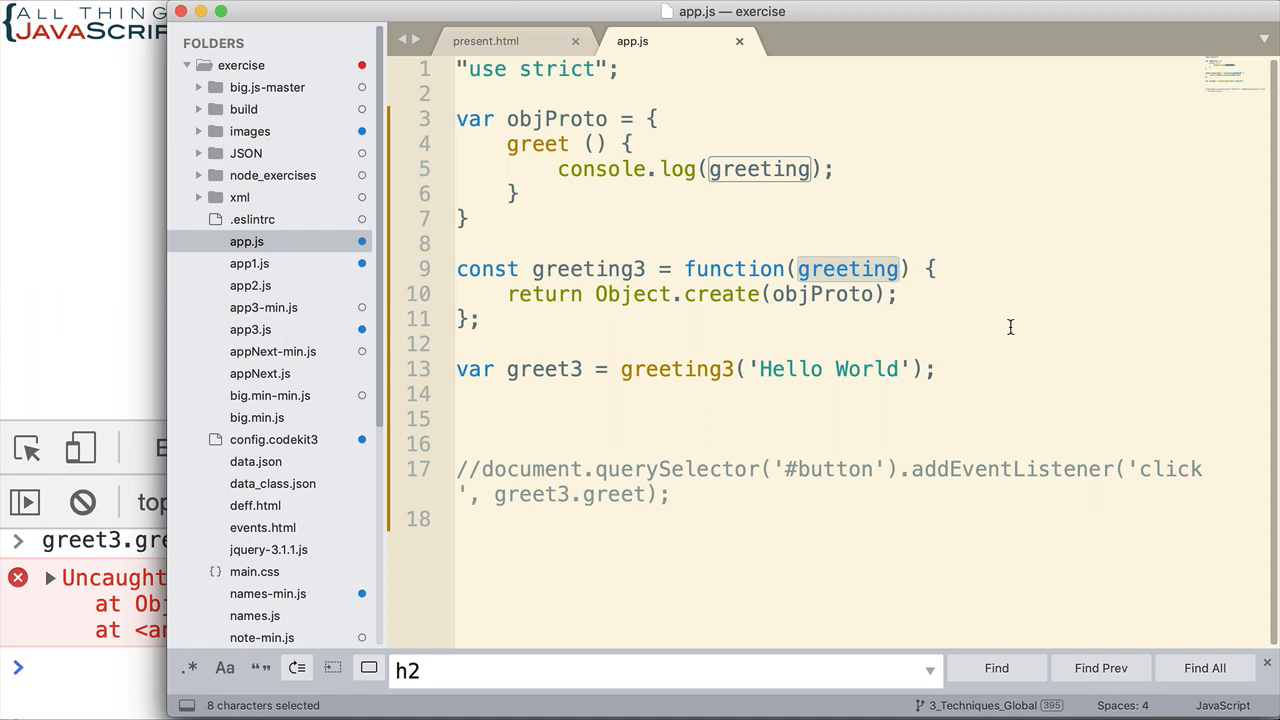
mouse_move(615, 247)
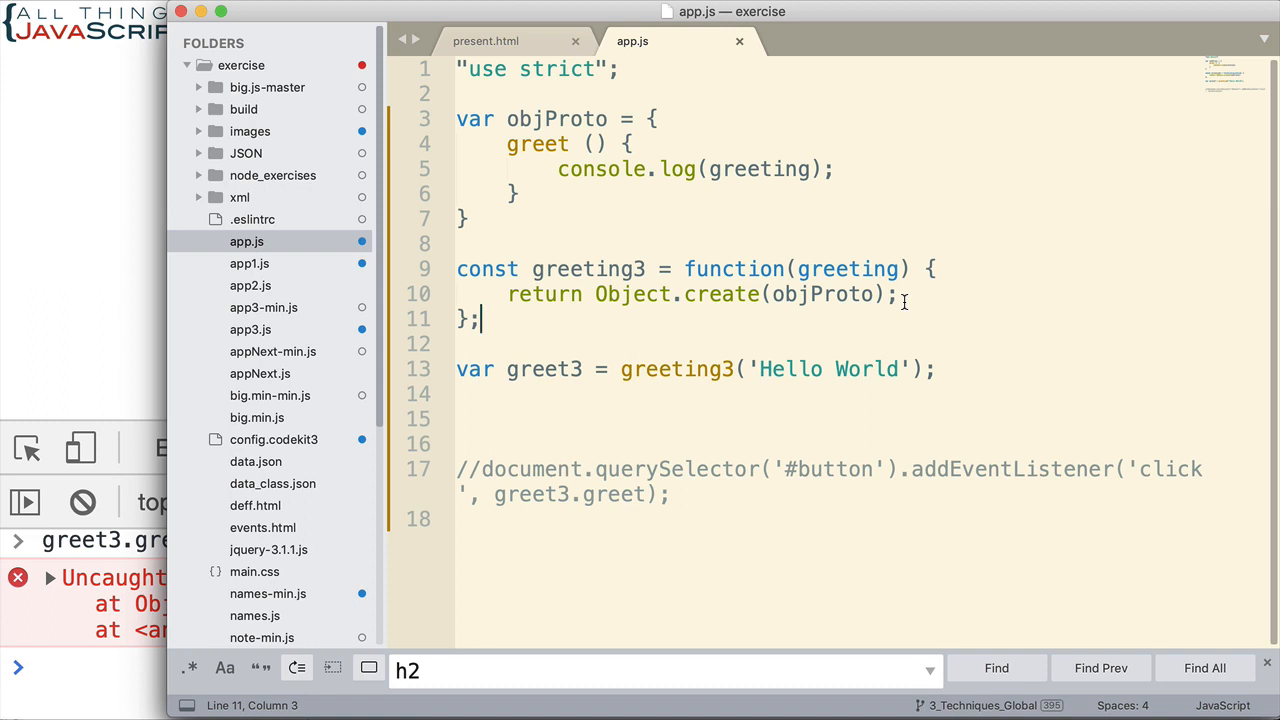
mouse_move(706, 252)
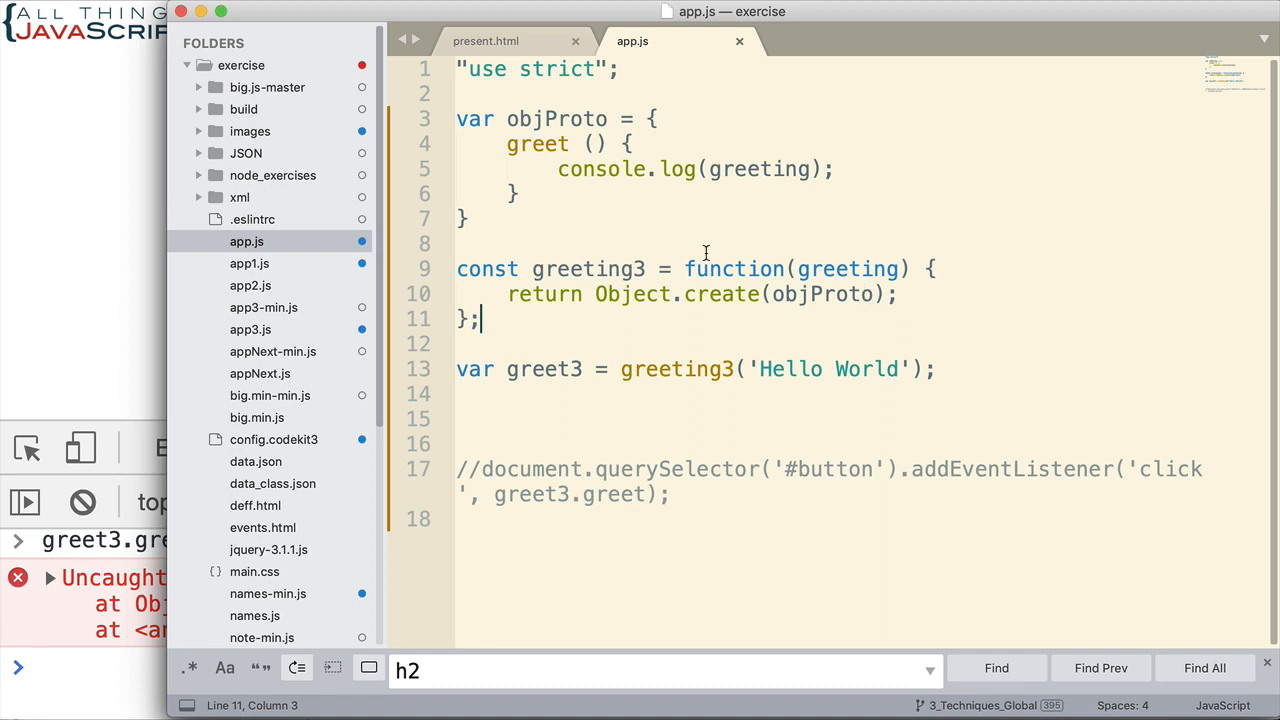
Step: Make greet log this.greeting and change return to let obj = Object.create(objProto)
left_click(816, 195)
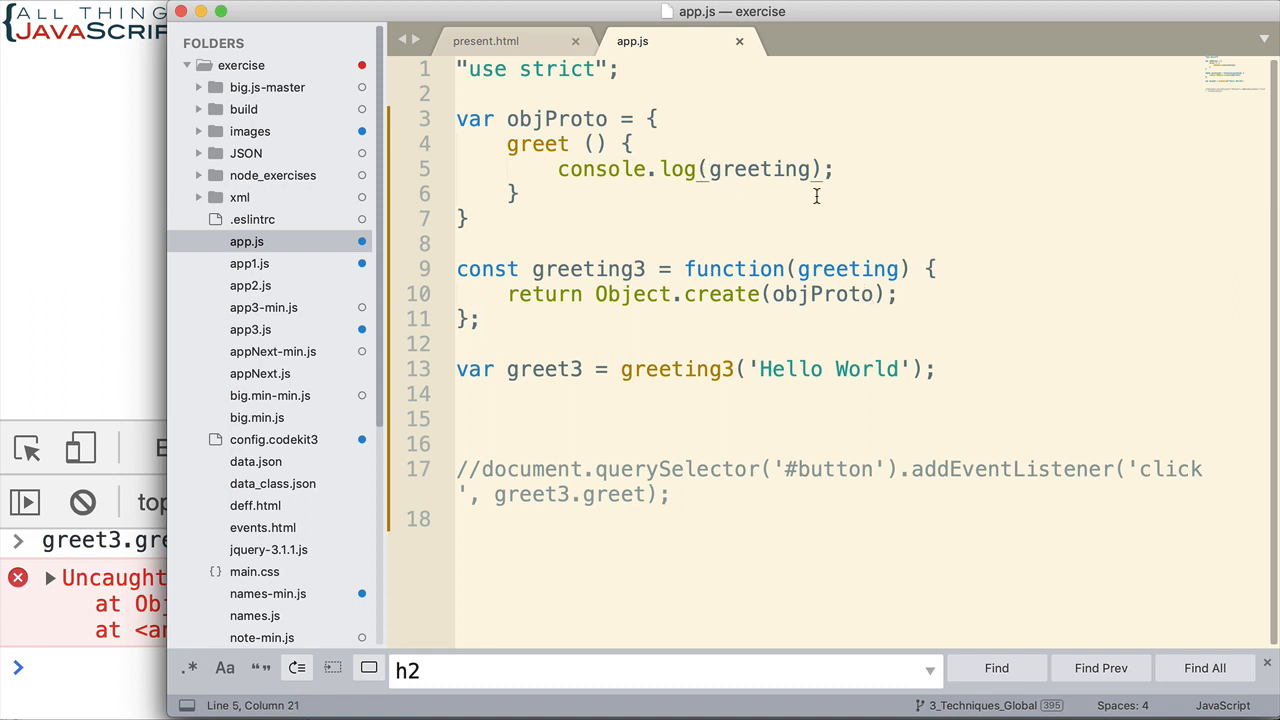
type("this.")
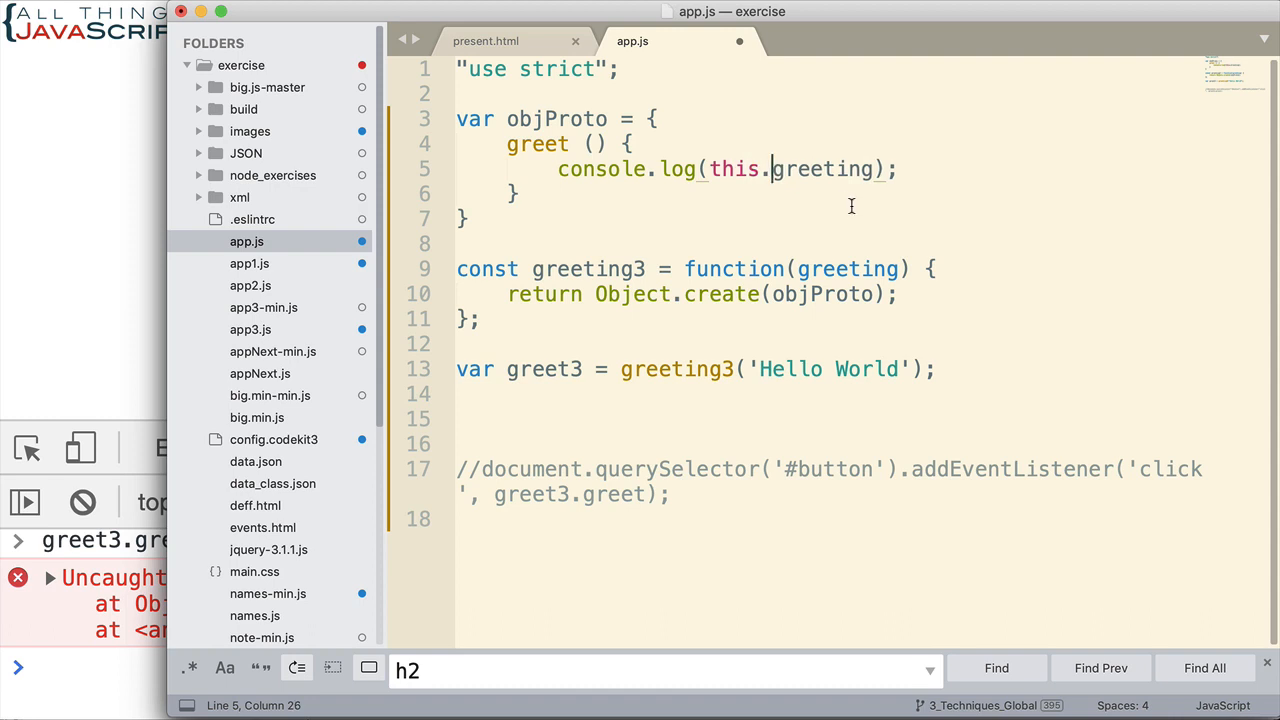
mouse_move(560, 293)
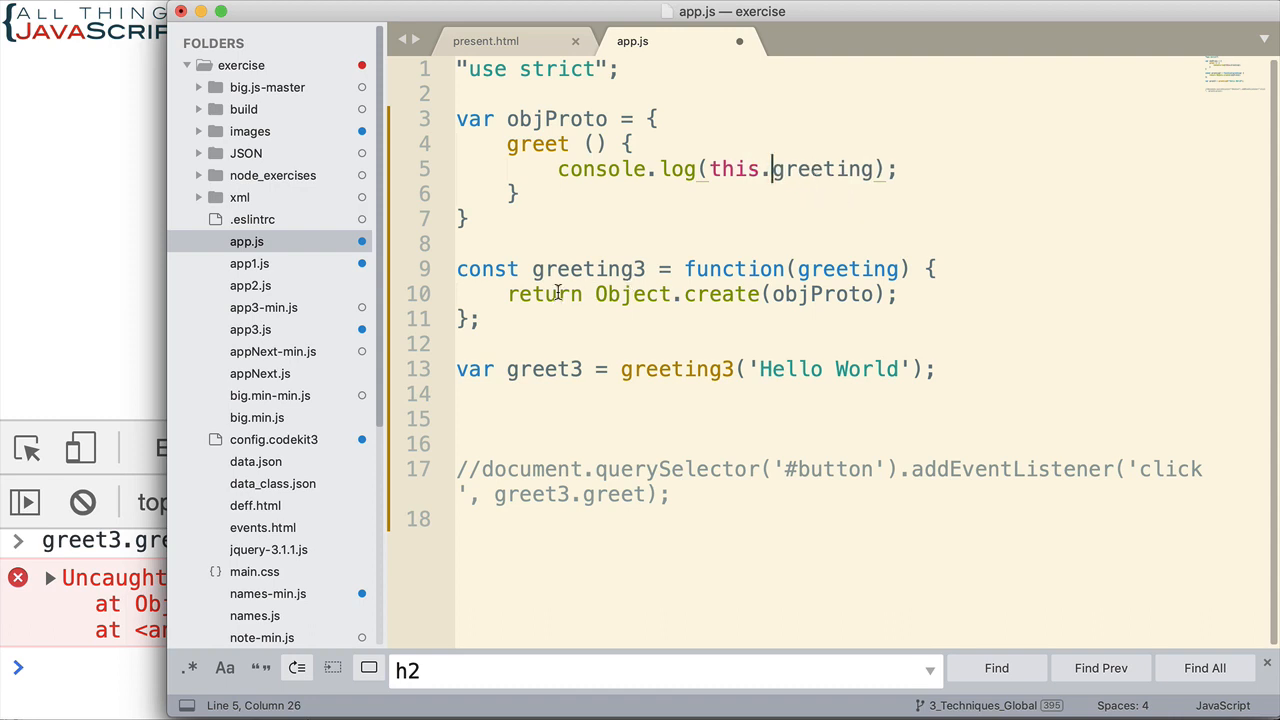
double_click(545, 293)
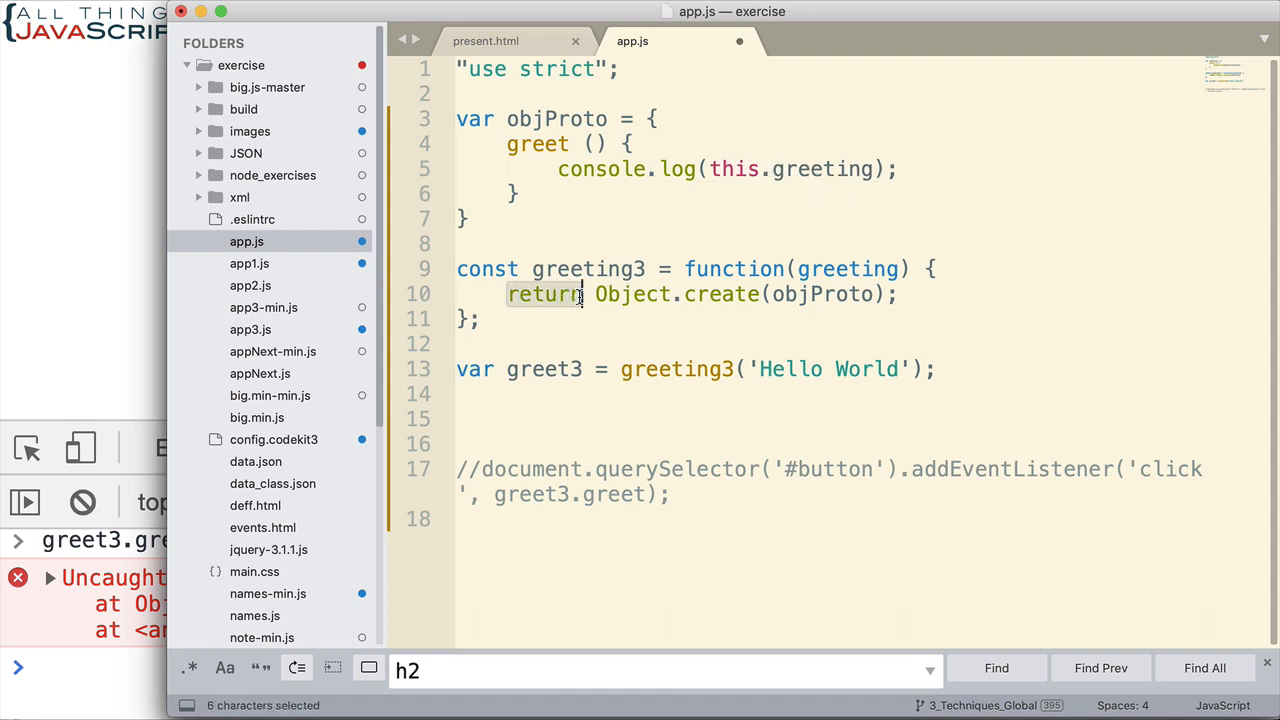
type("let obj =")
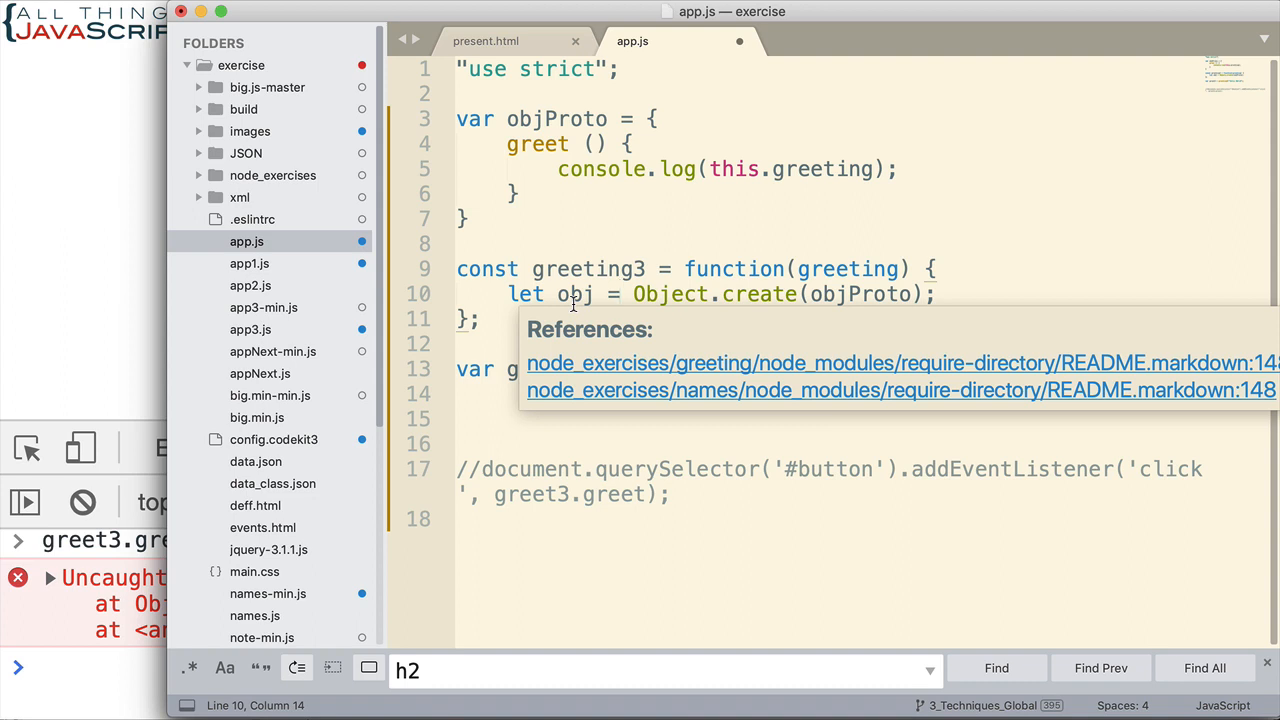
left_click(935, 293)
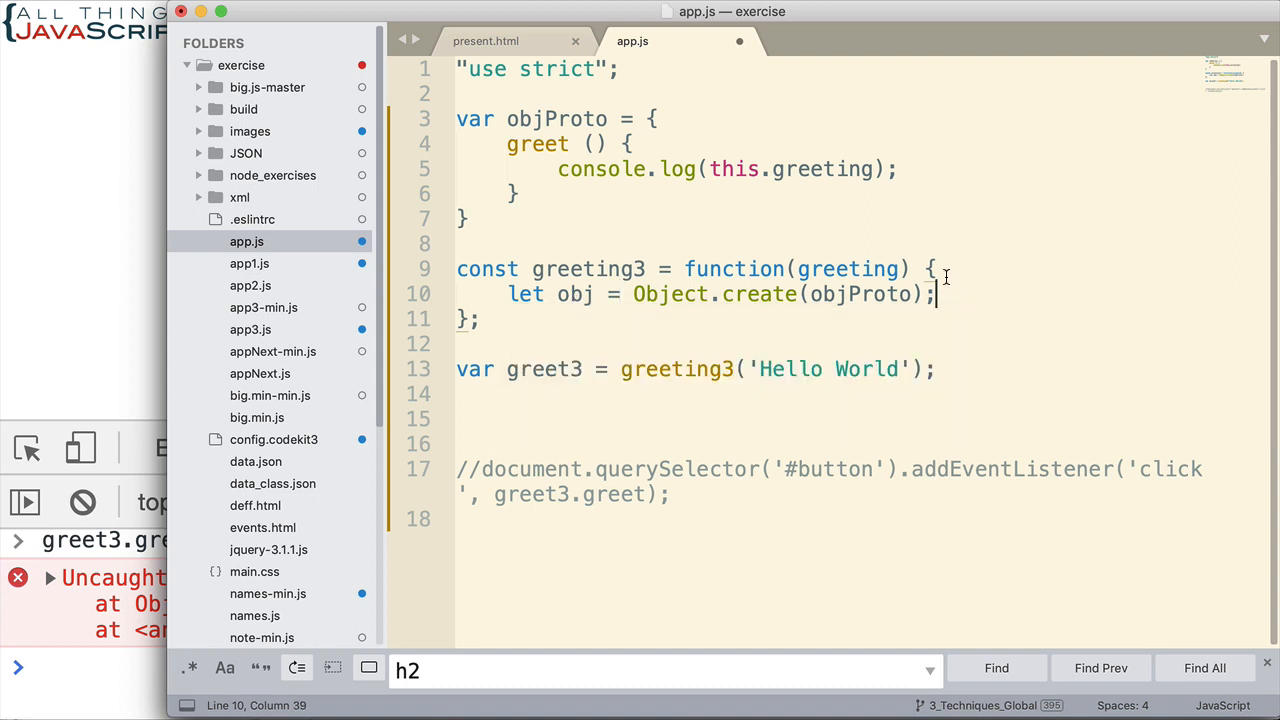
Step: Add obj.greeting = greeting; and return obj; then save app.js
type("obj.")
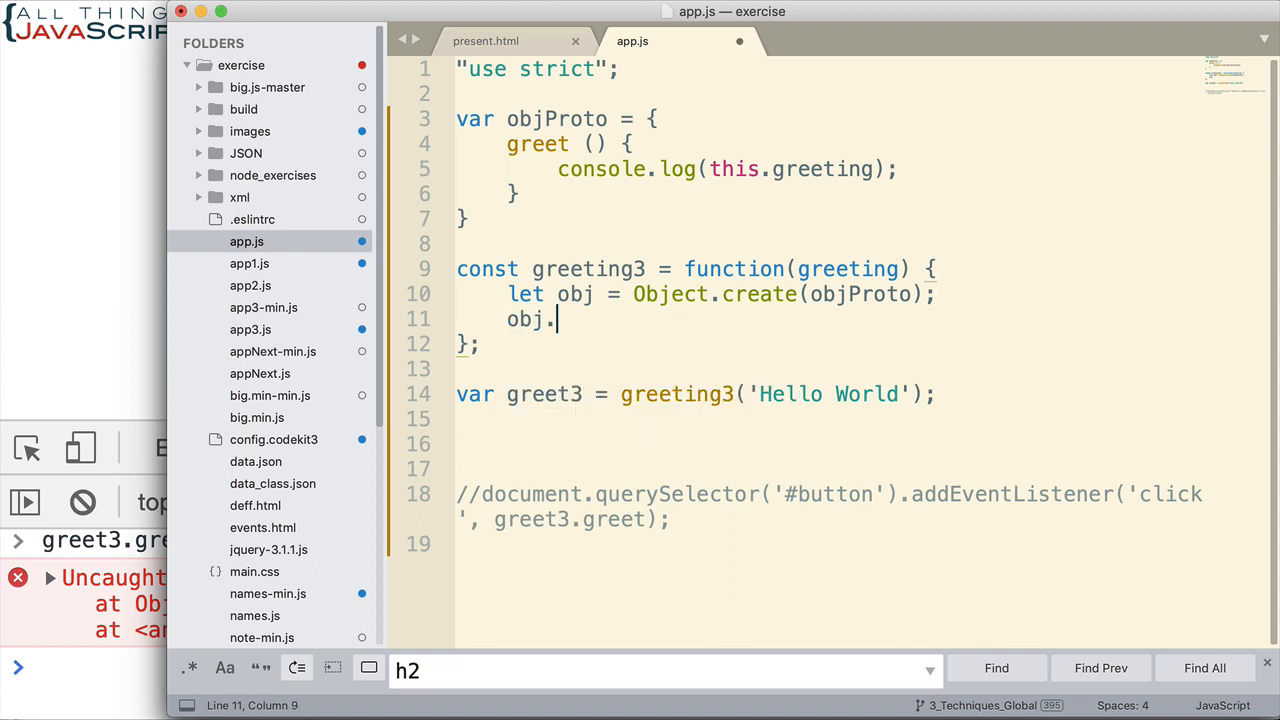
type("greeting")
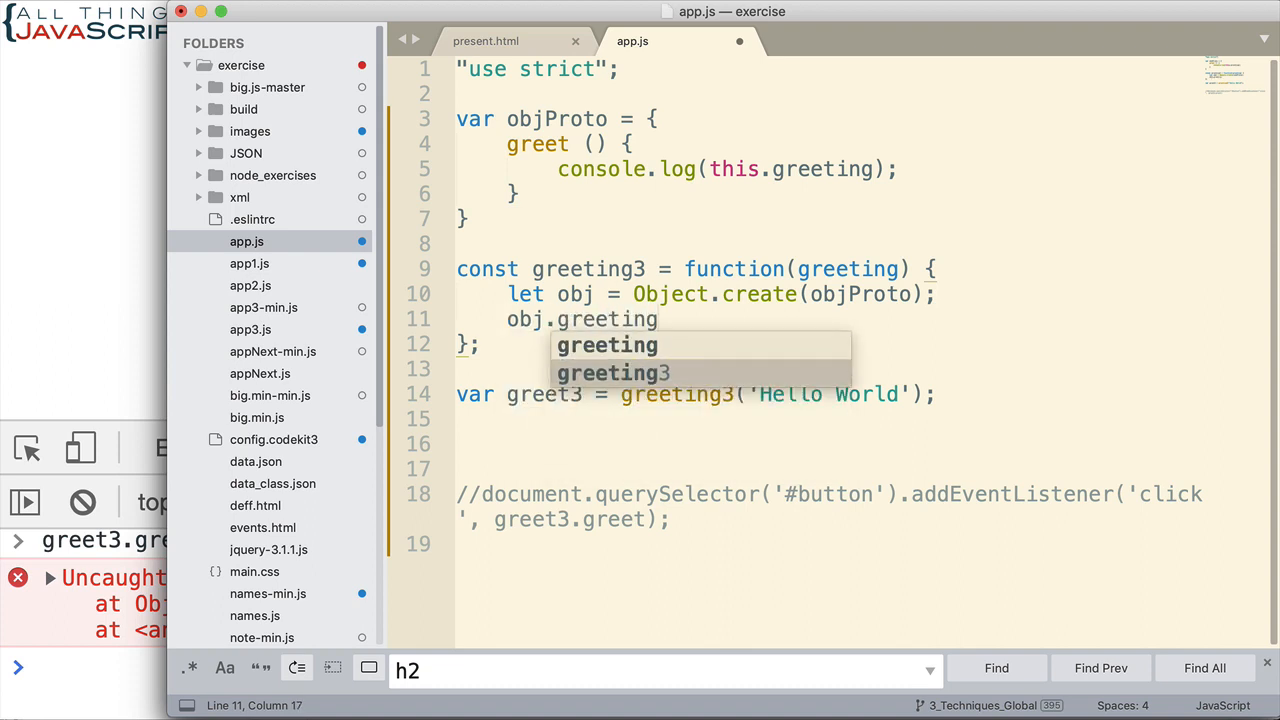
type("= greeting;")
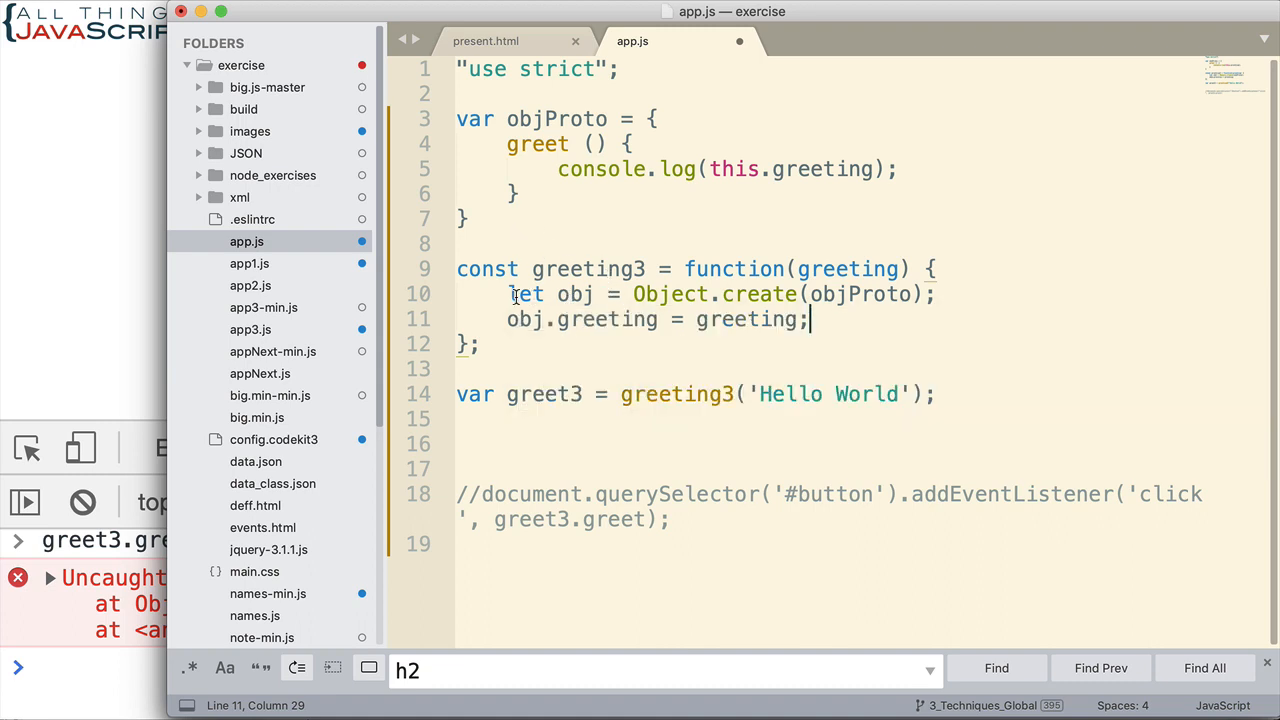
left_click_drag(510, 294, 930, 294)
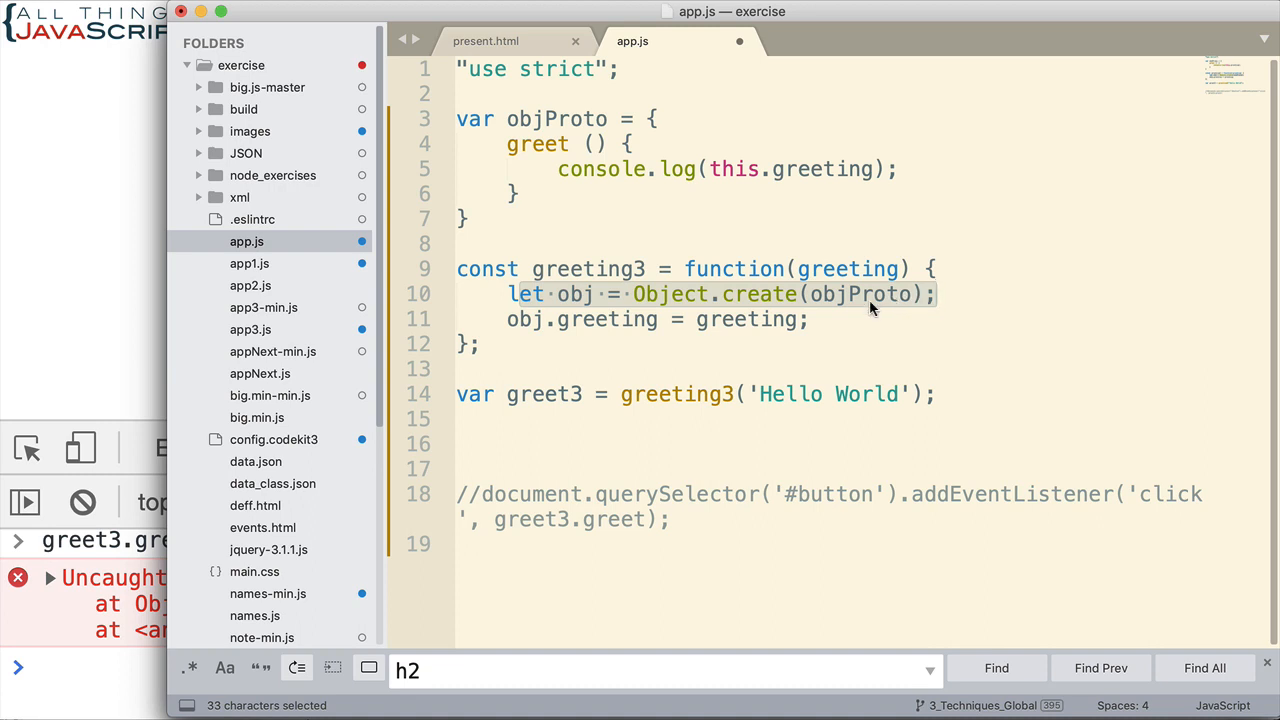
double_click(556, 119)
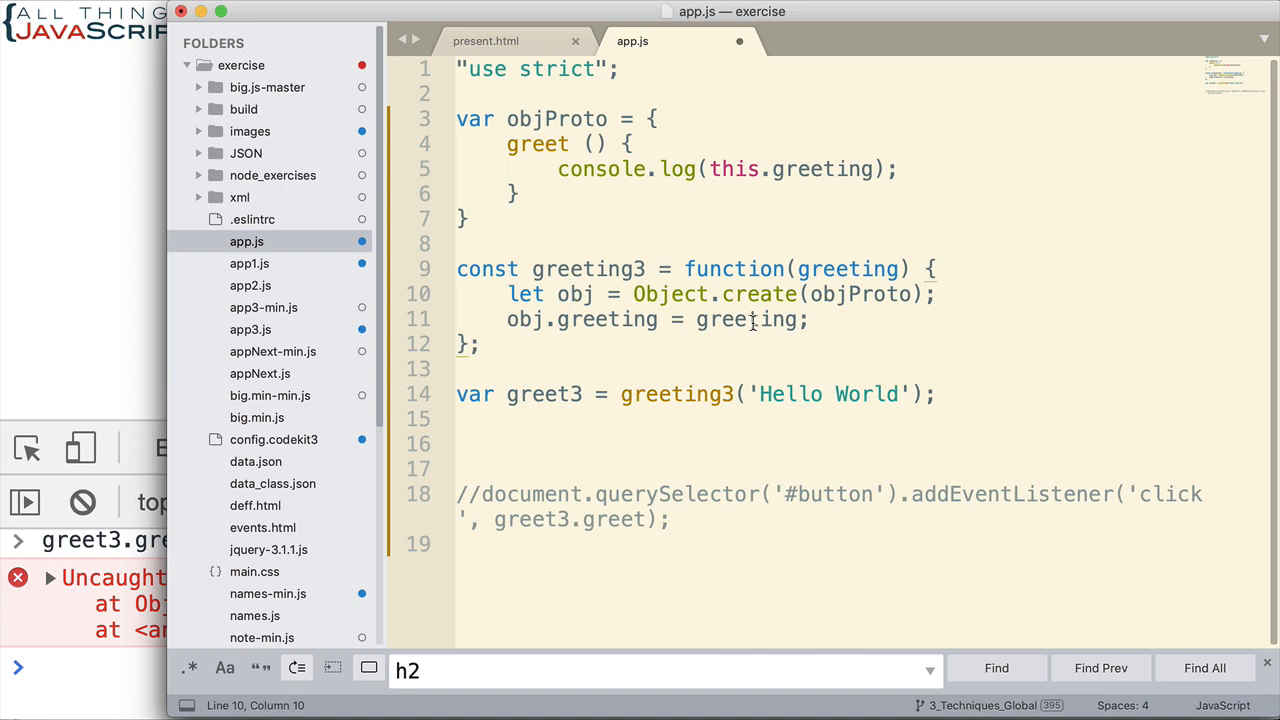
left_click(808, 319)
type("return")
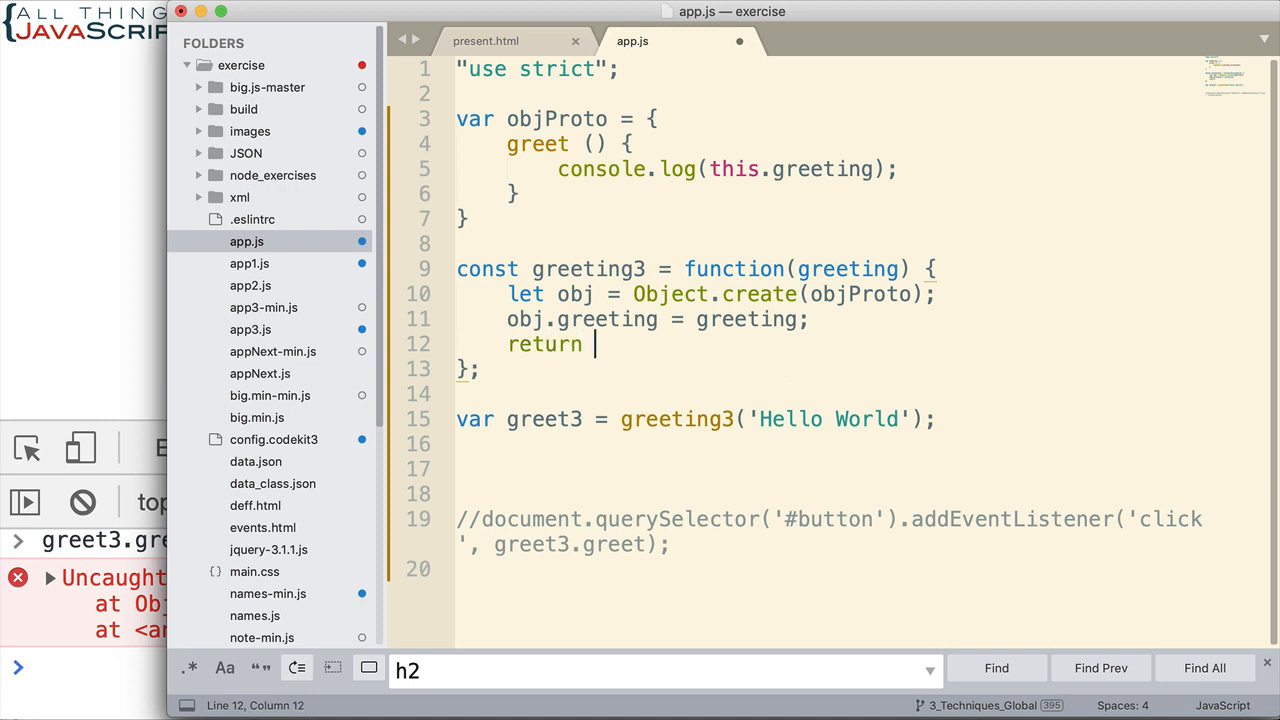
type("obj;")
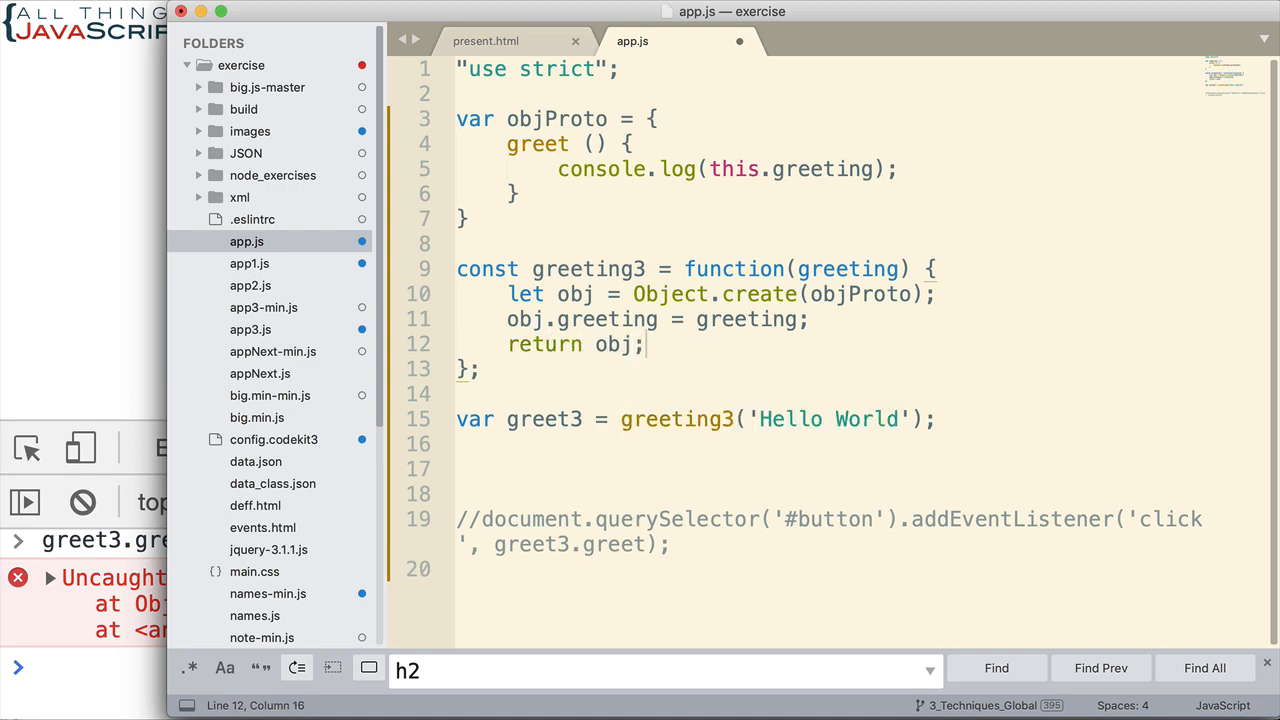
mouse_move(525, 418)
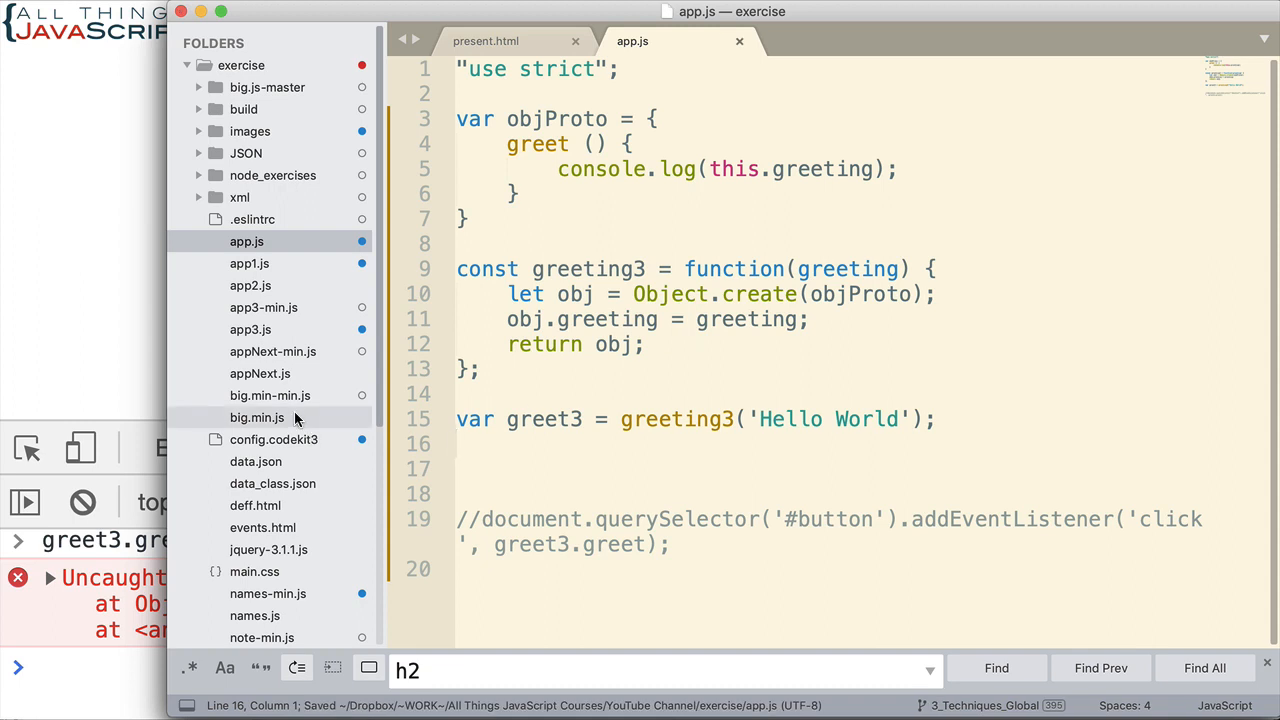
mouse_move(117, 337)
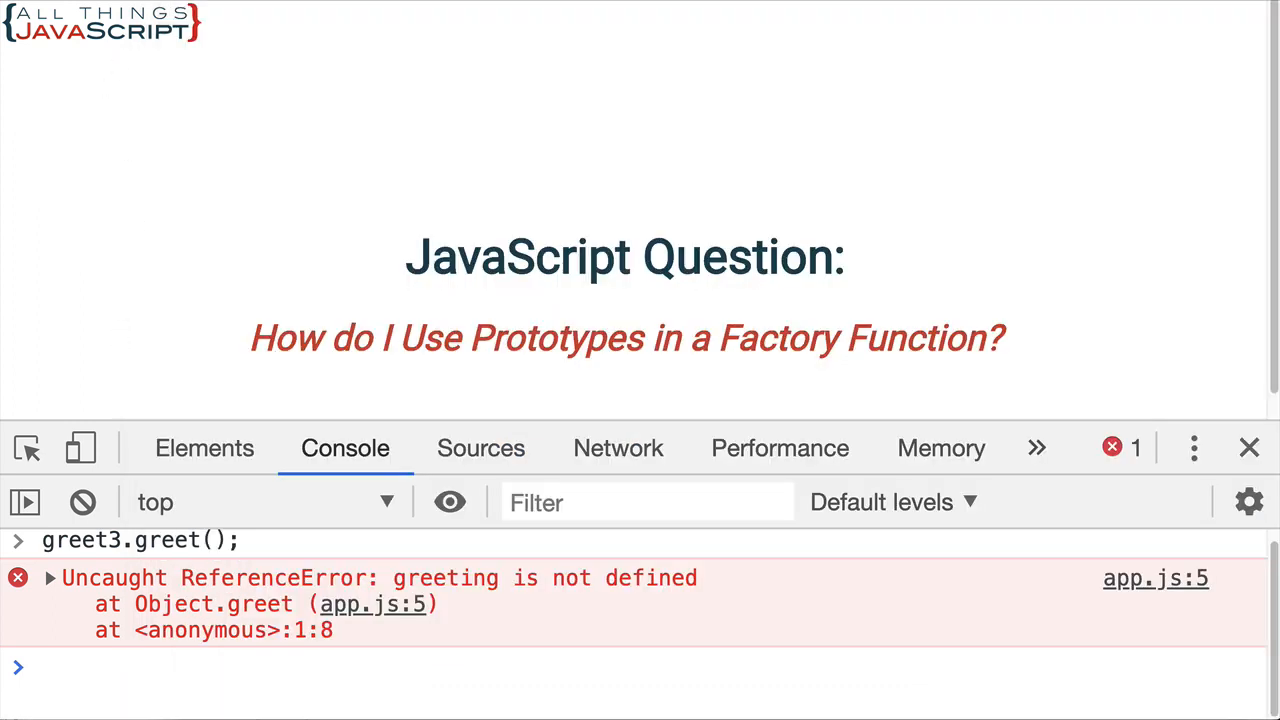
Step: Run greet3.greet() in the console again so it prints Hello World
left_click(82, 502)
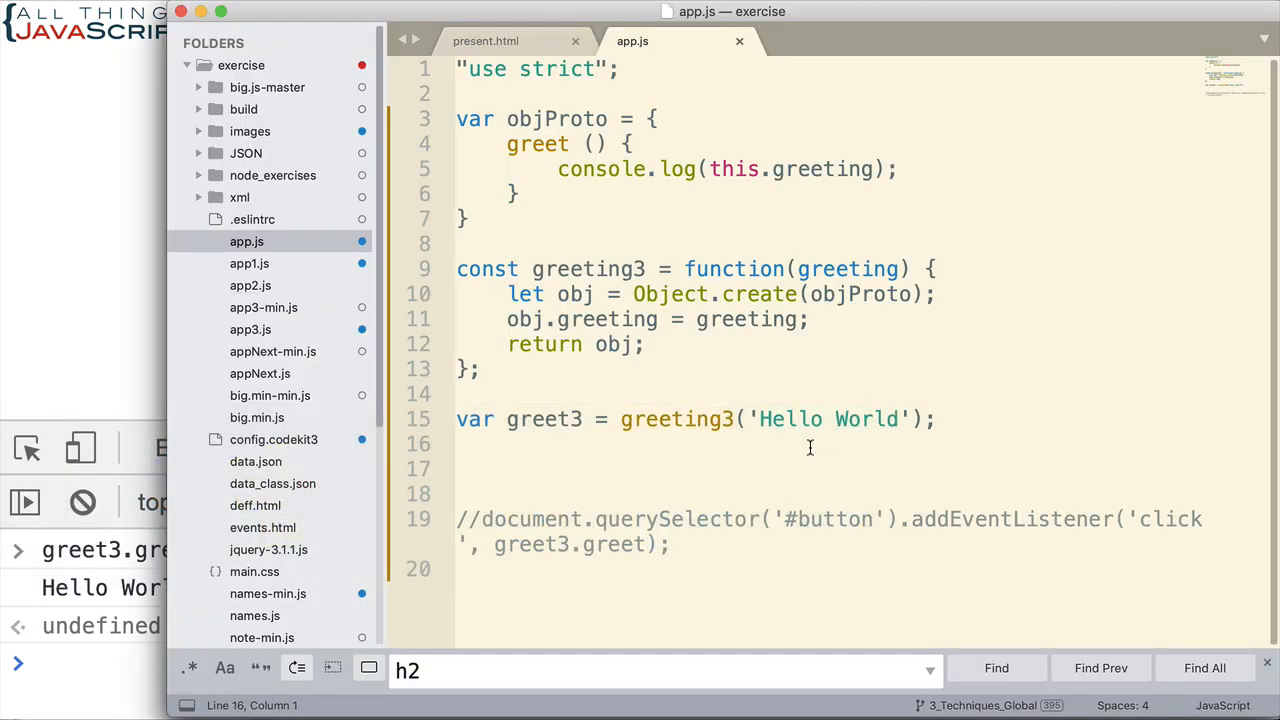
mouse_move(521, 207)
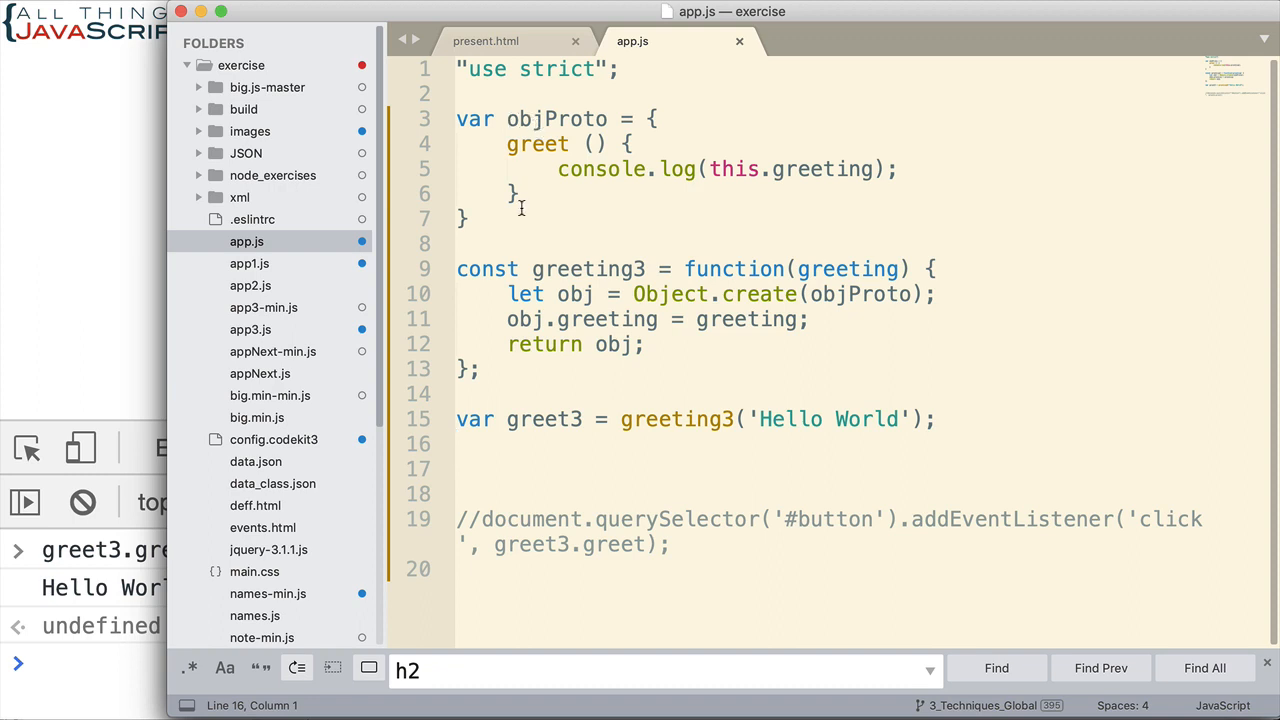
mouse_move(688, 308)
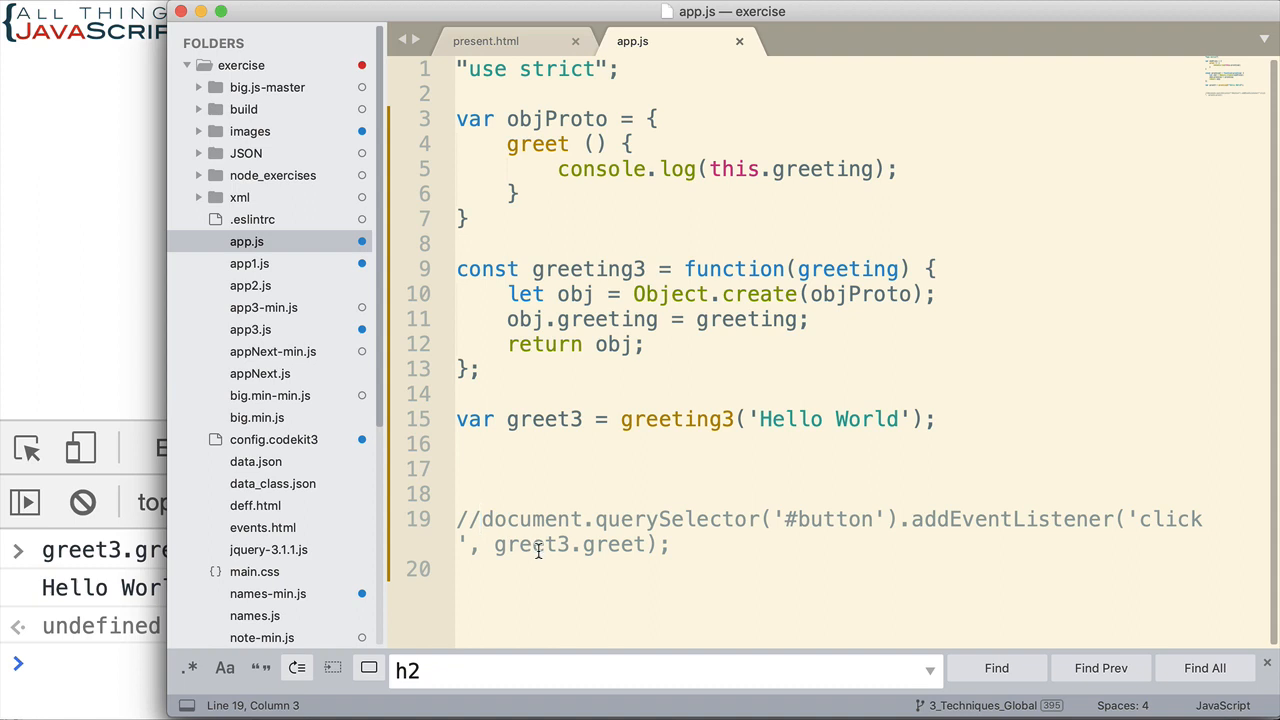
Step: Uncomment the button click listener calling greet3.greet, save, and view present.html's button markup
key("Backspace")
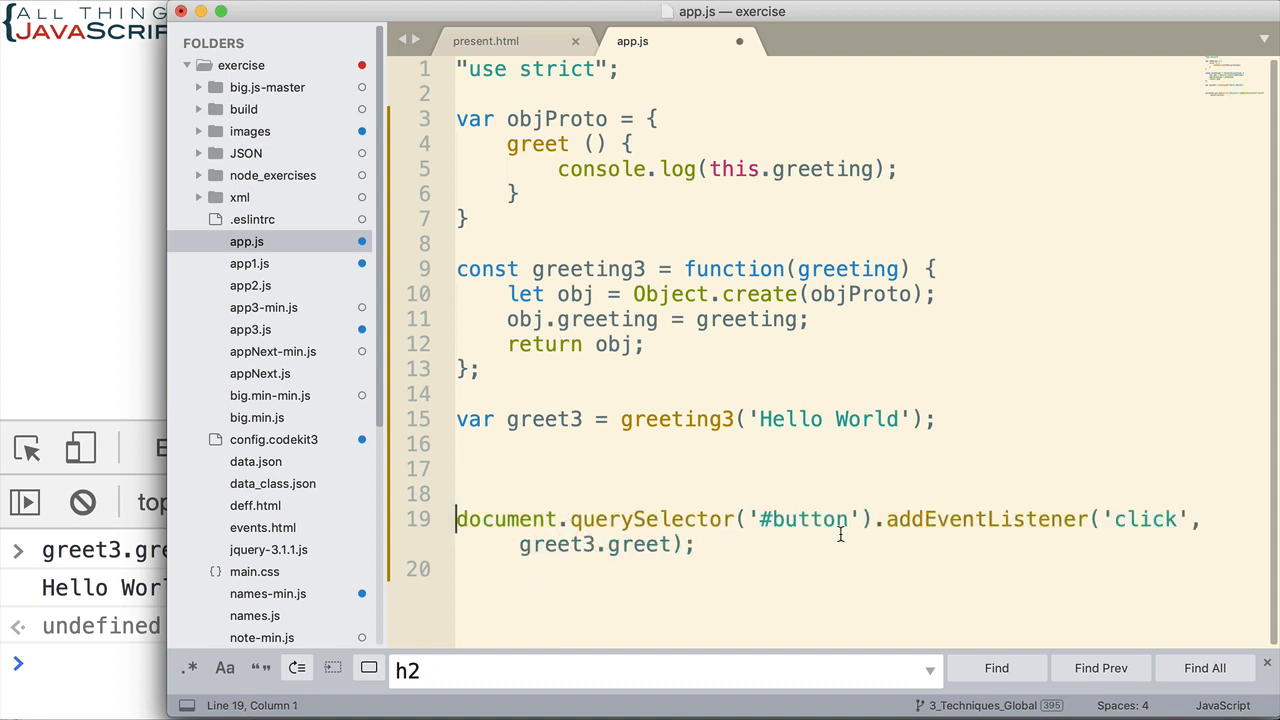
mouse_move(800, 519)
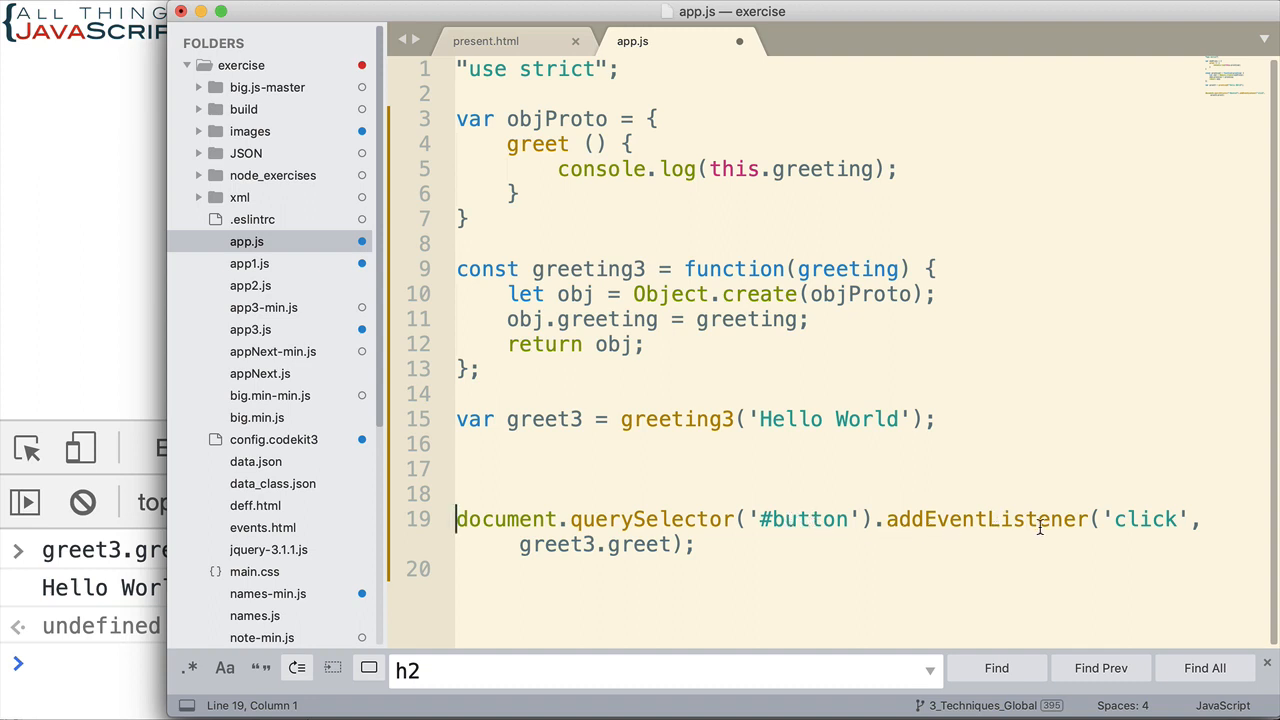
double_click(545, 544)
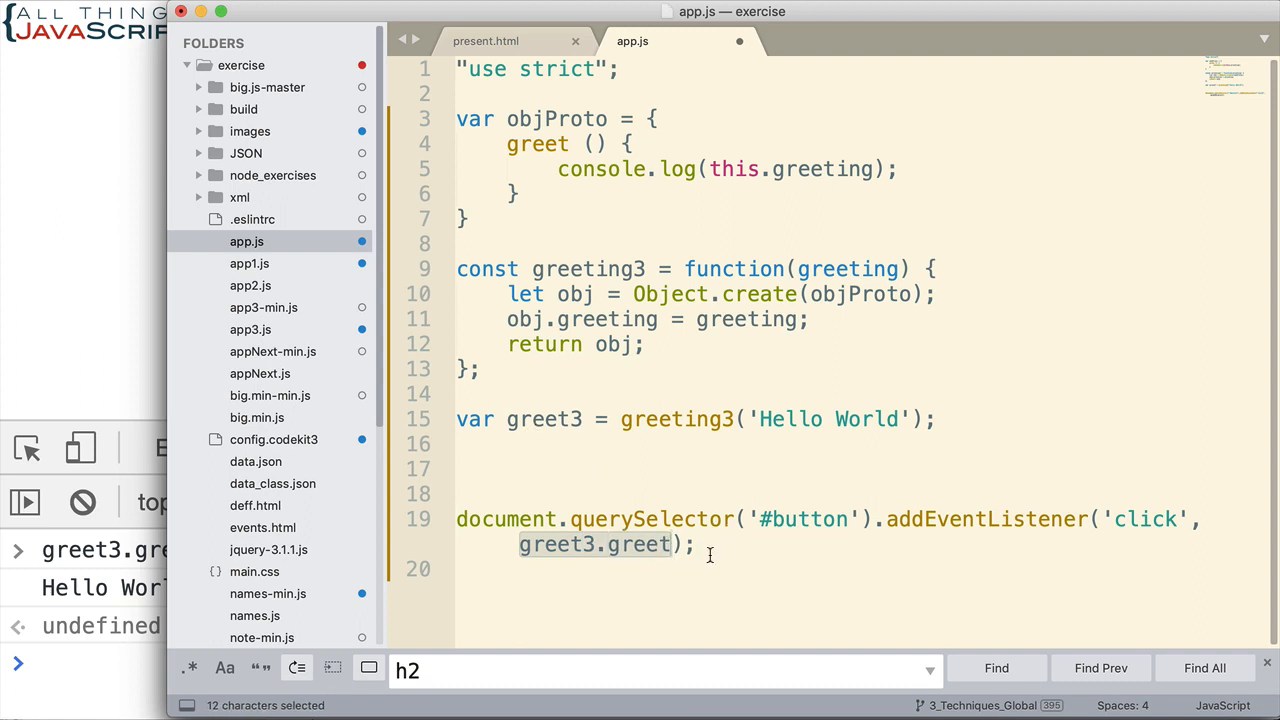
left_click(709, 555)
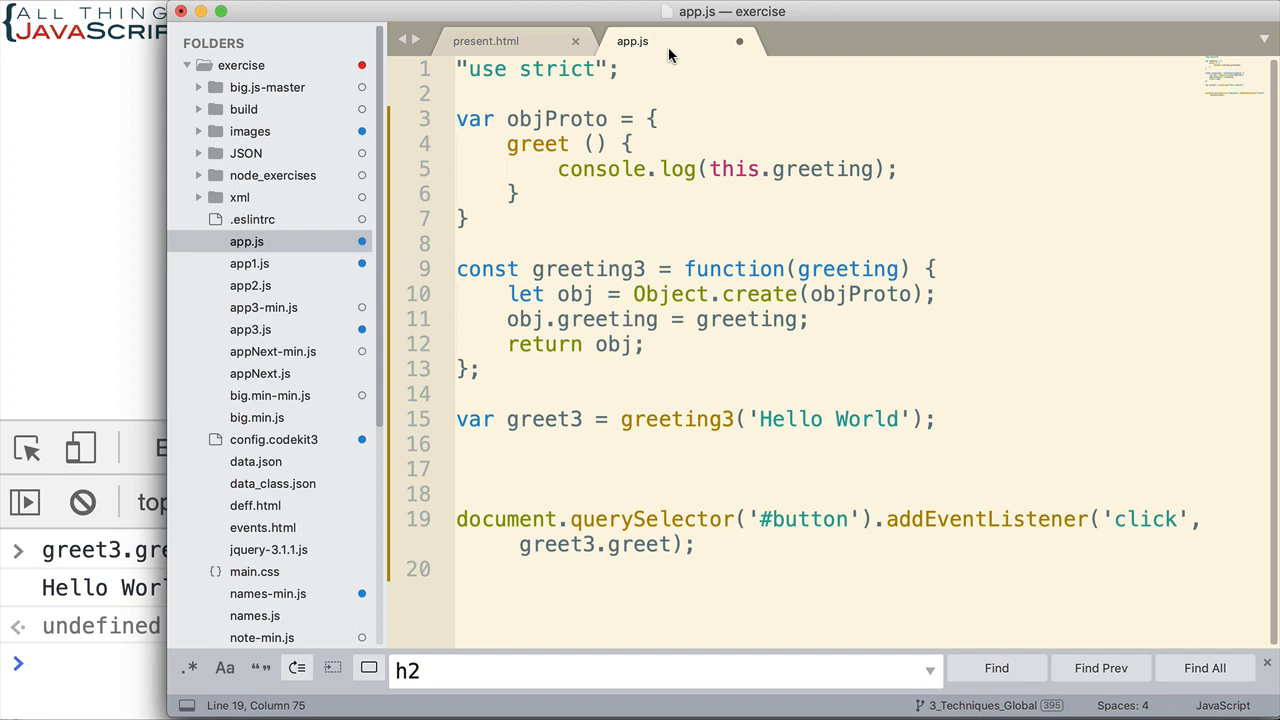
left_click(486, 41)
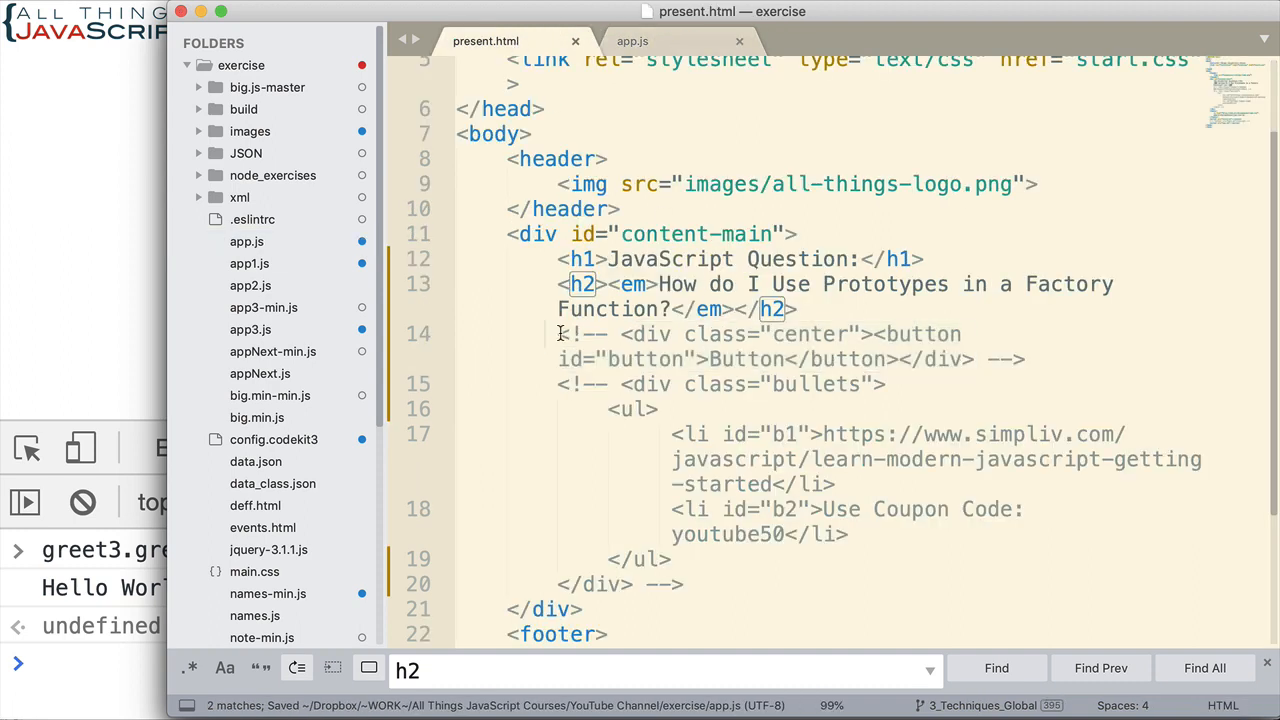
left_click_drag(558, 333, 1010, 359)
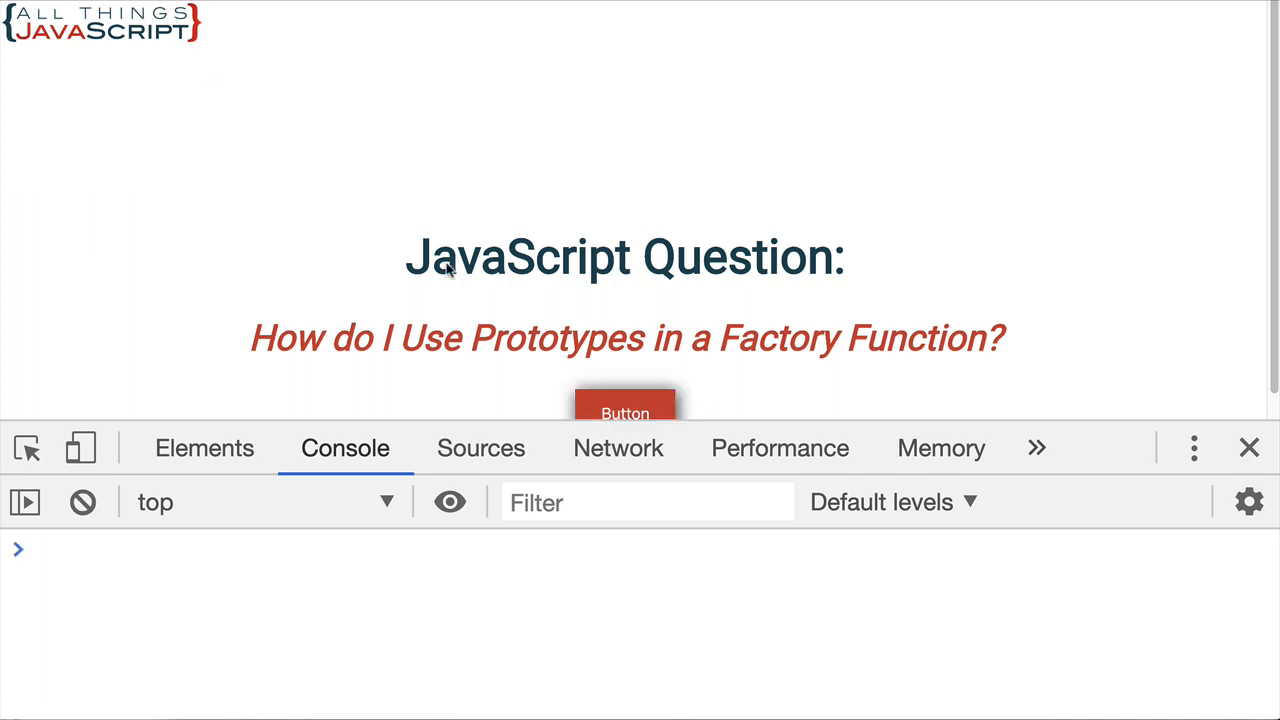
Step: Click the page's Button so the greet handler logs undefined from app.js:5
left_click(624, 405)
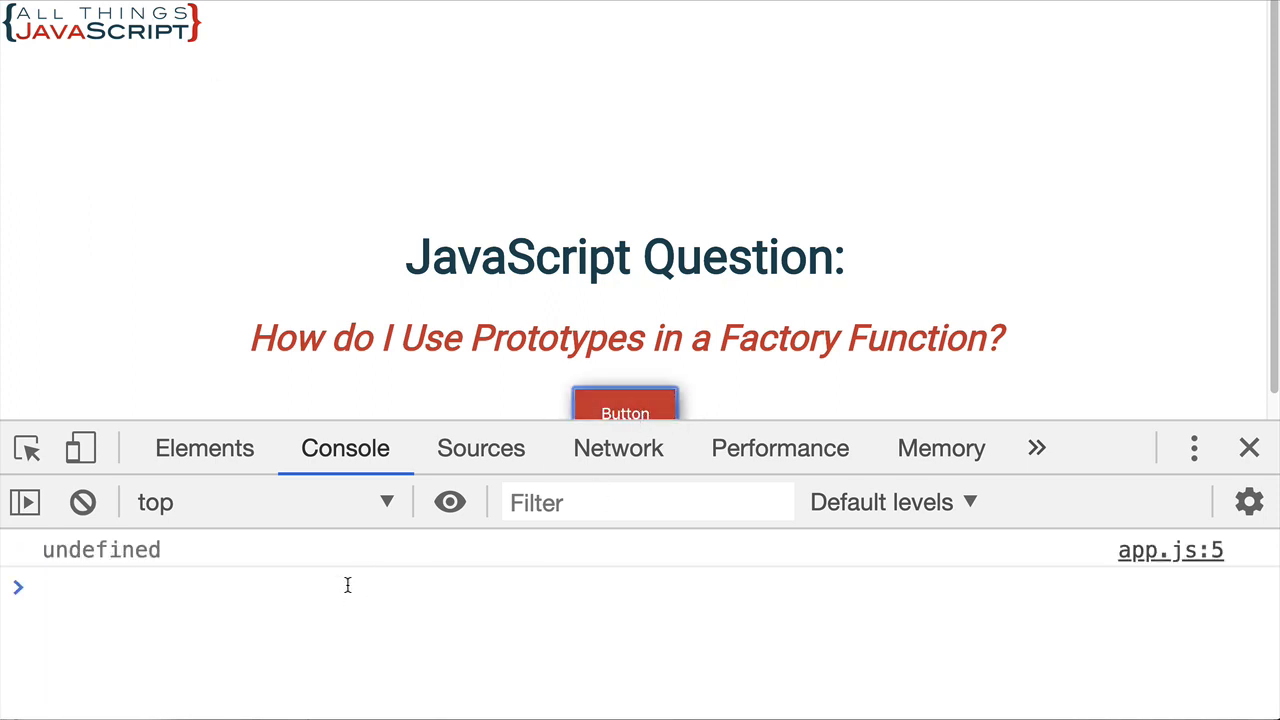
mouse_move(342, 592)
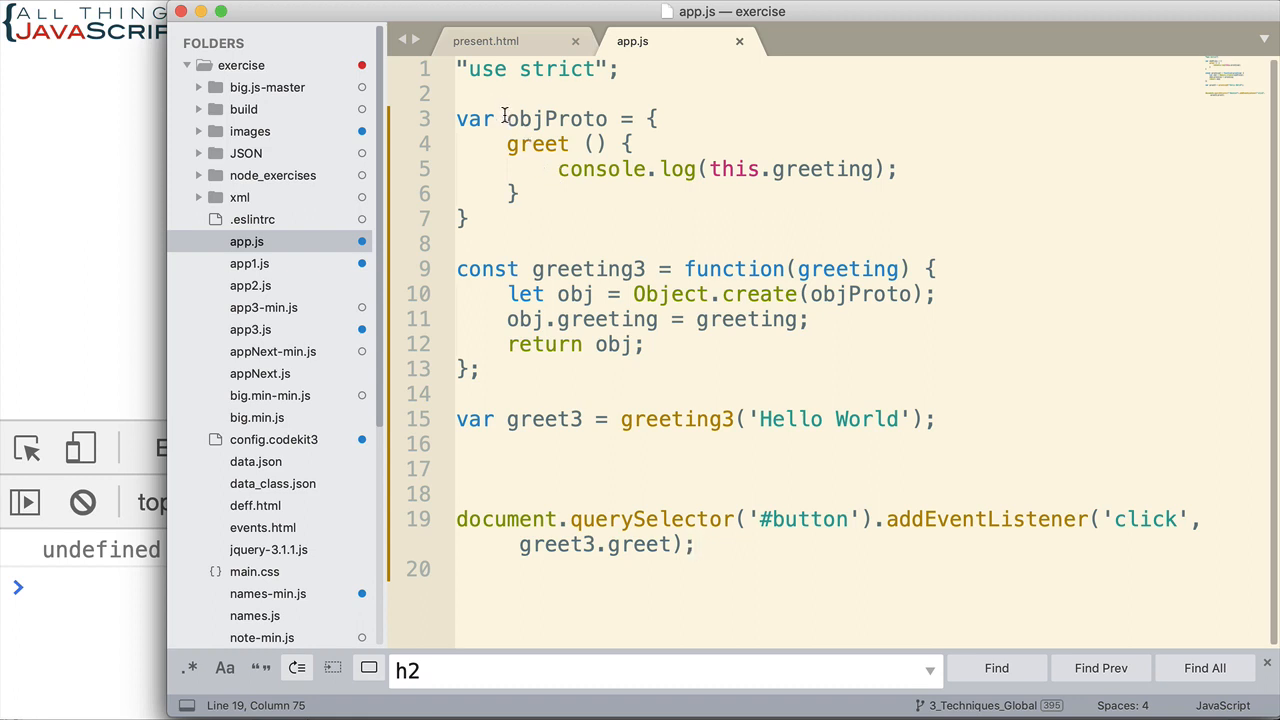
mouse_move(757, 189)
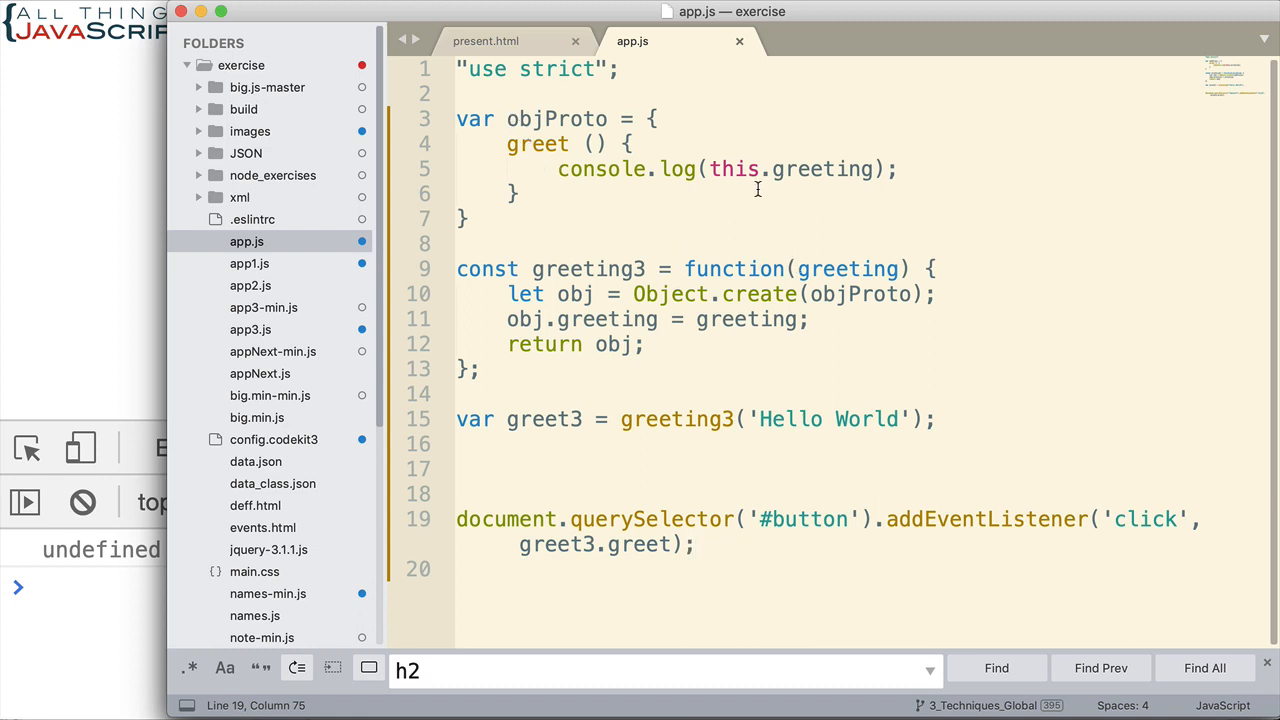
mouse_move(587, 280)
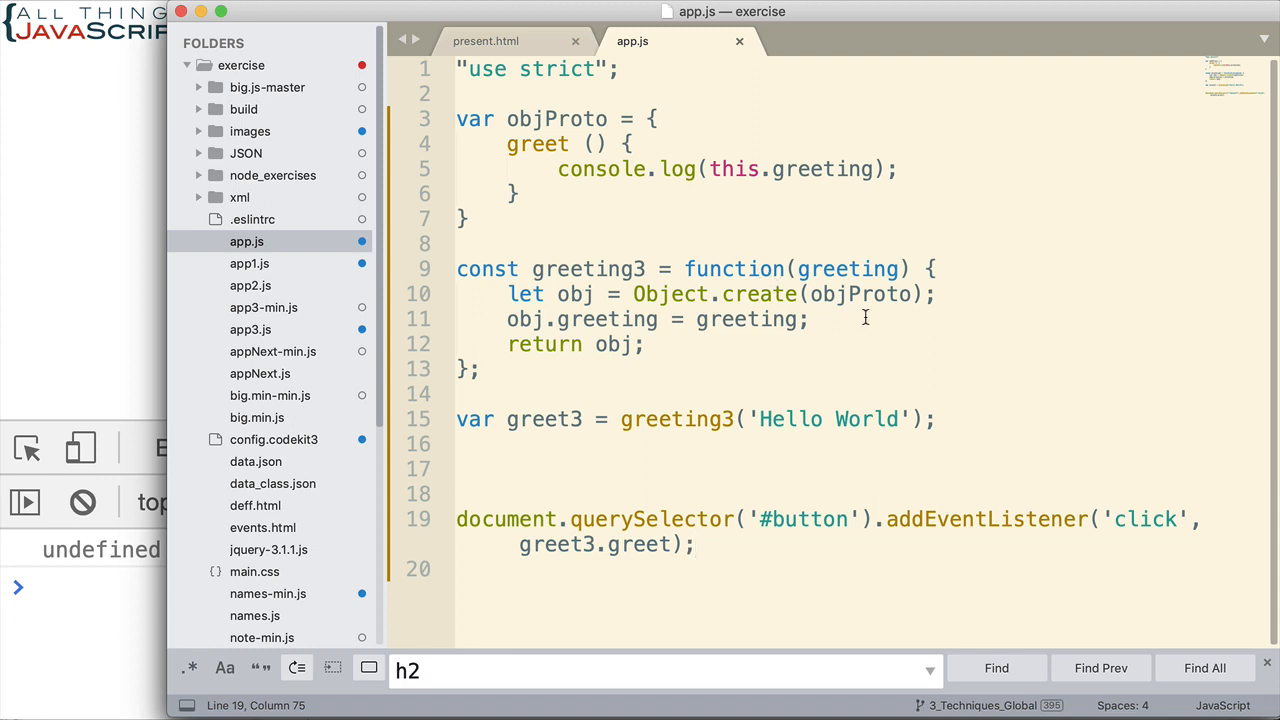
mouse_move(833, 531)
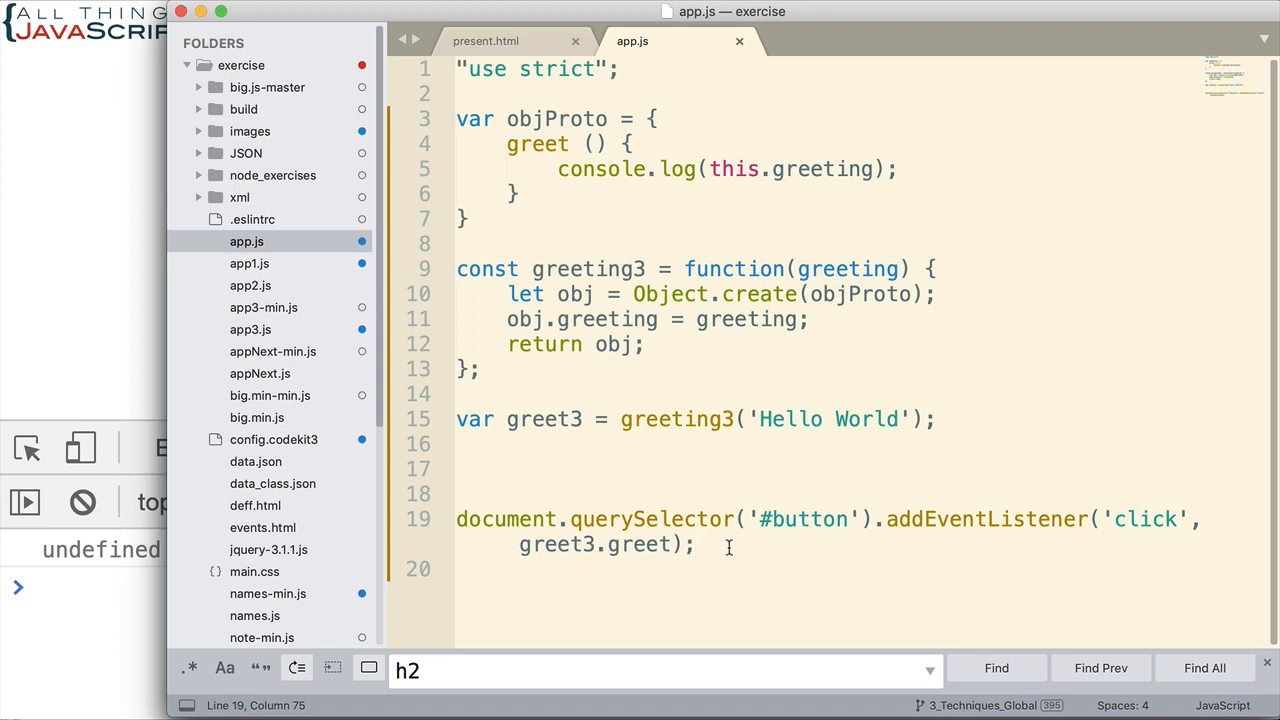
mouse_move(566, 557)
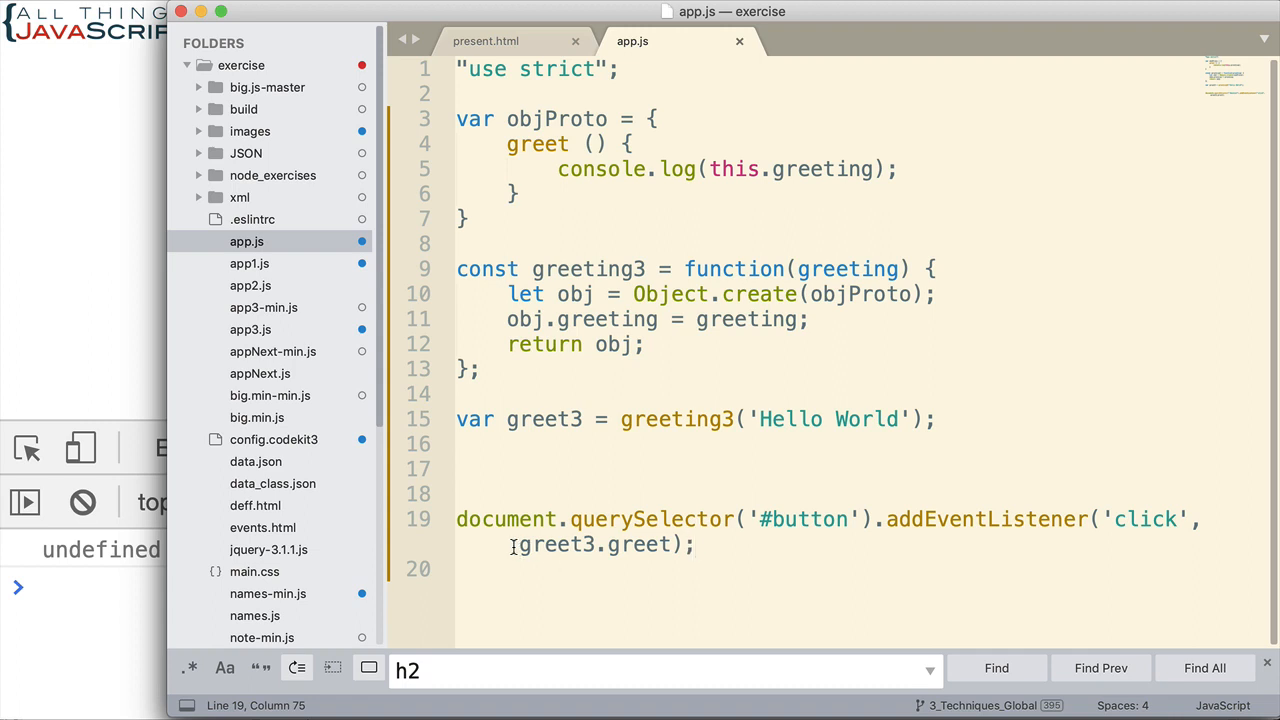
double_click(548, 544)
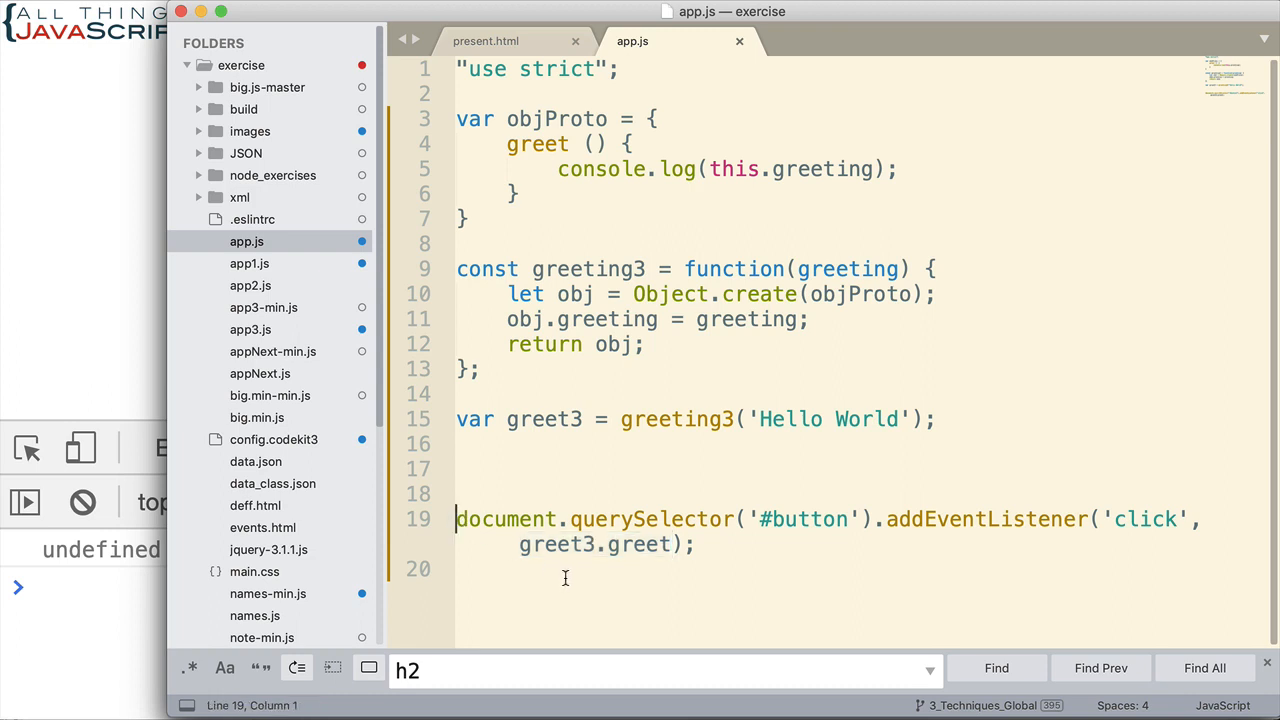
Step: Comment out the document.querySelector click listener line with //
type("//")
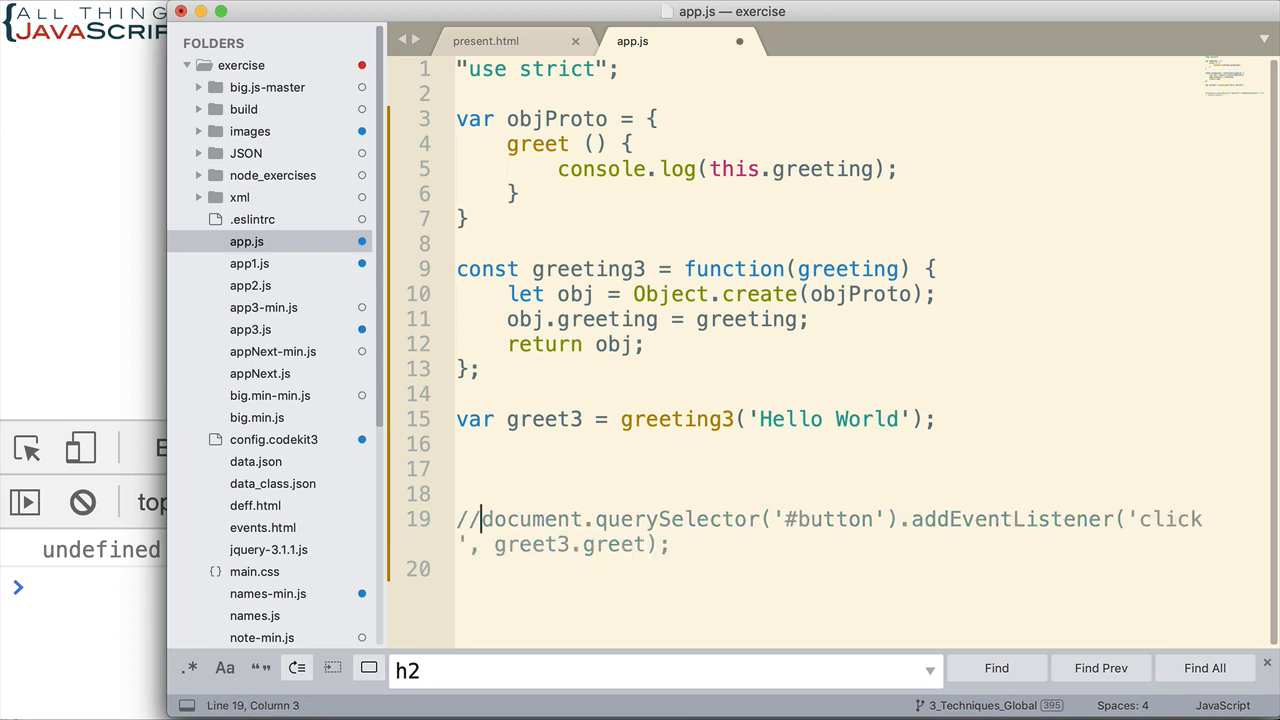
mouse_move(590, 520)
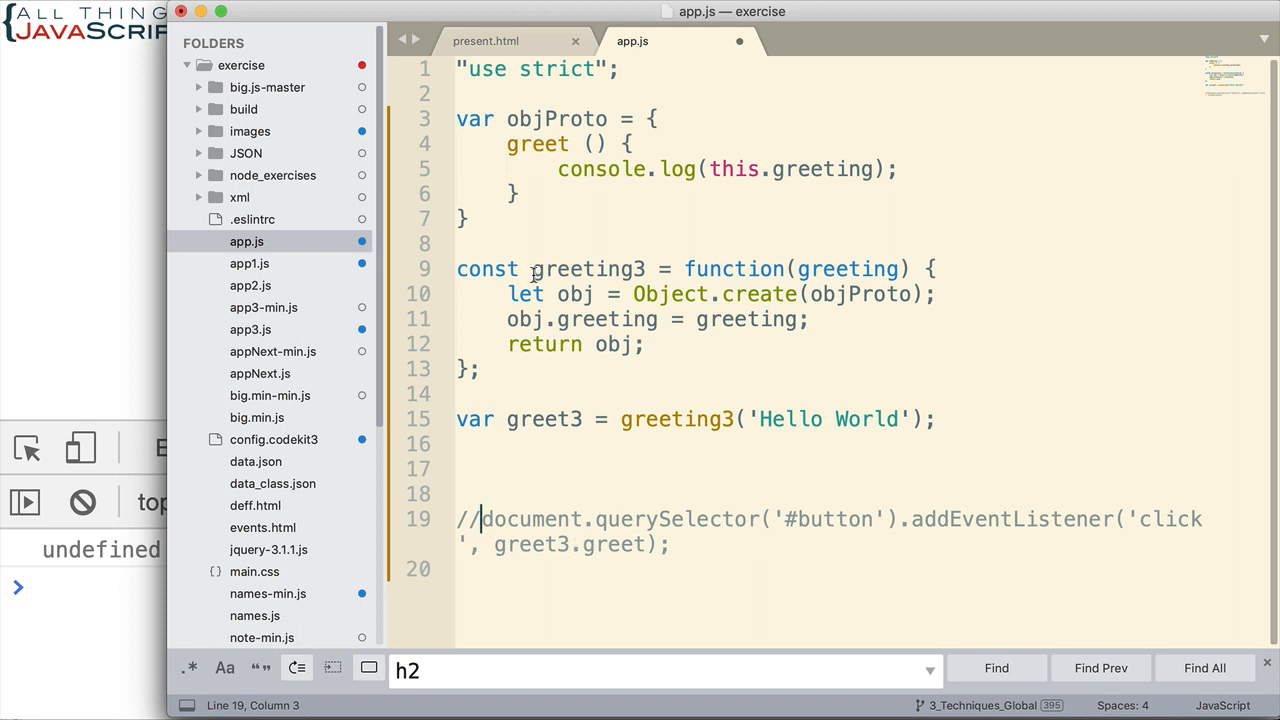
mouse_move(711, 298)
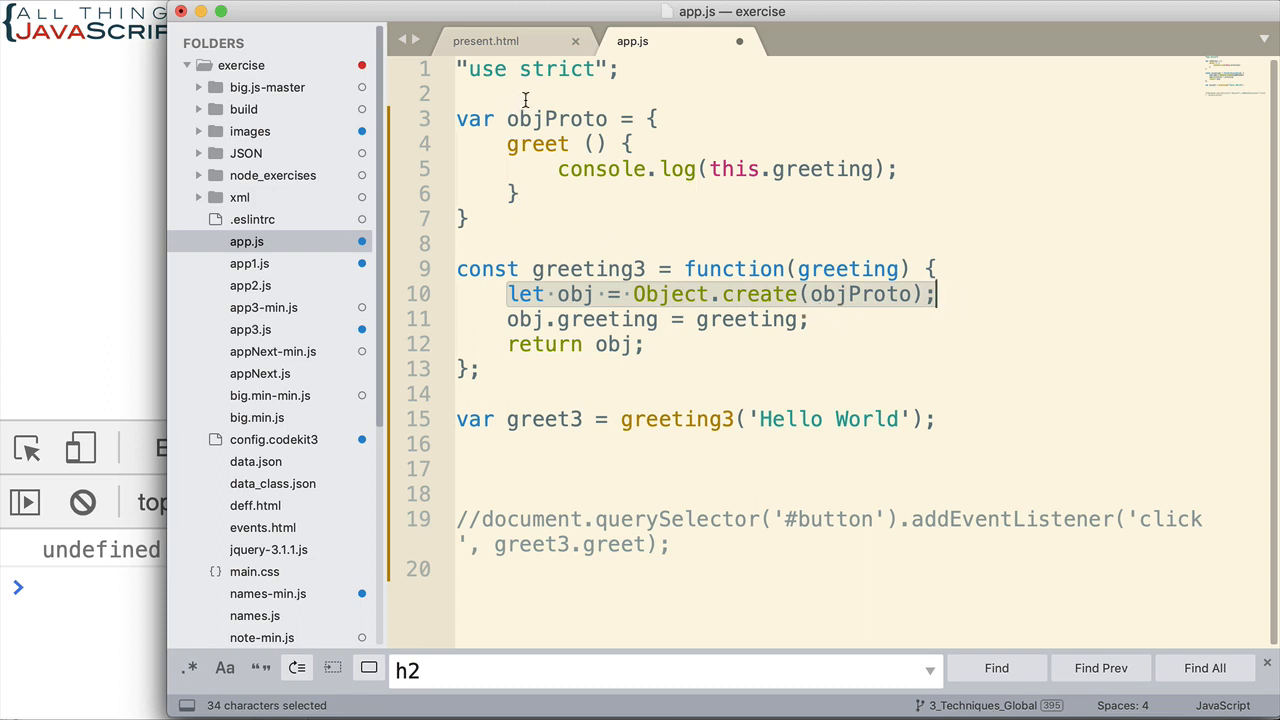
double_click(556, 119)
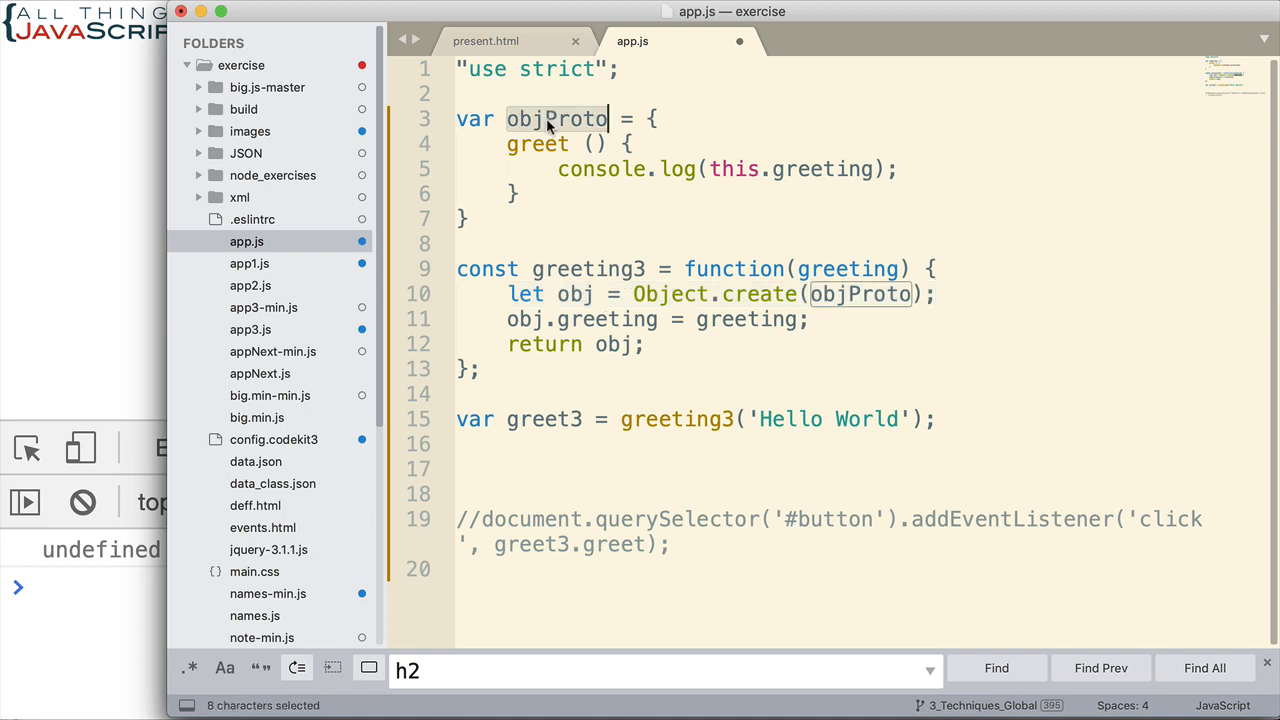
mouse_move(548, 197)
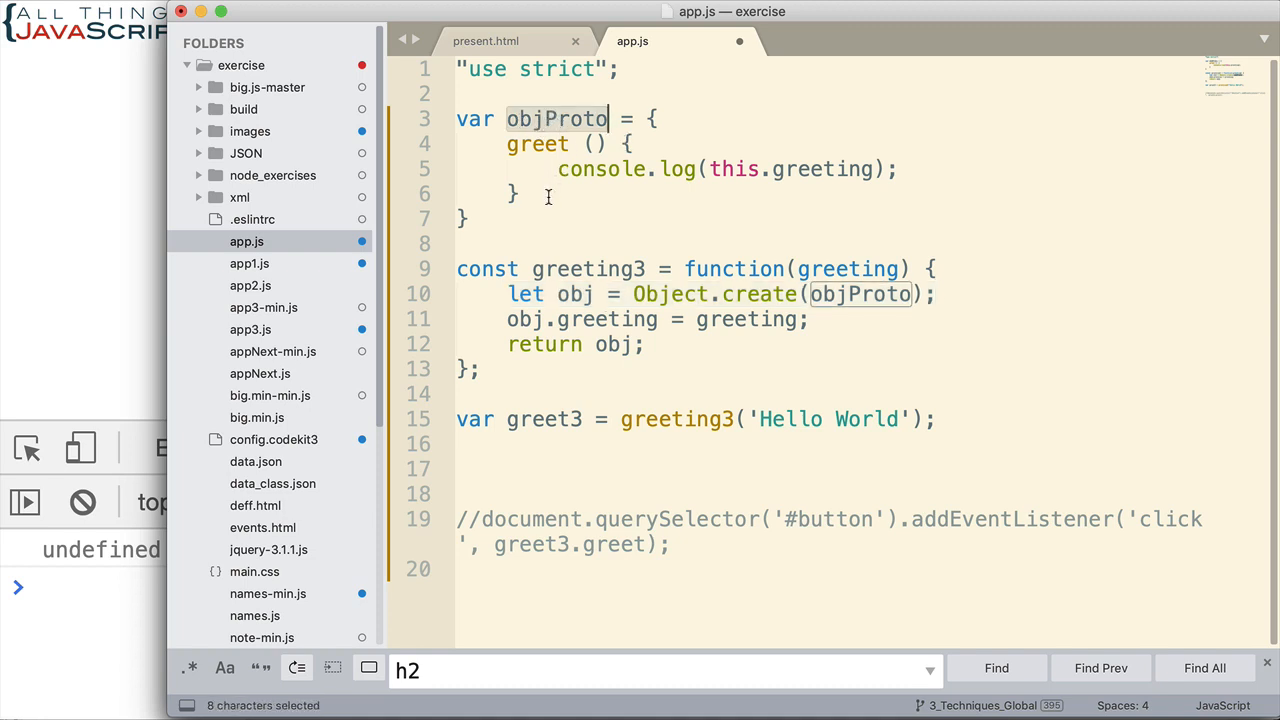
mouse_move(788, 311)
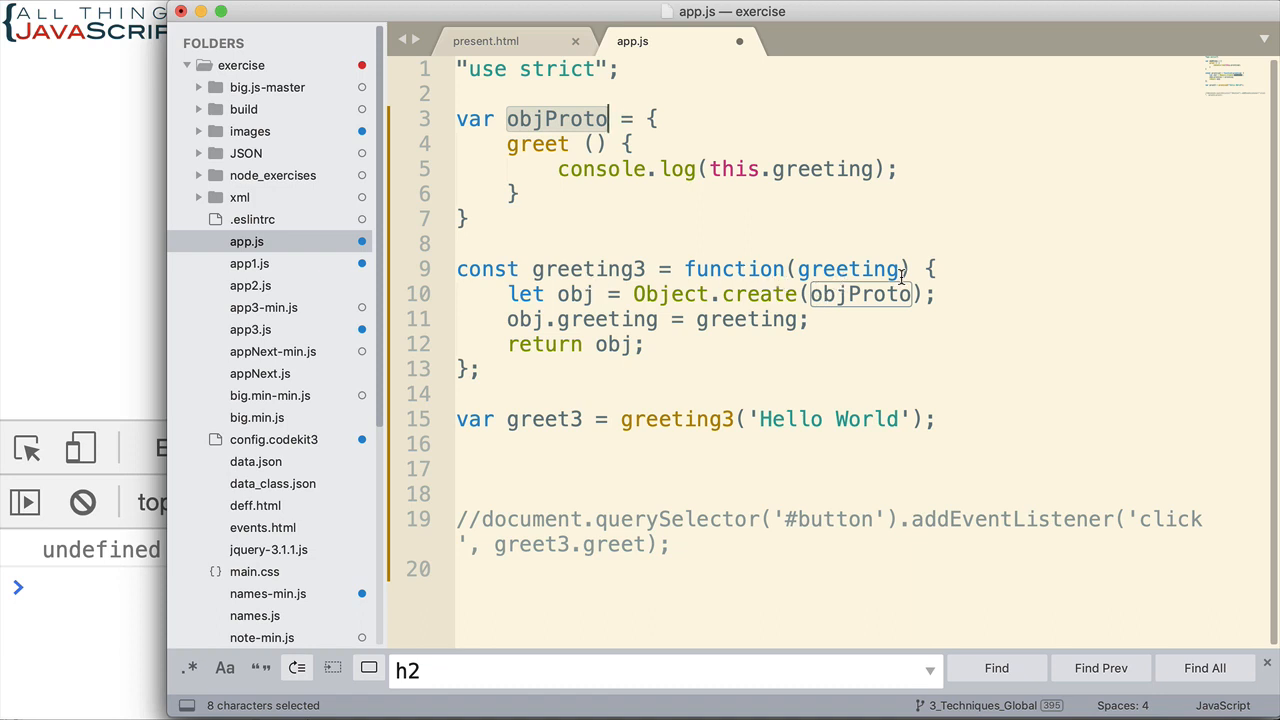
mouse_move(632, 330)
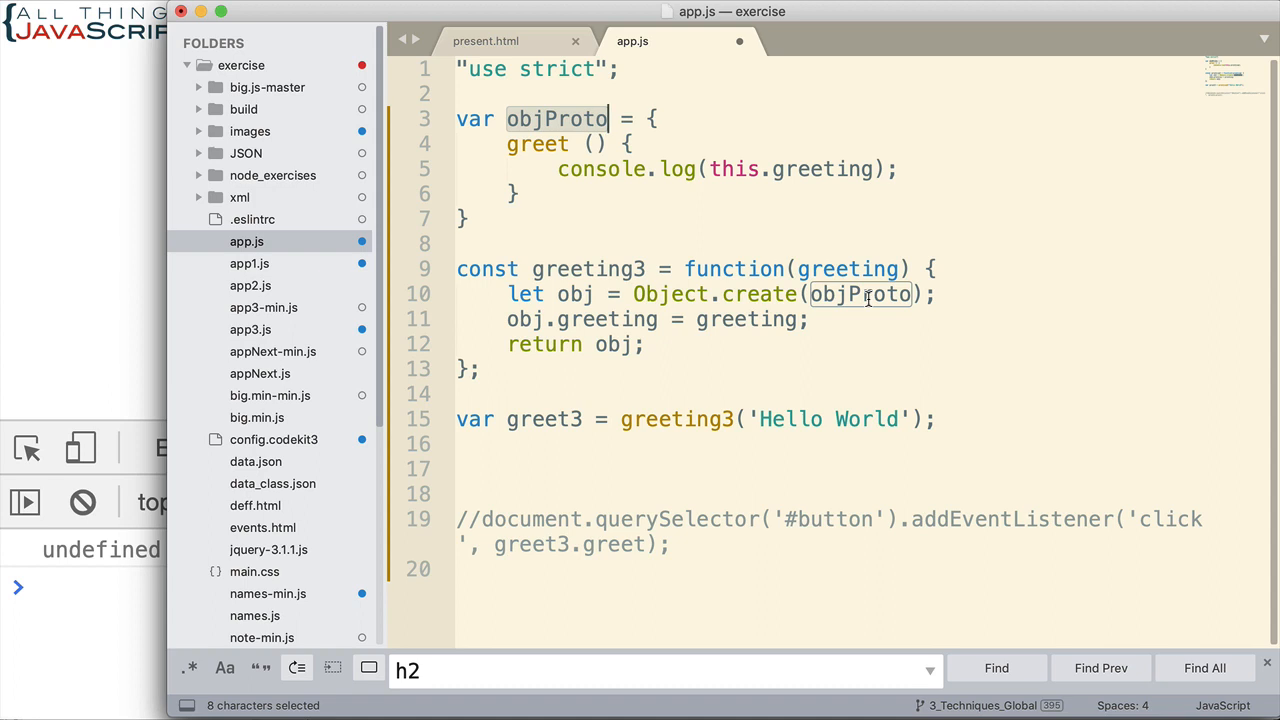
mouse_move(770, 318)
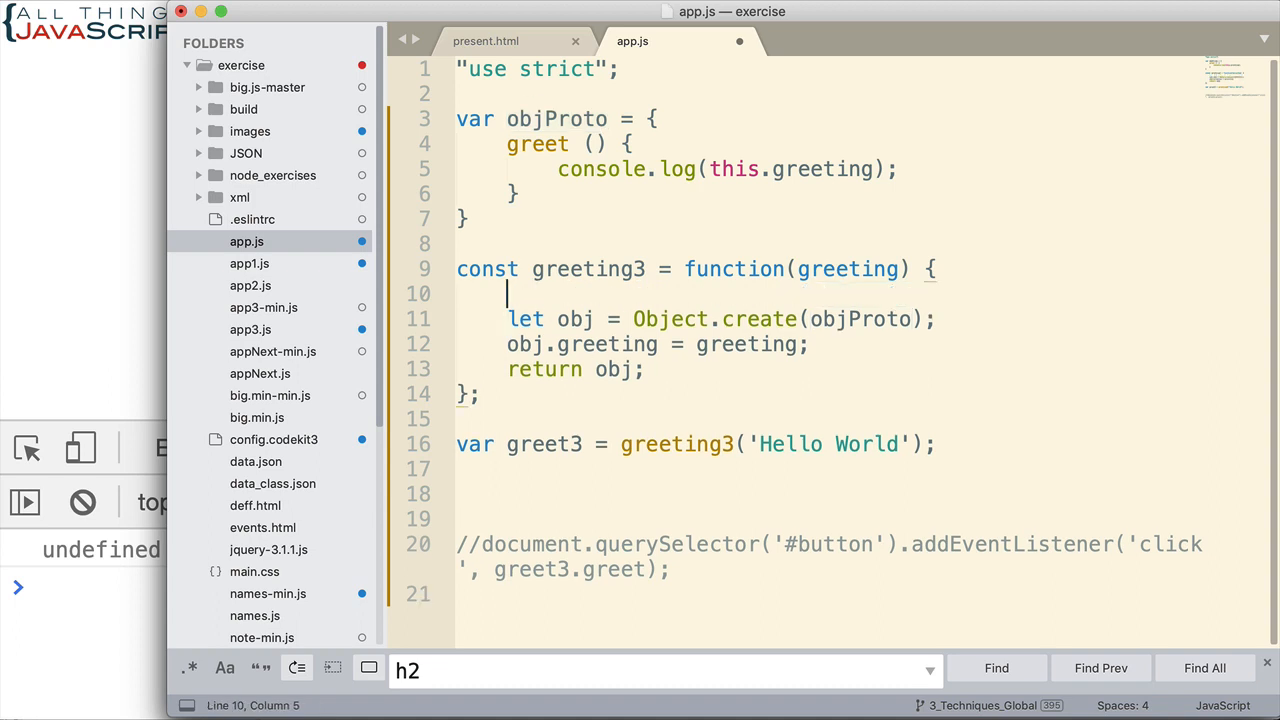
Step: Add let greetCnt = 0; as the first line inside greeting3
type("let")
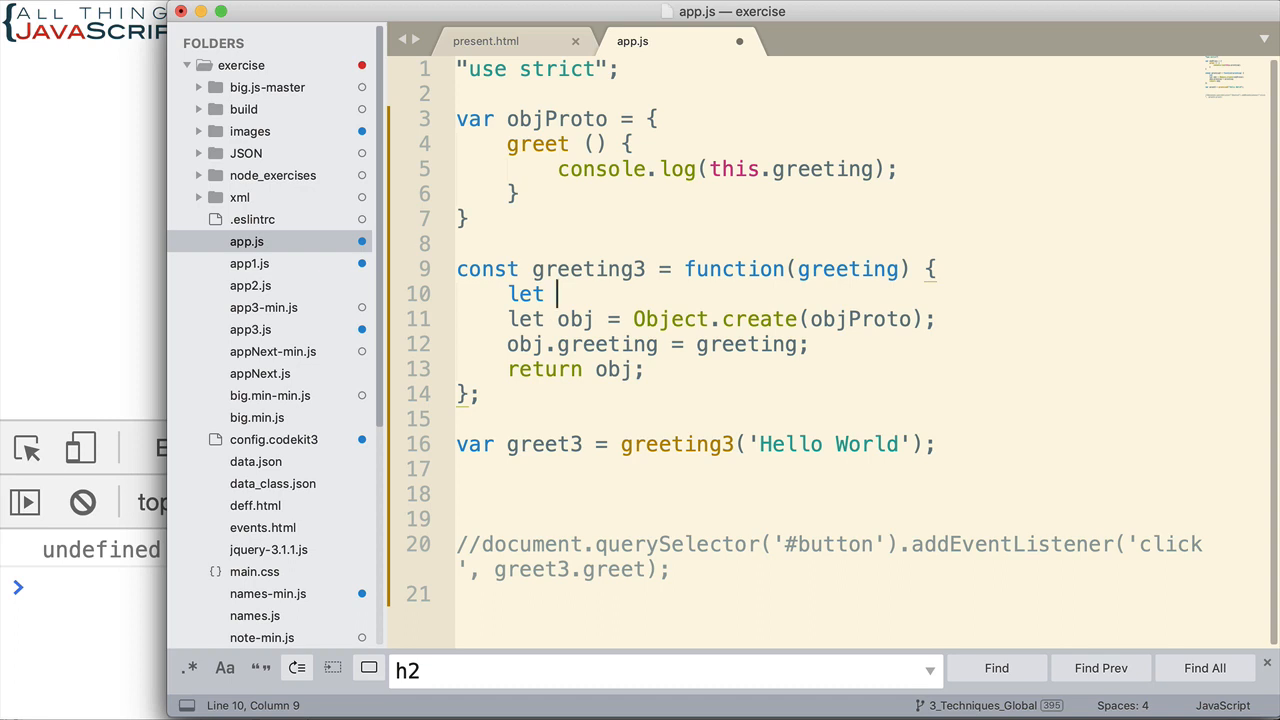
type("greetCnt")
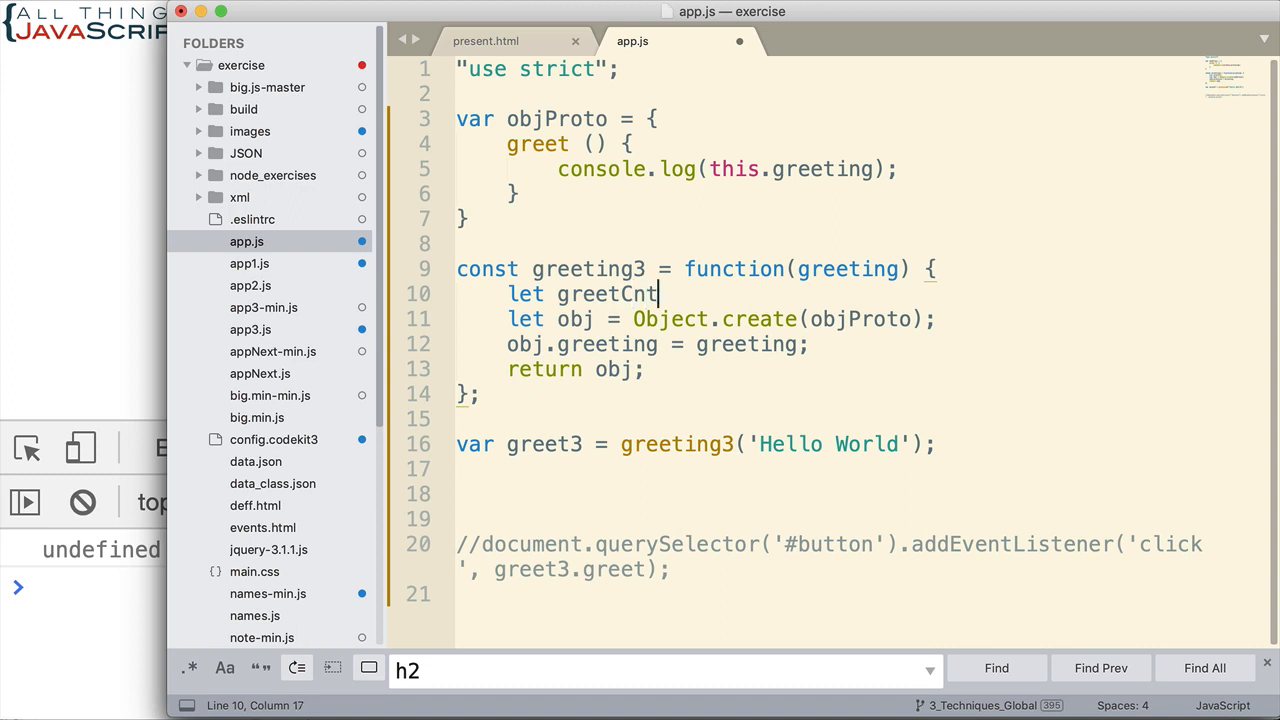
type("= 0;")
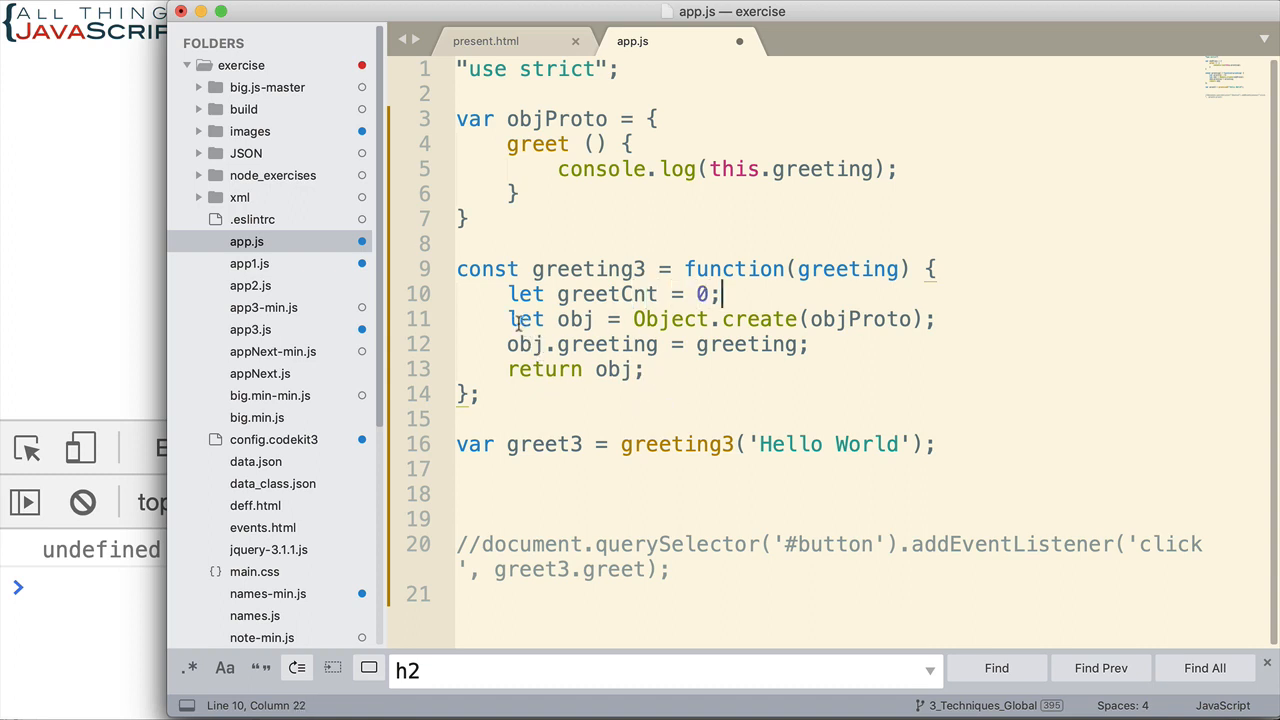
left_click_drag(507, 318, 807, 344)
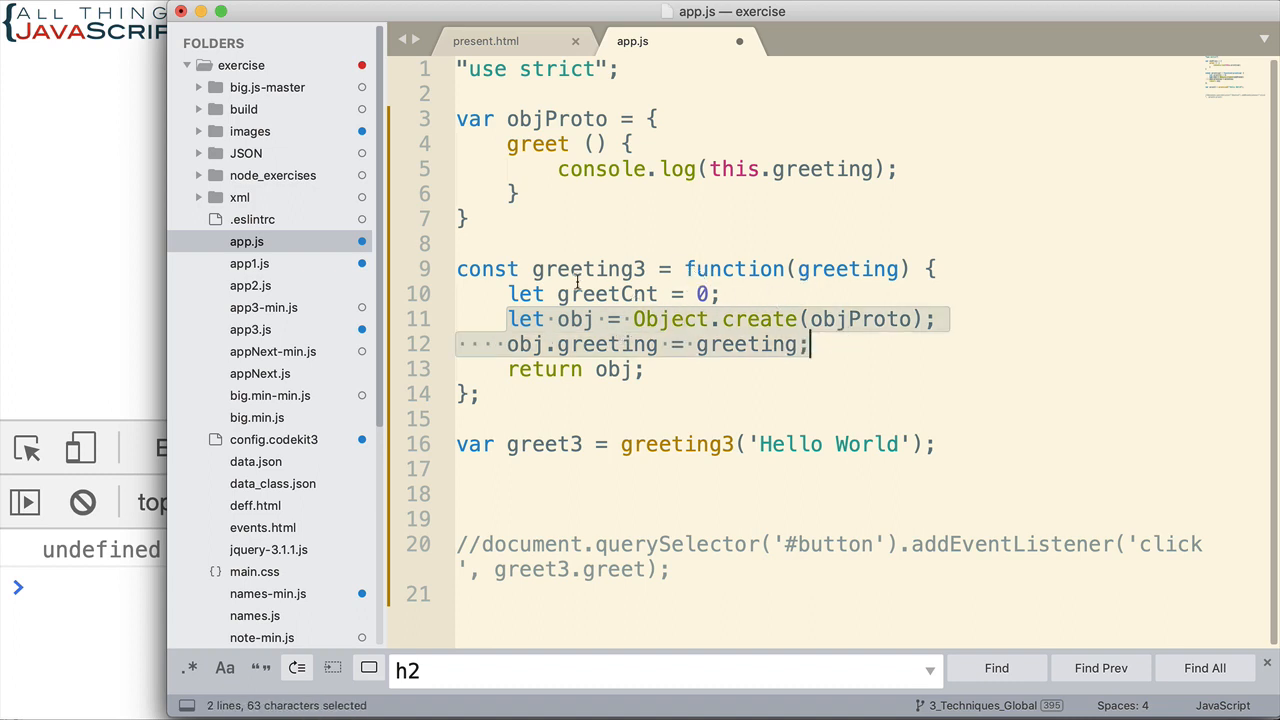
mouse_move(650, 388)
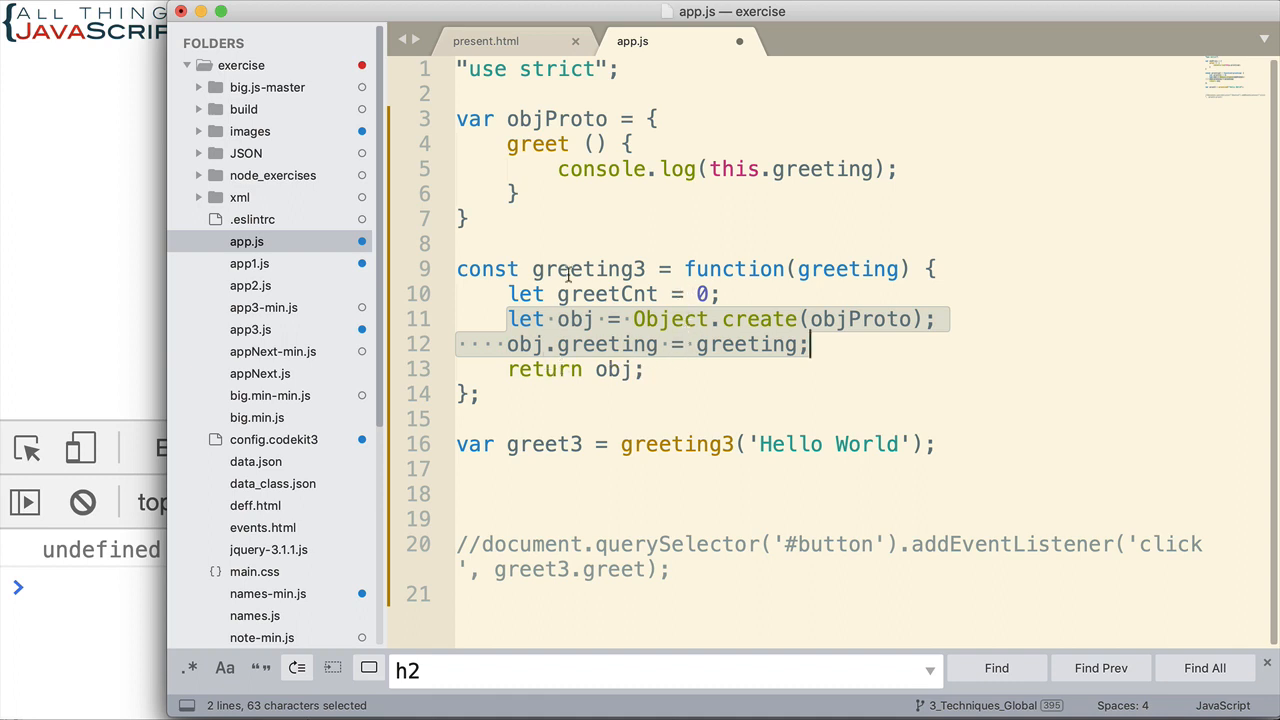
mouse_move(530, 135)
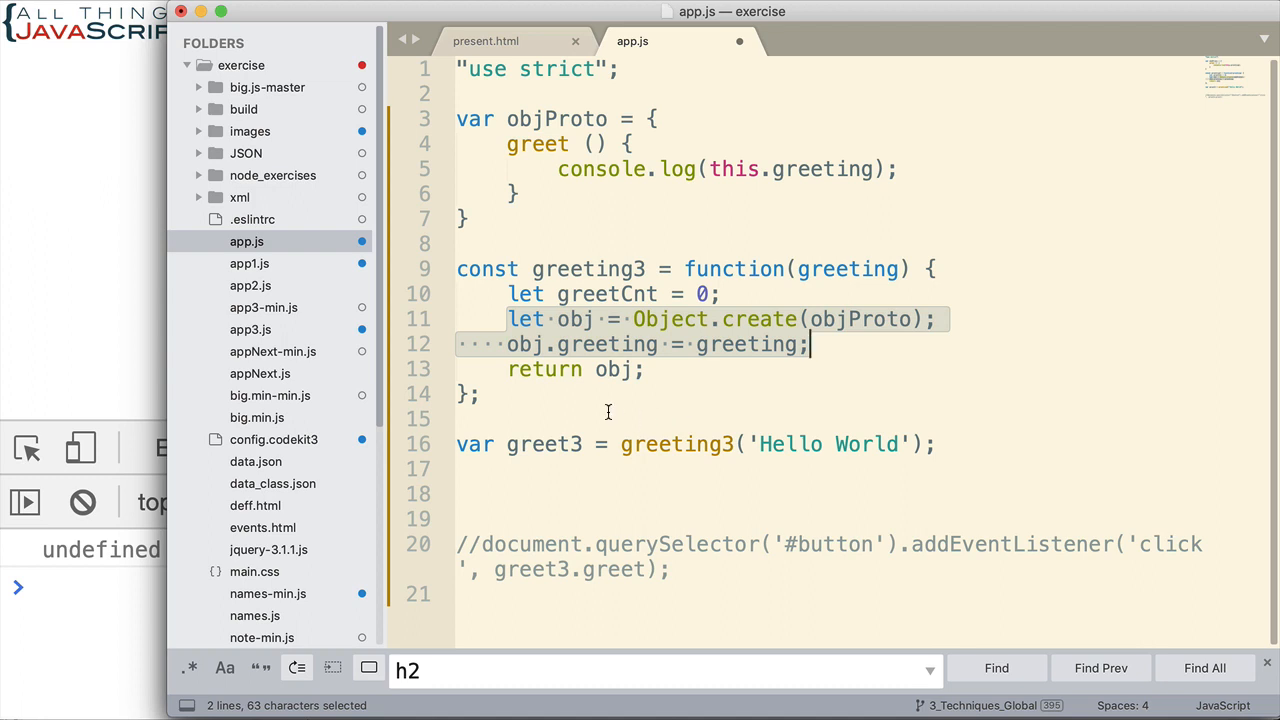
mouse_move(620, 415)
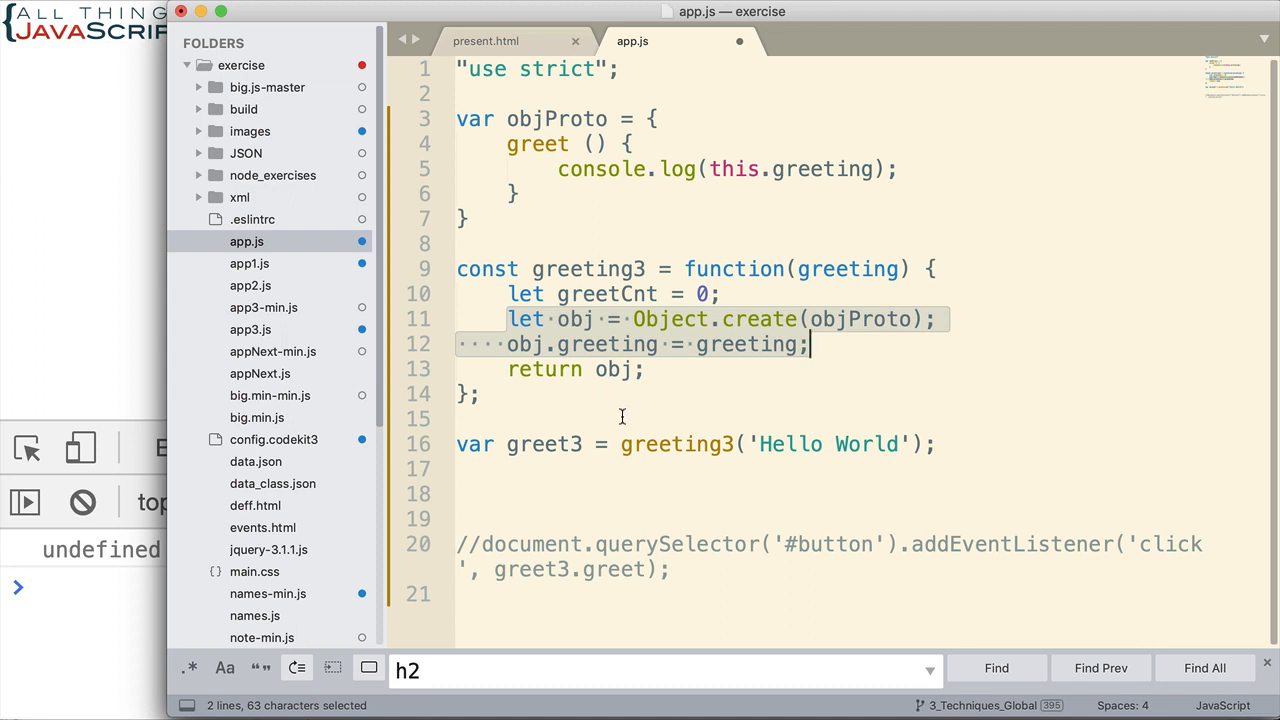
mouse_move(527, 206)
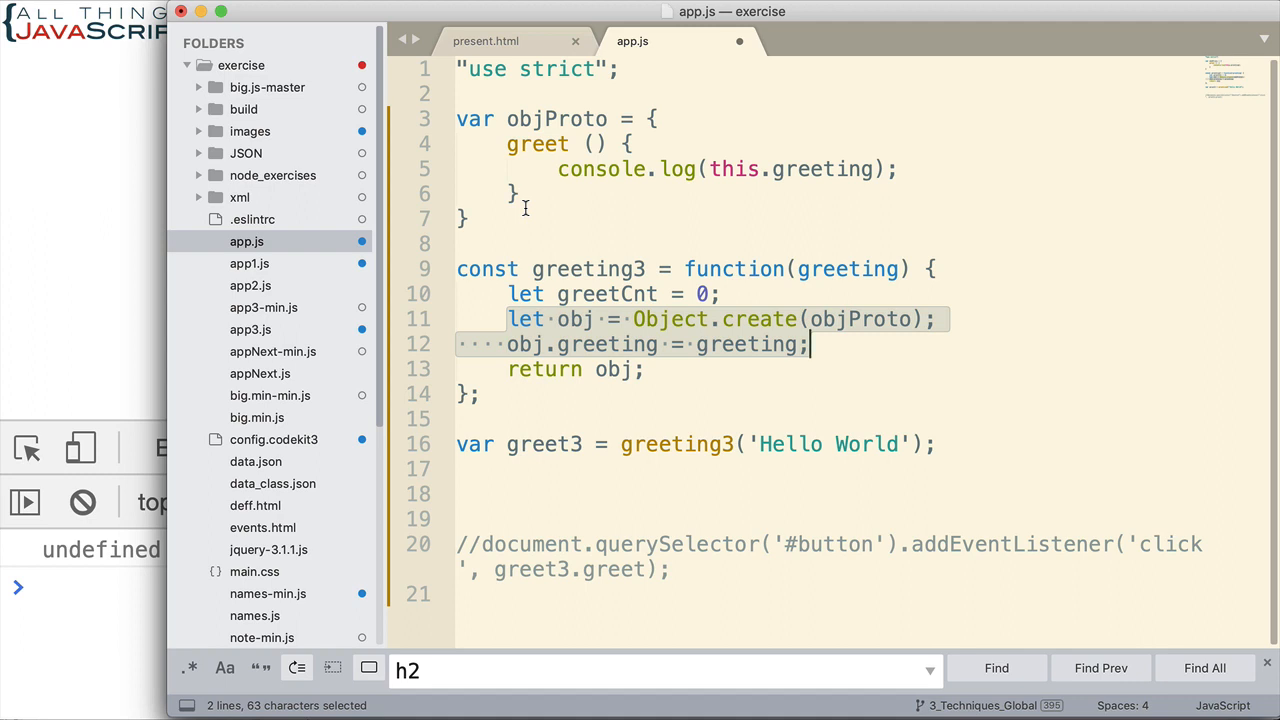
mouse_move(578, 200)
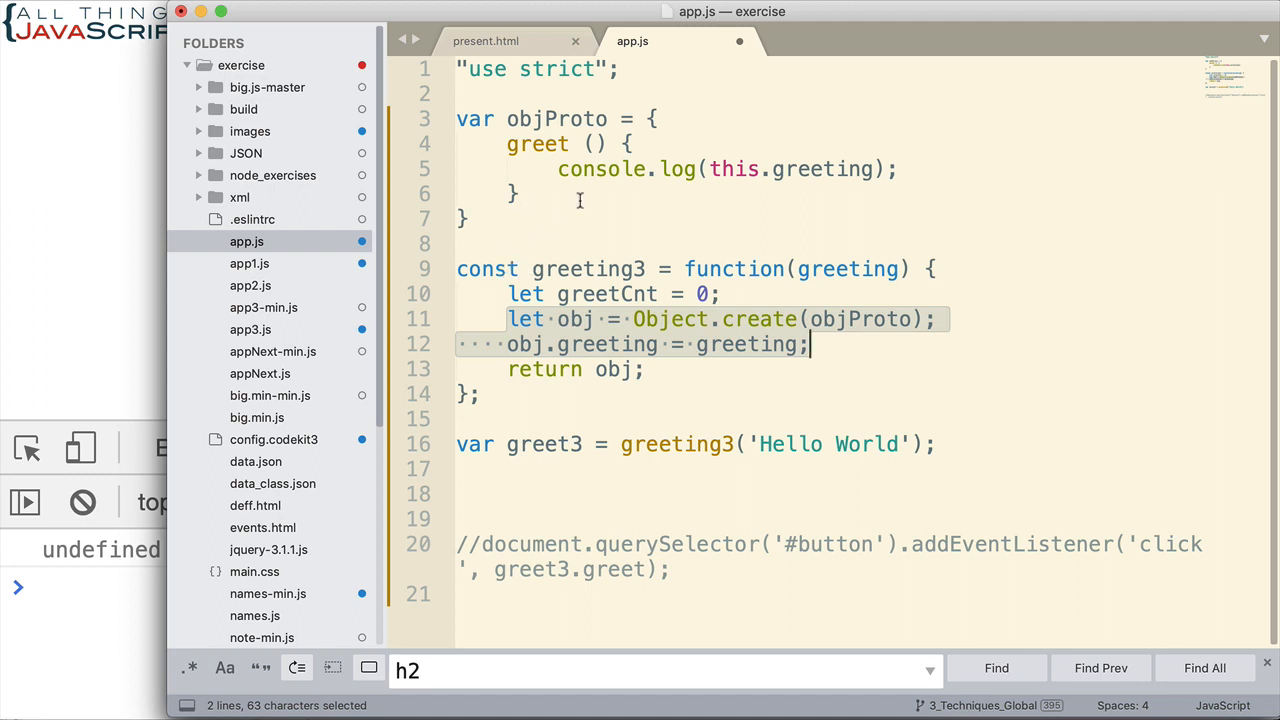
mouse_move(608, 238)
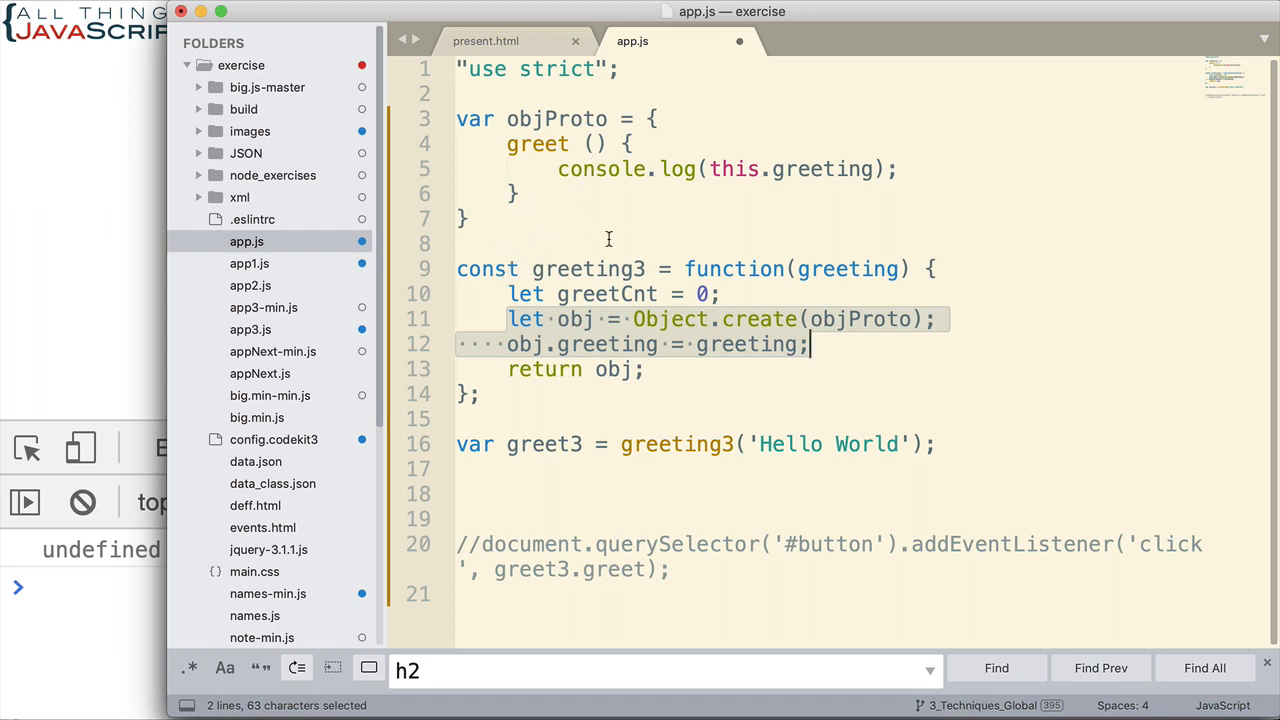
mouse_move(690, 269)
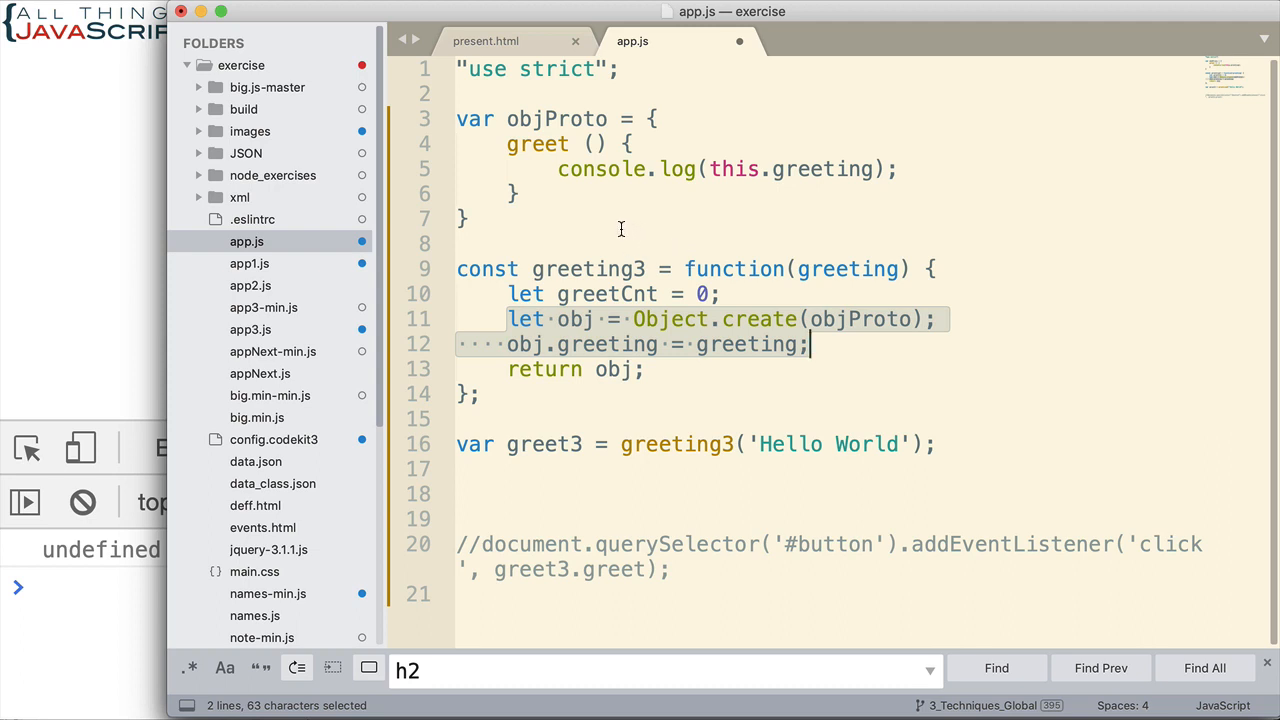
mouse_move(600, 410)
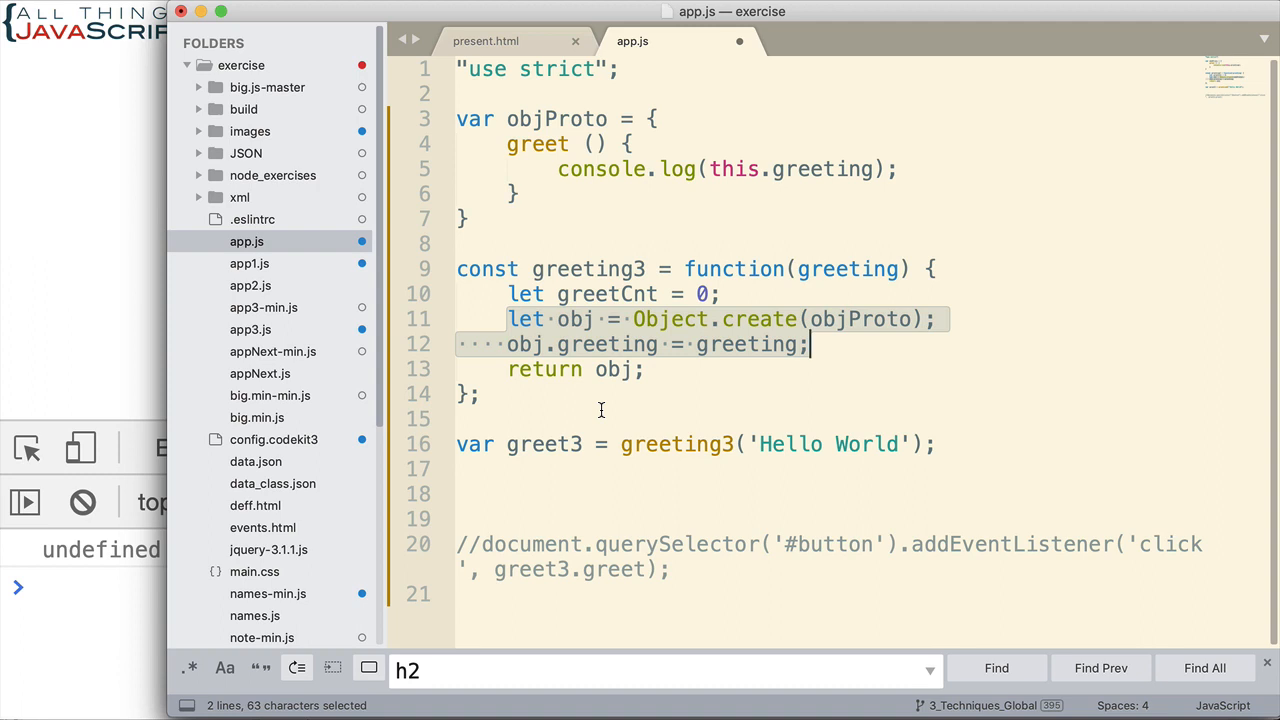